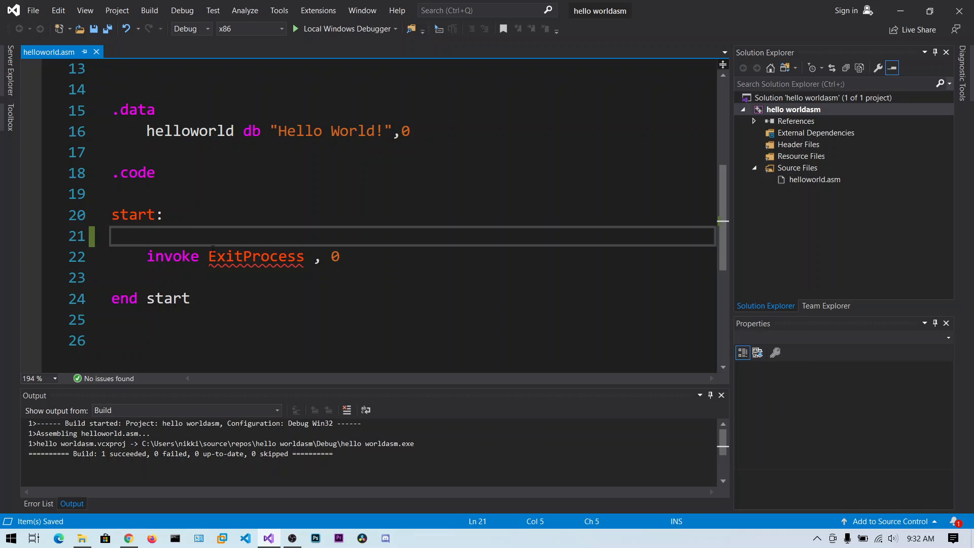
mouse_move(214, 241)
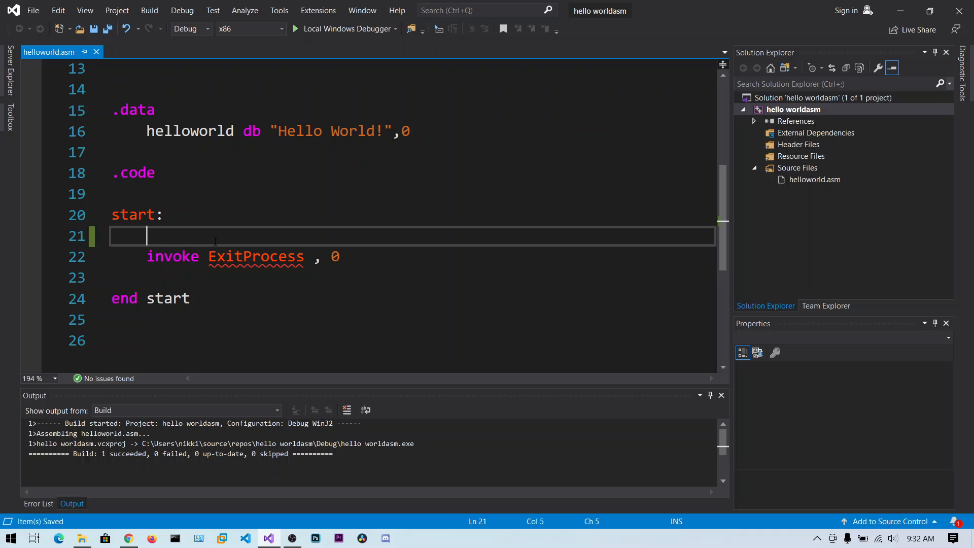
Enter mov eax,3 on line 21 under start:, leaving the cursor at its end.
text(MOV)
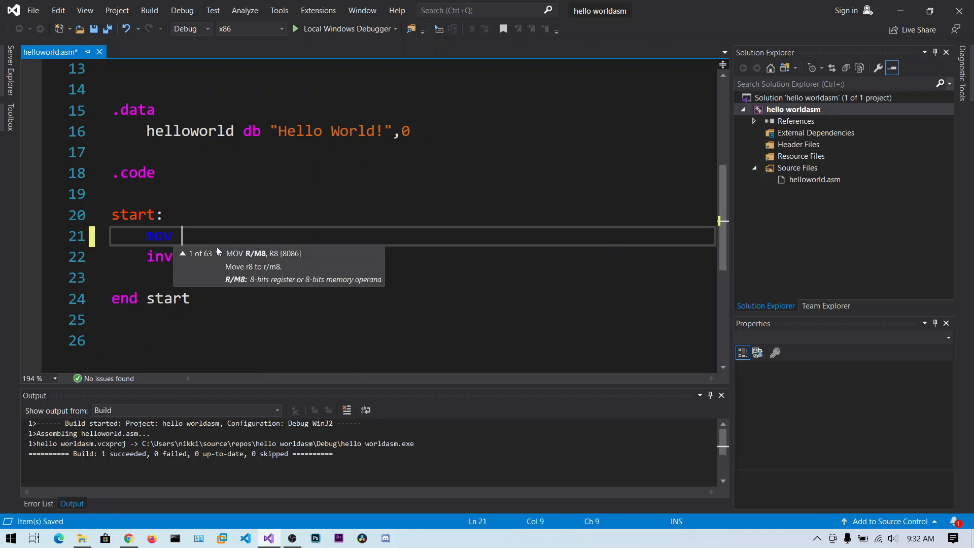
mouse_move(217, 252)
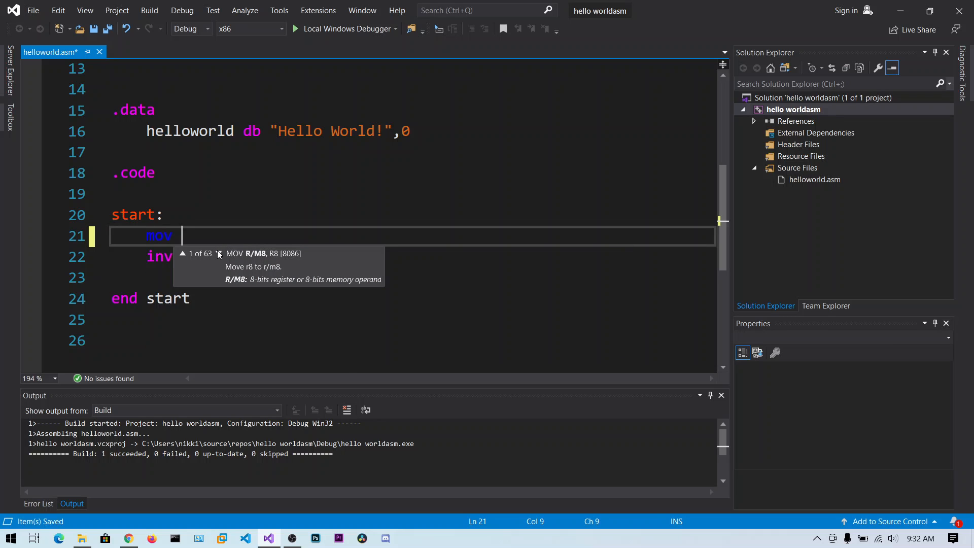
text(eax,)
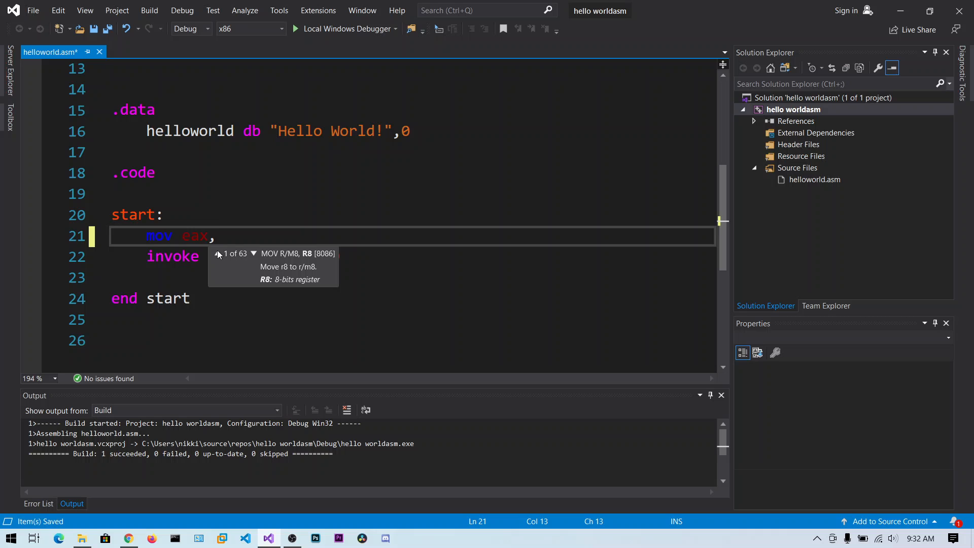
text(3)
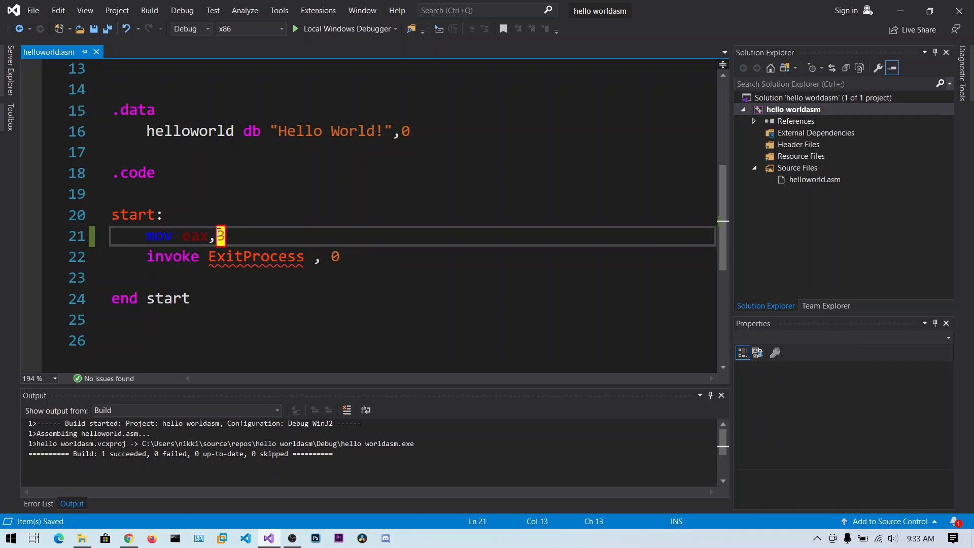
mouse_move(194, 236)
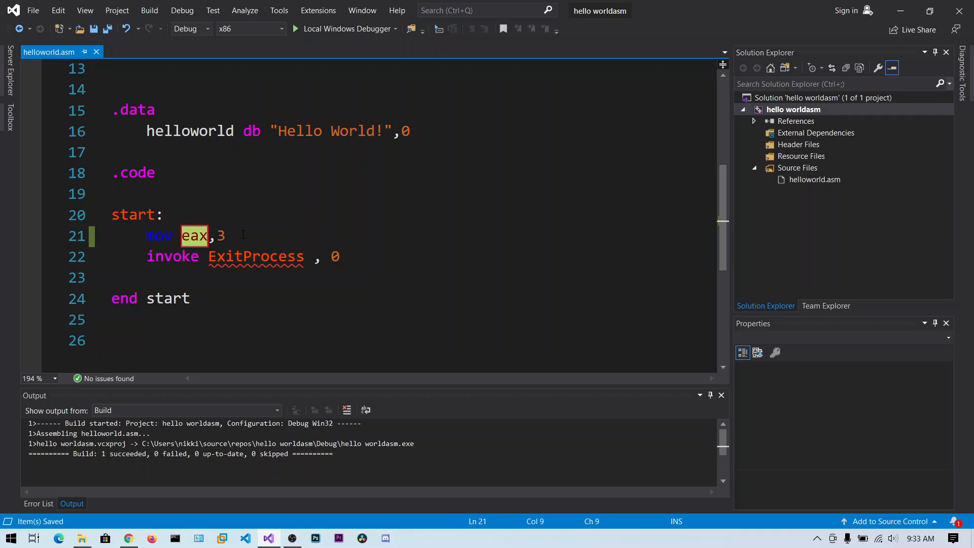
mouse_move(195, 236)
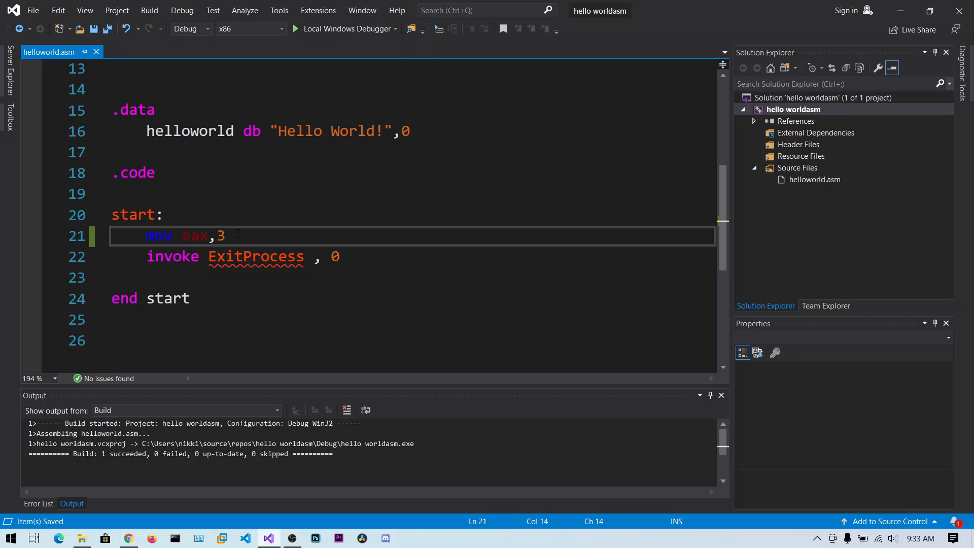
click(225, 236)
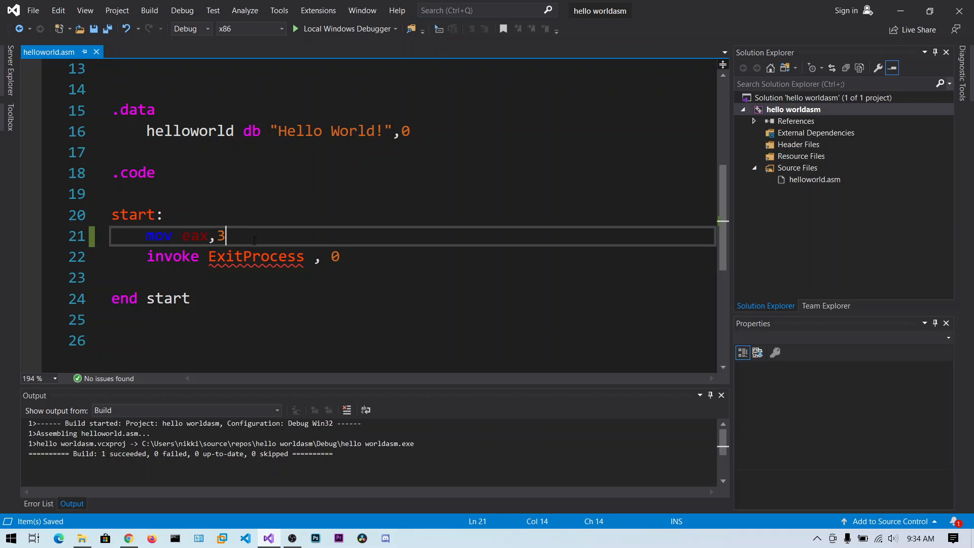
Add a new line mov ebx,2 after mov eax,3.
key(Return)
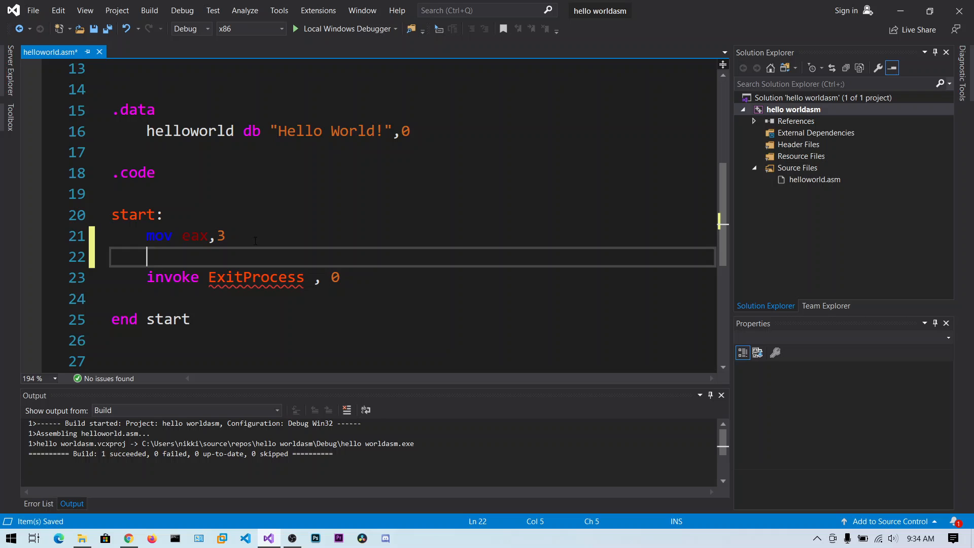
text(MOV)
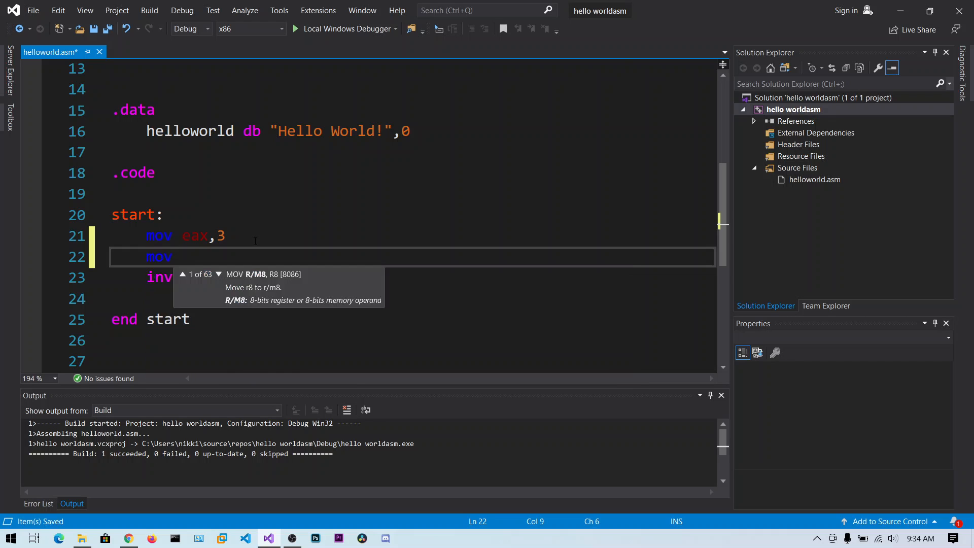
text(ebx,)
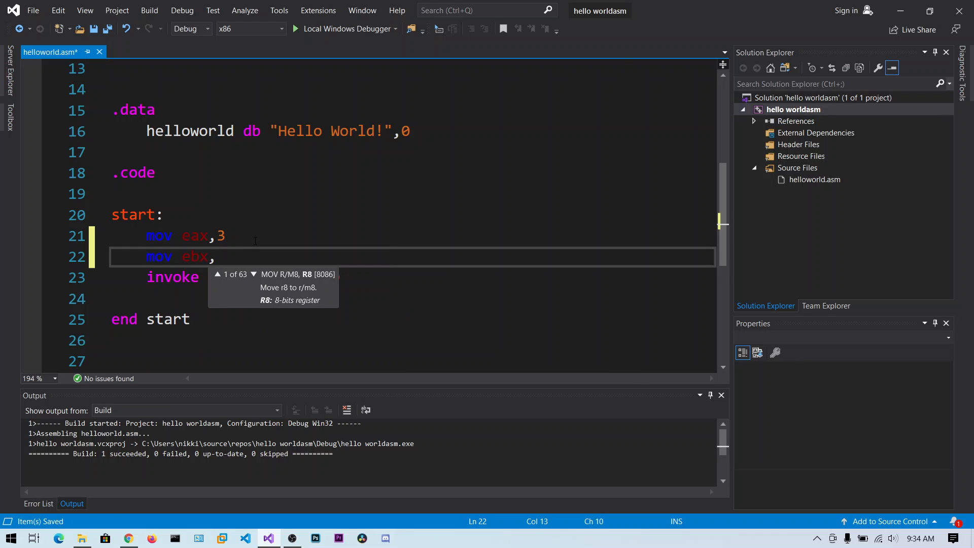
text(2)
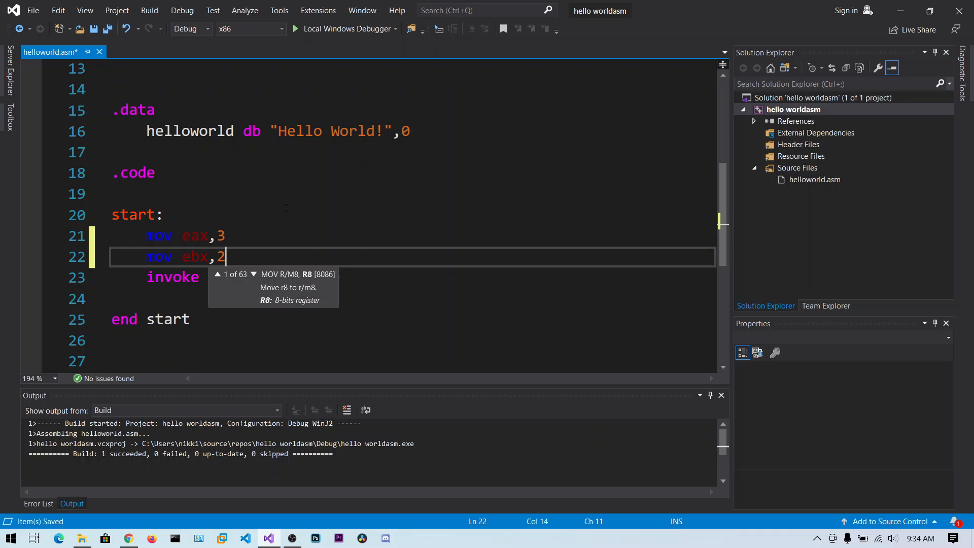
mouse_move(194, 256)
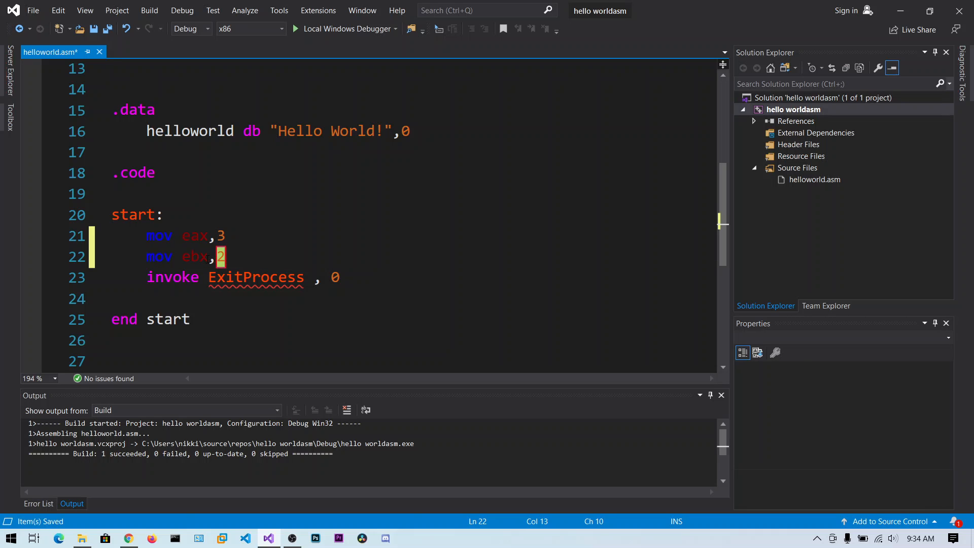
double_click(195, 257)
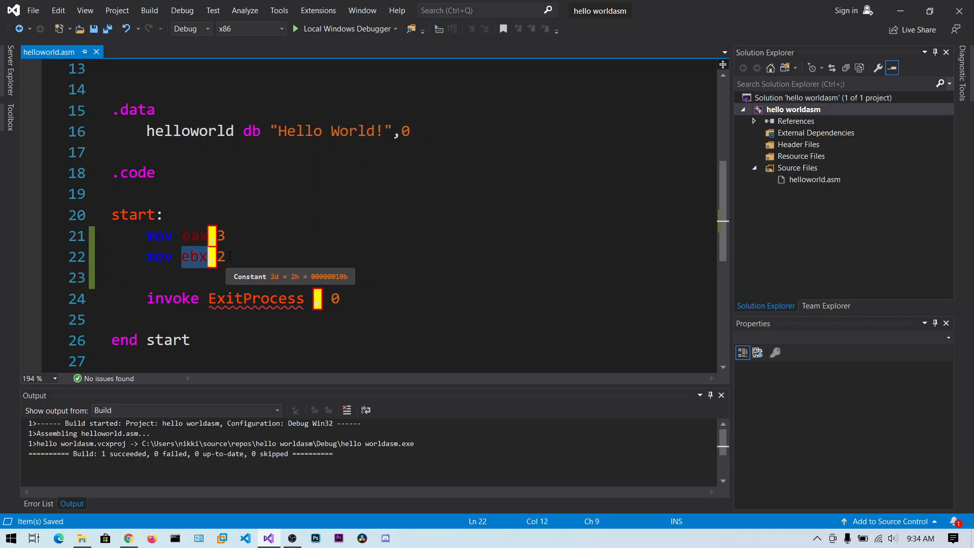
Write add eax,ebx on line 23.
click(149, 277)
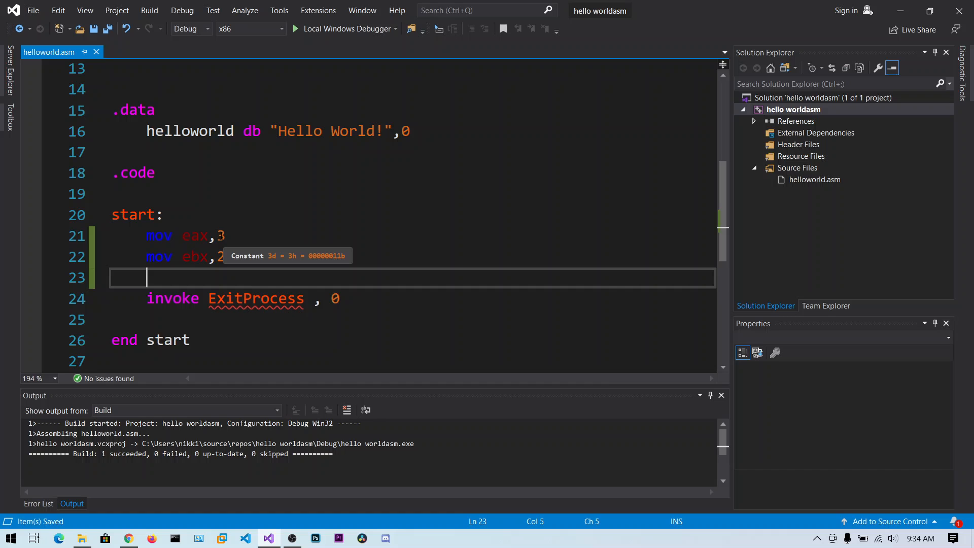
text(add)
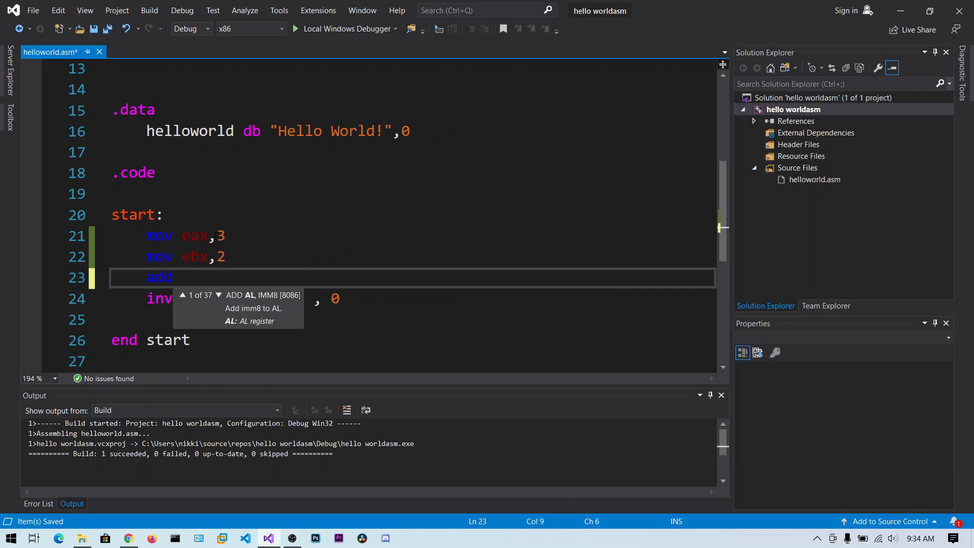
text(eax,e)
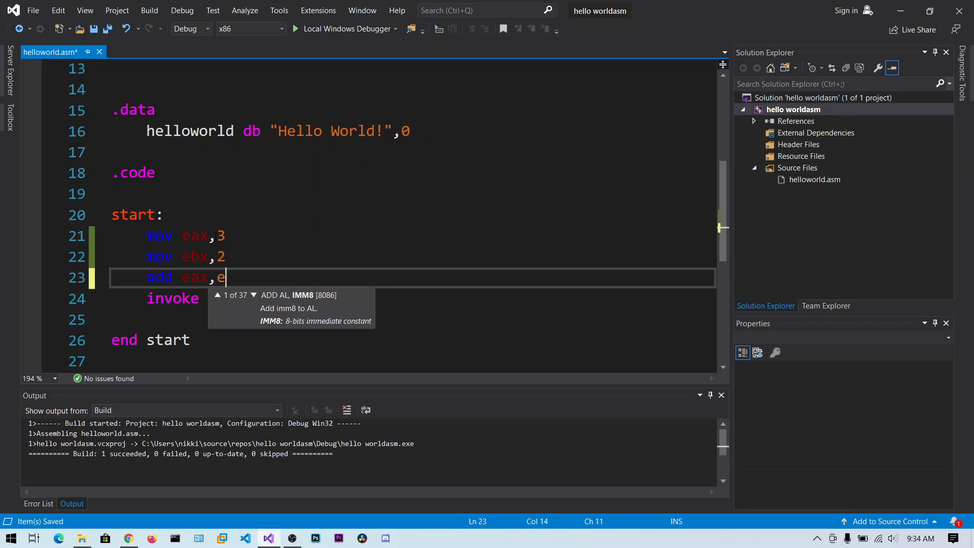
text(bx)
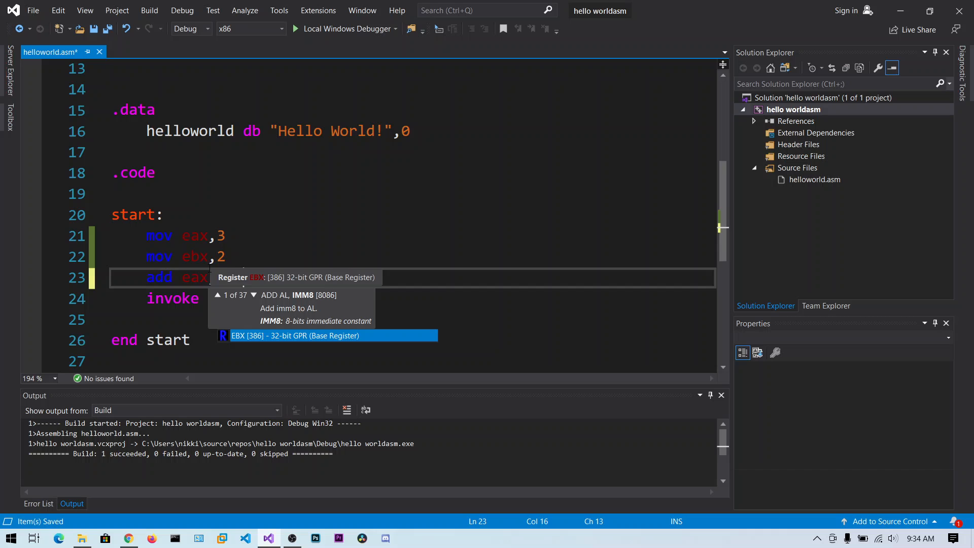
text(, ebx)
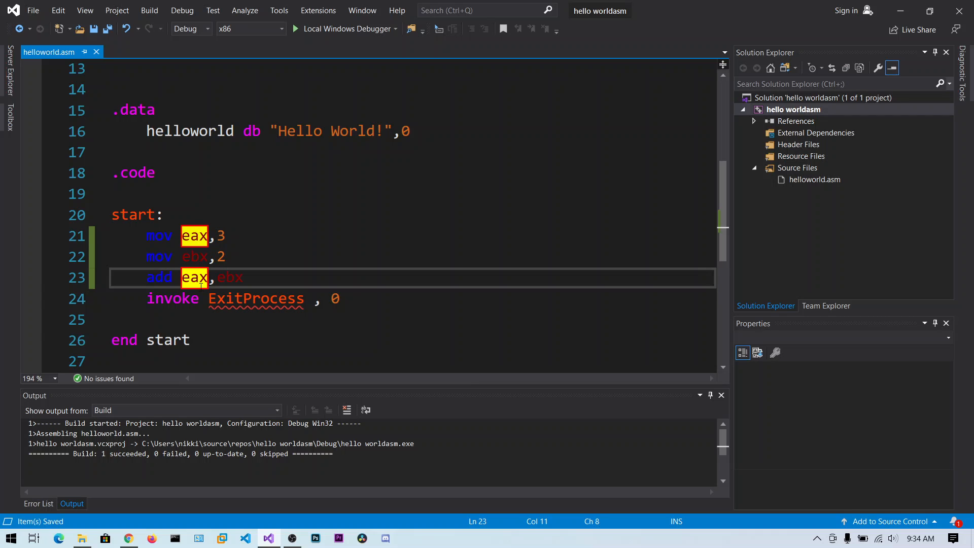
mouse_move(195, 277)
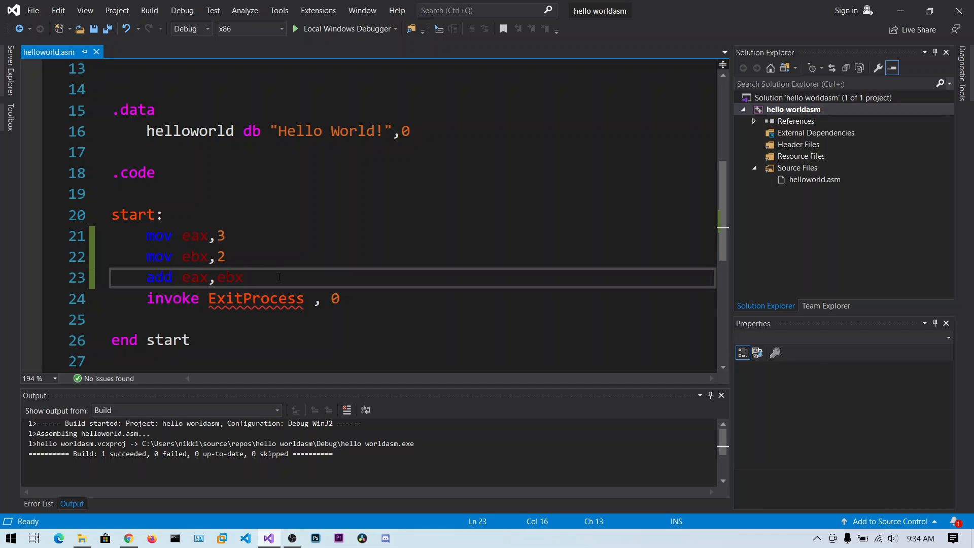
Add sub eax,1 with comments '; eax=eax-1' and '; eax=eax+ebx', ending on line 25.
key(enter)
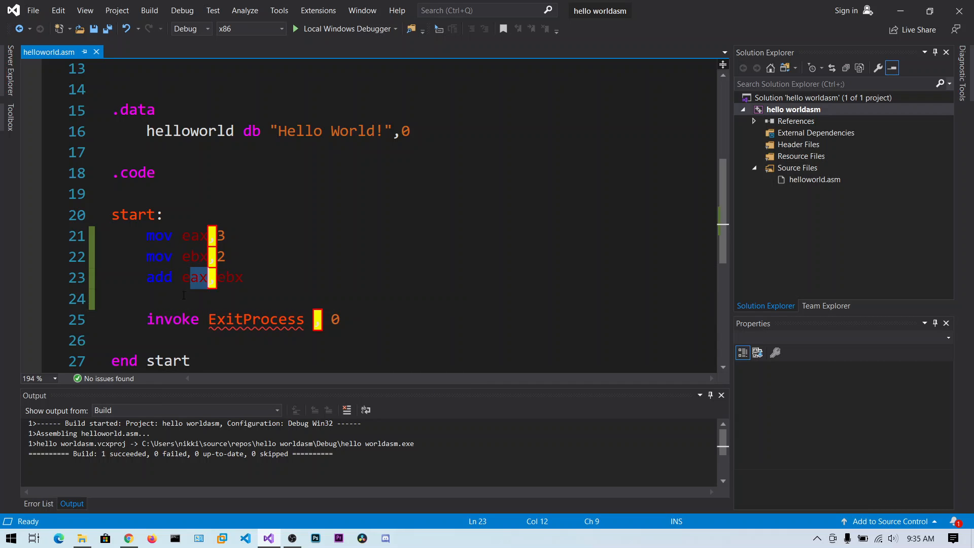
text(sub eax,1)
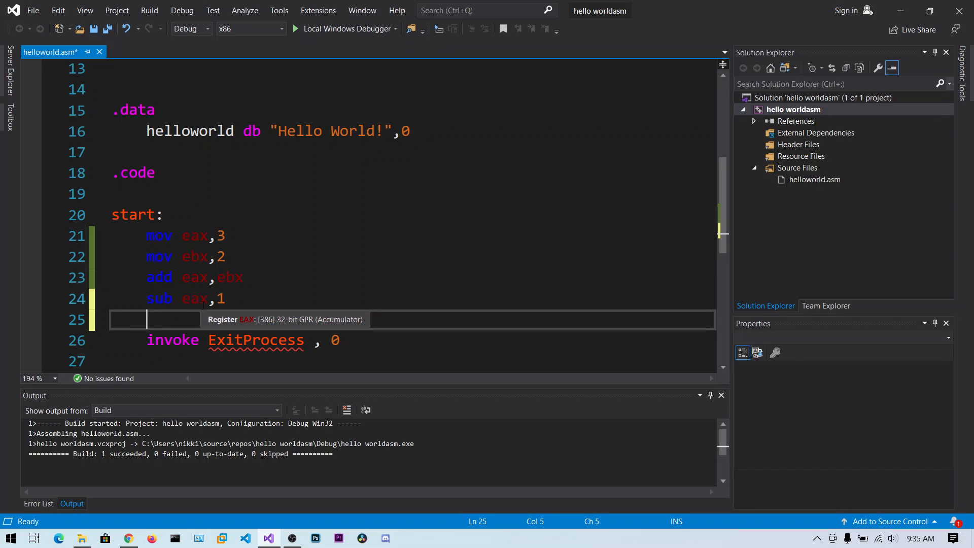
mouse_move(242, 298)
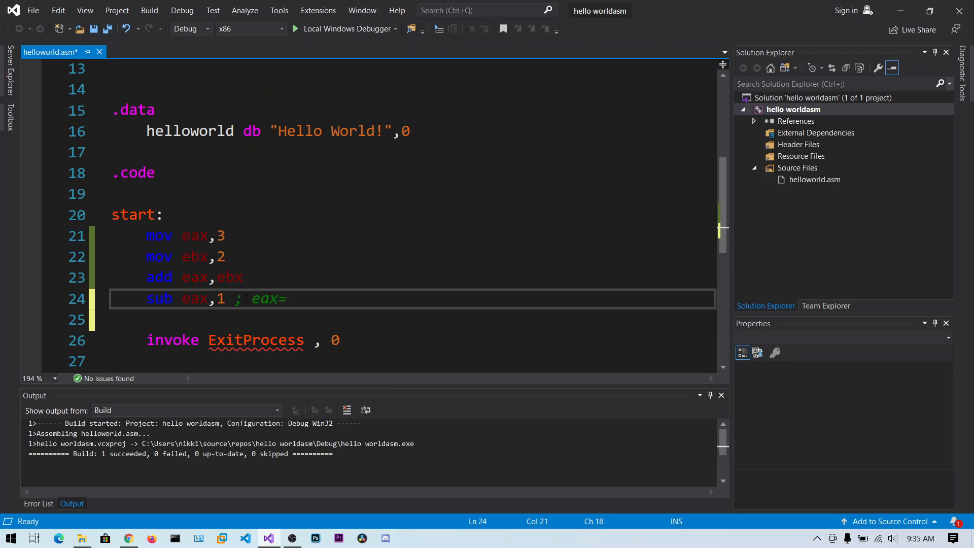
text(eax-1)
click(413, 277)
text( ; eax=eax)
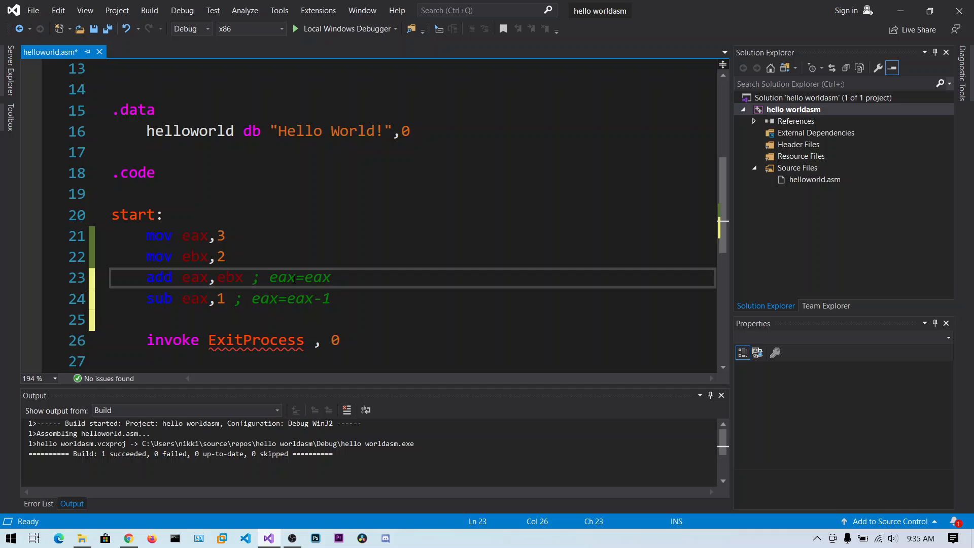
text(+ebx)
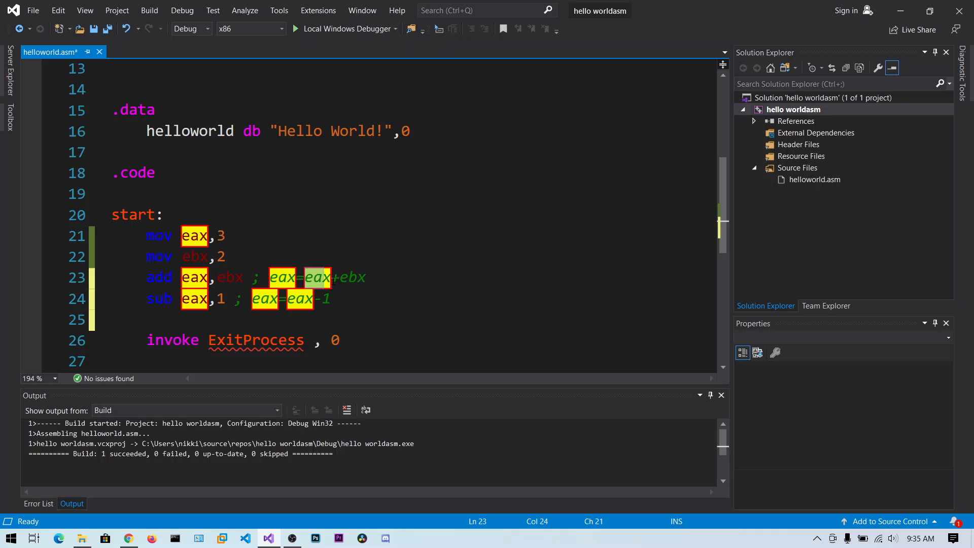
click(354, 277)
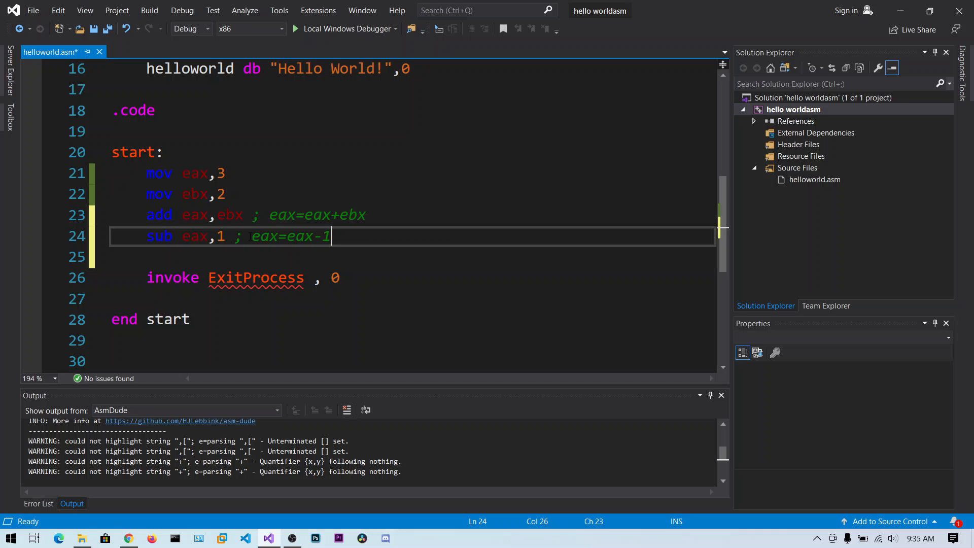
double_click(290, 236)
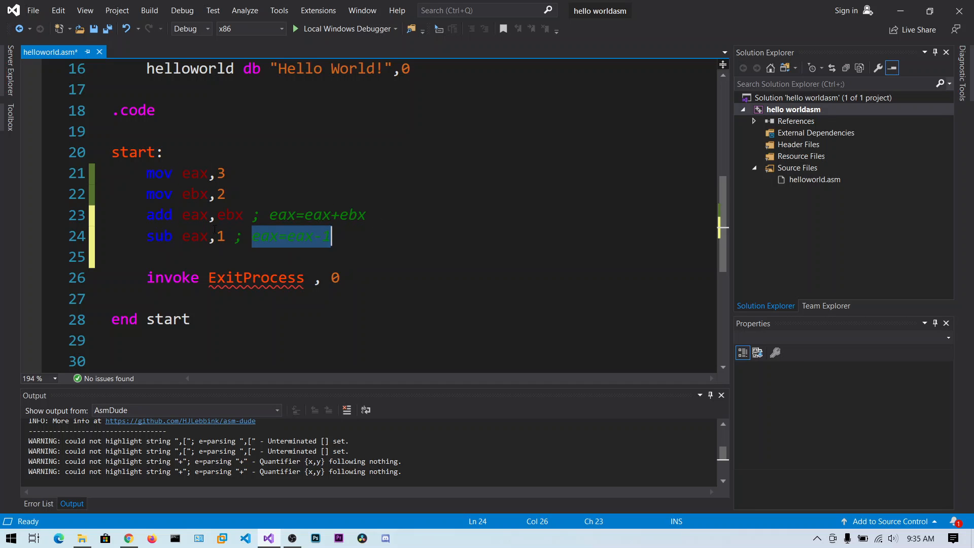
click(194, 215)
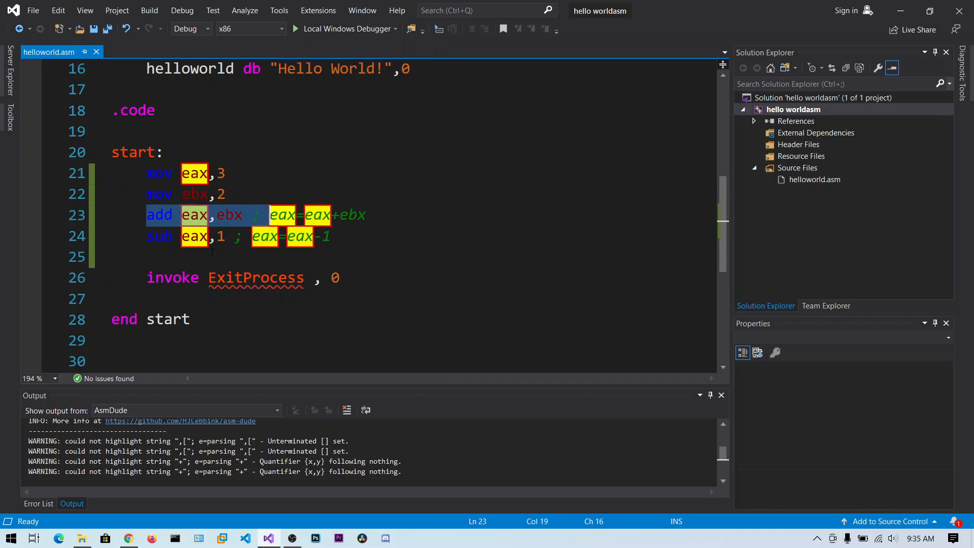
click(211, 256)
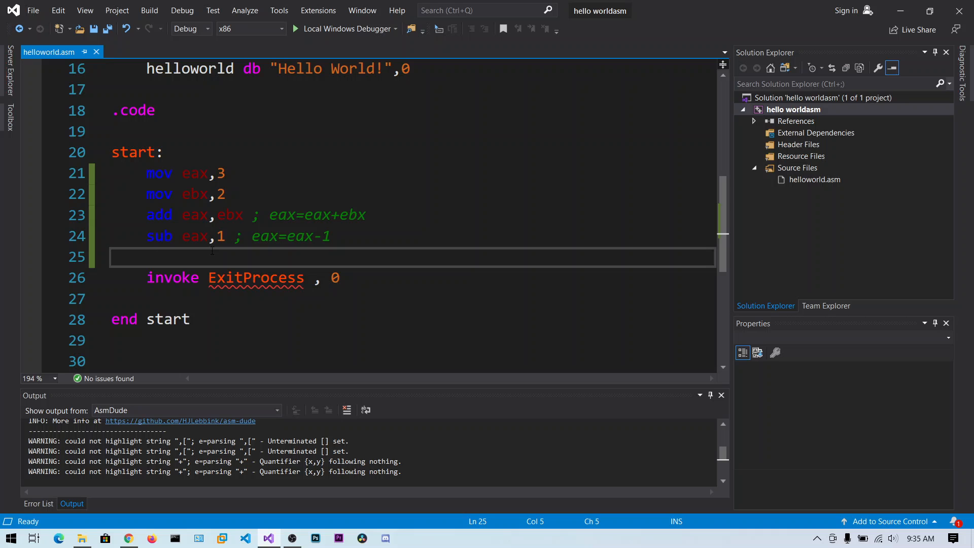
Type 'mul 5 ; eax=' on line 25 after the subtraction.
text(mul)
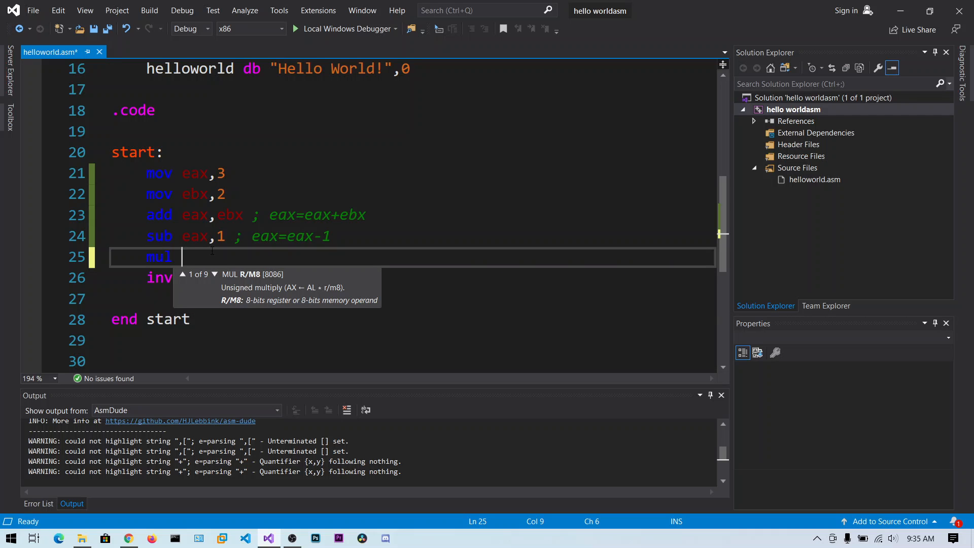
mouse_move(196, 256)
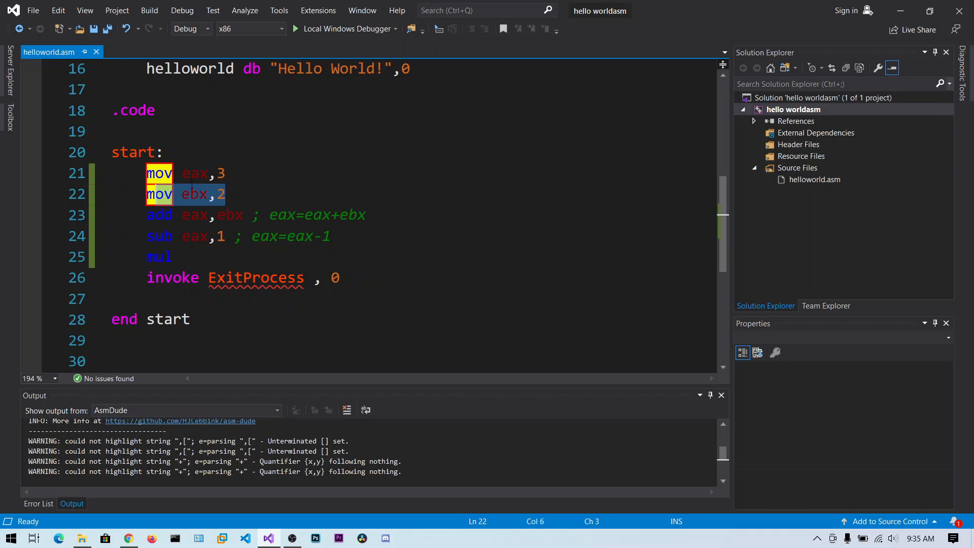
mouse_move(239, 189)
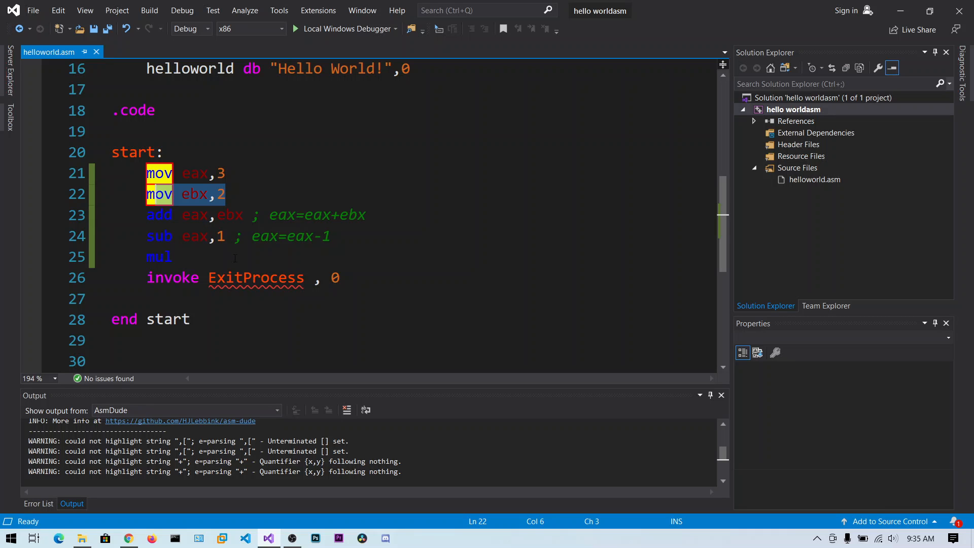
click(205, 256)
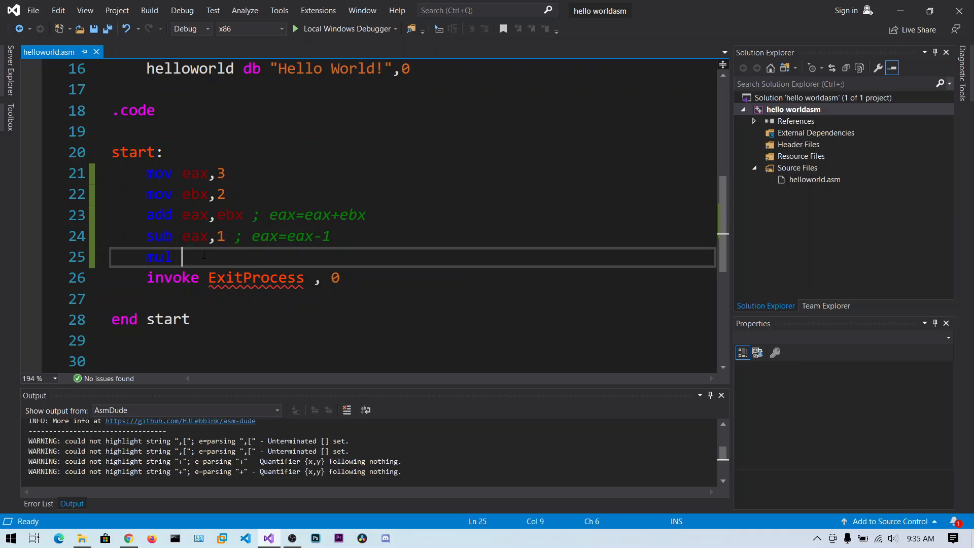
text(5 ;)
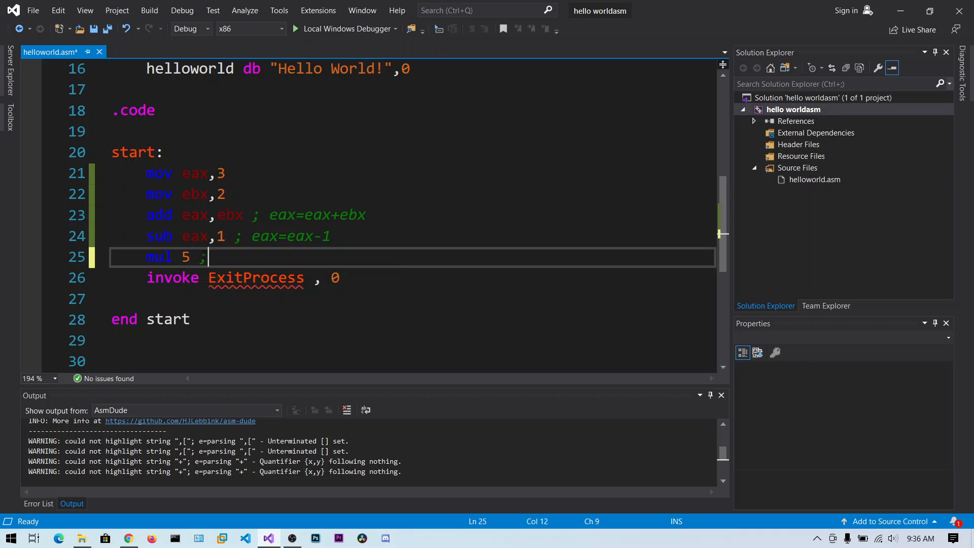
text(eax)
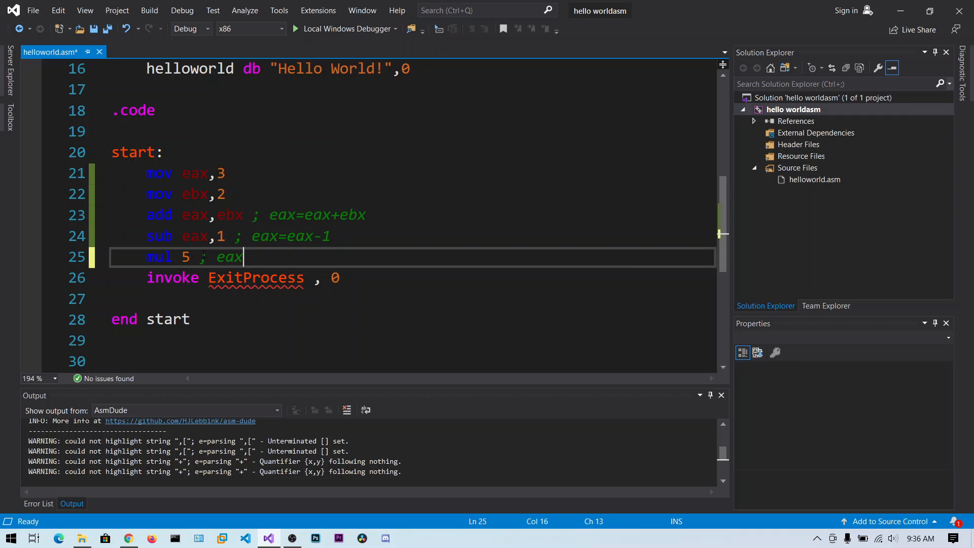
text(=eax*5)
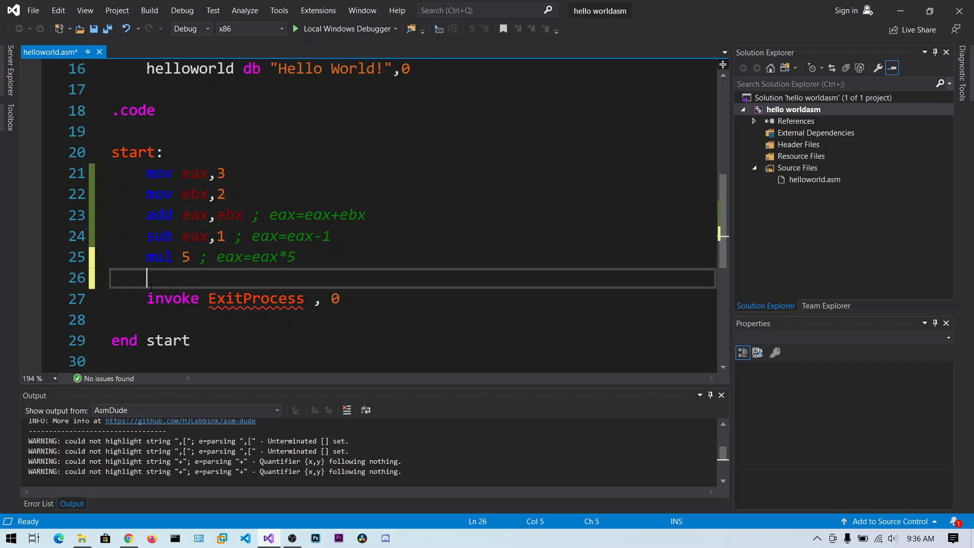
mouse_move(229, 214)
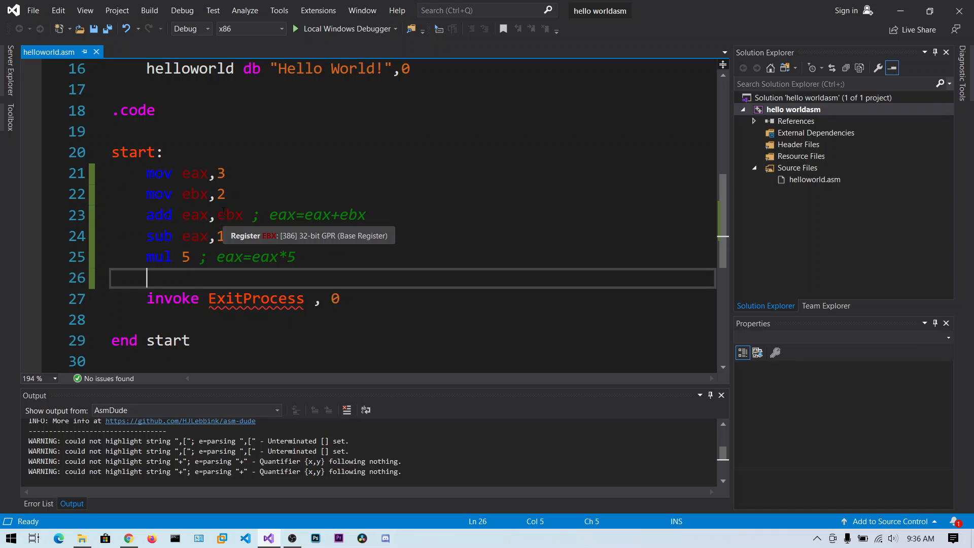
mouse_move(221, 214)
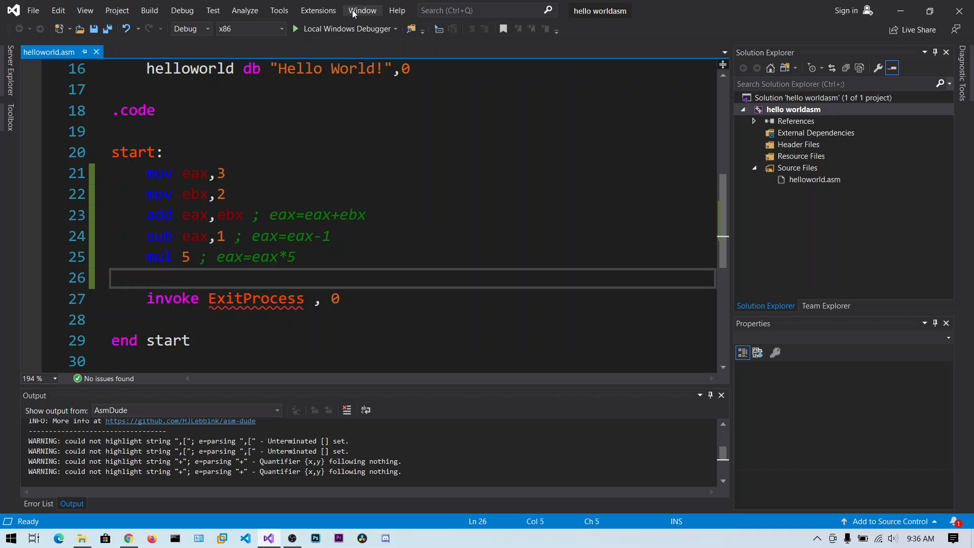
click(794, 110)
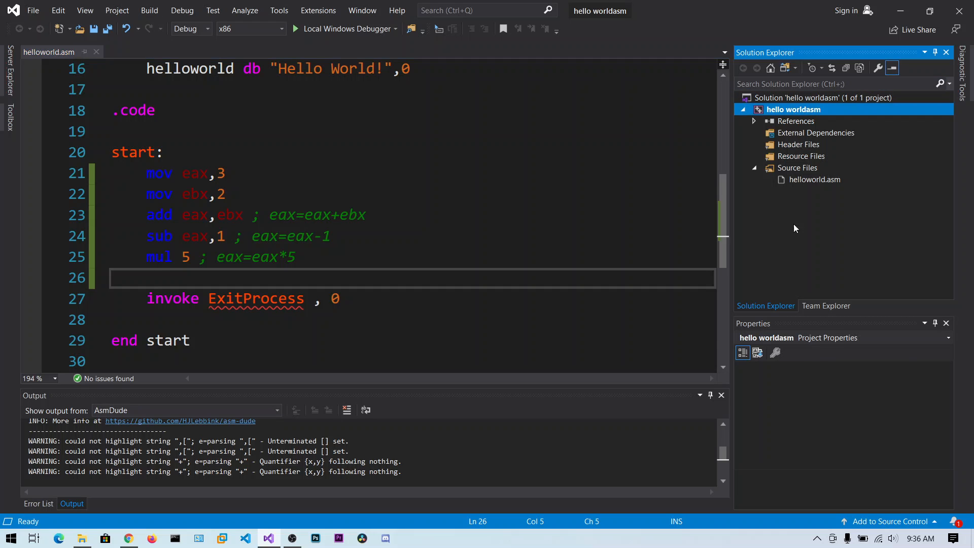
click(793, 109)
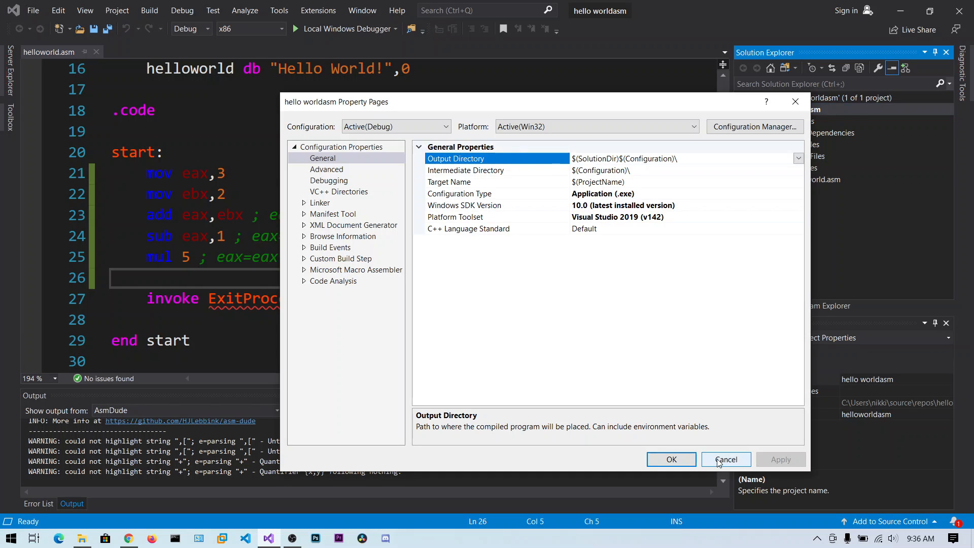
click(182, 11)
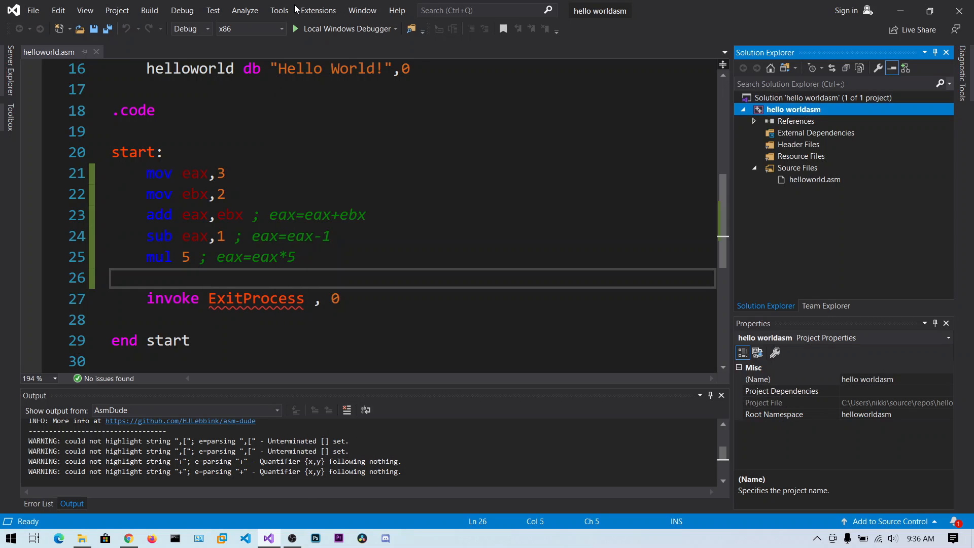
click(279, 10)
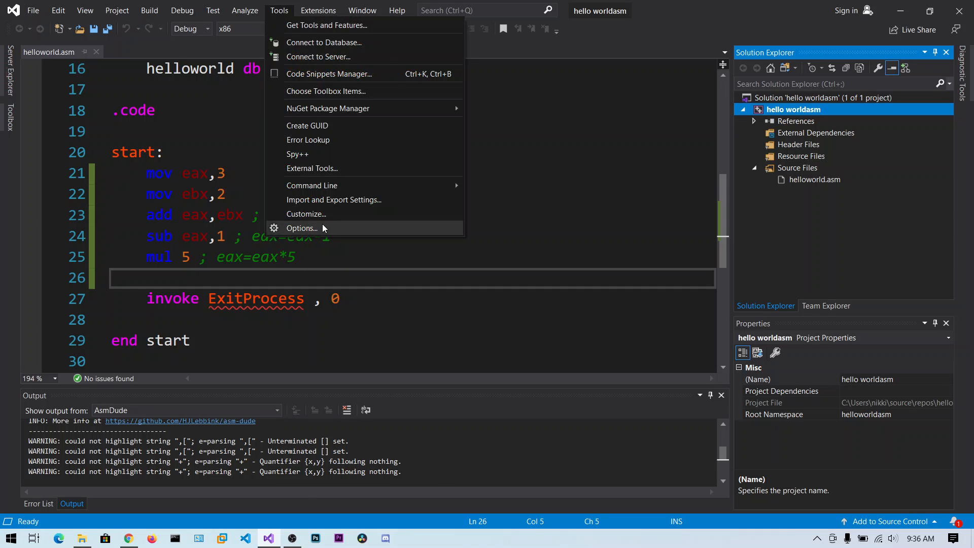
click(301, 228)
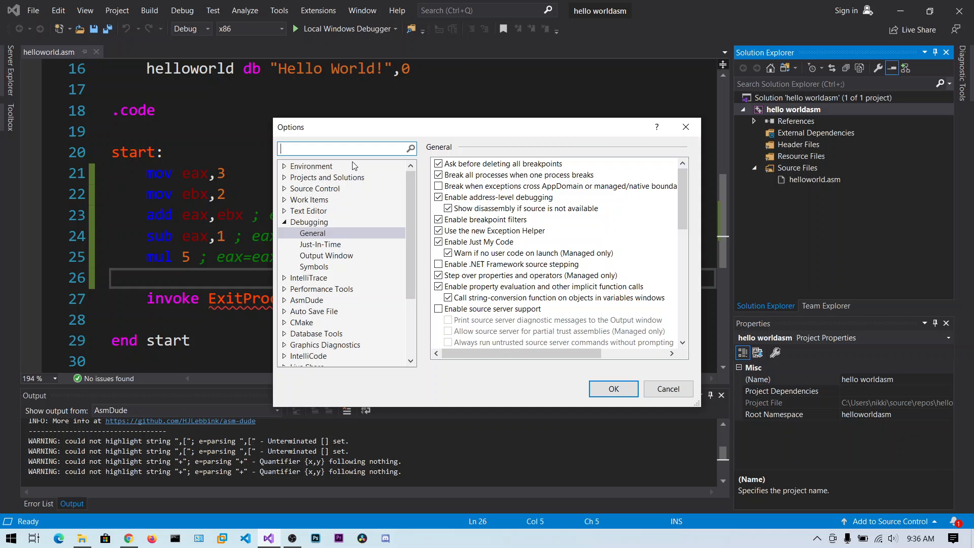
text(show)
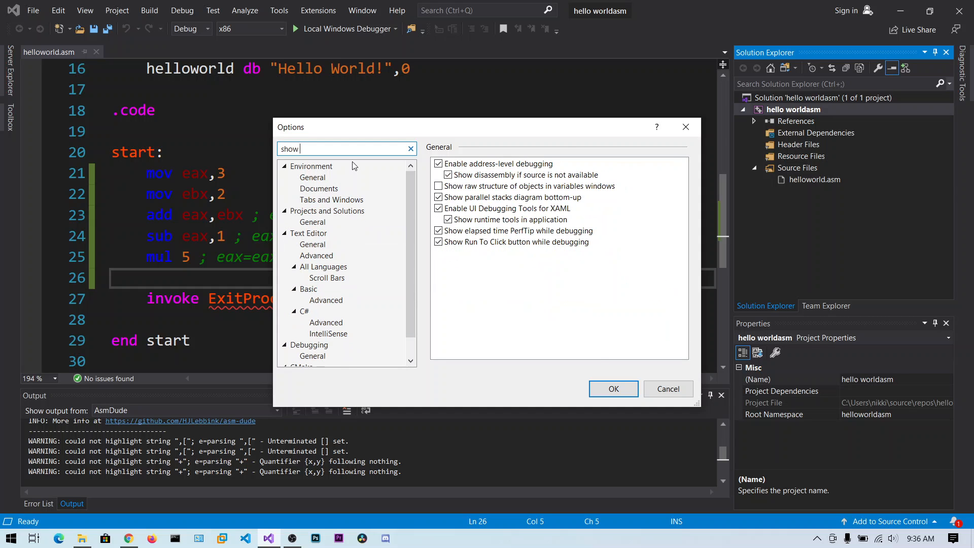
mouse_move(440, 134)
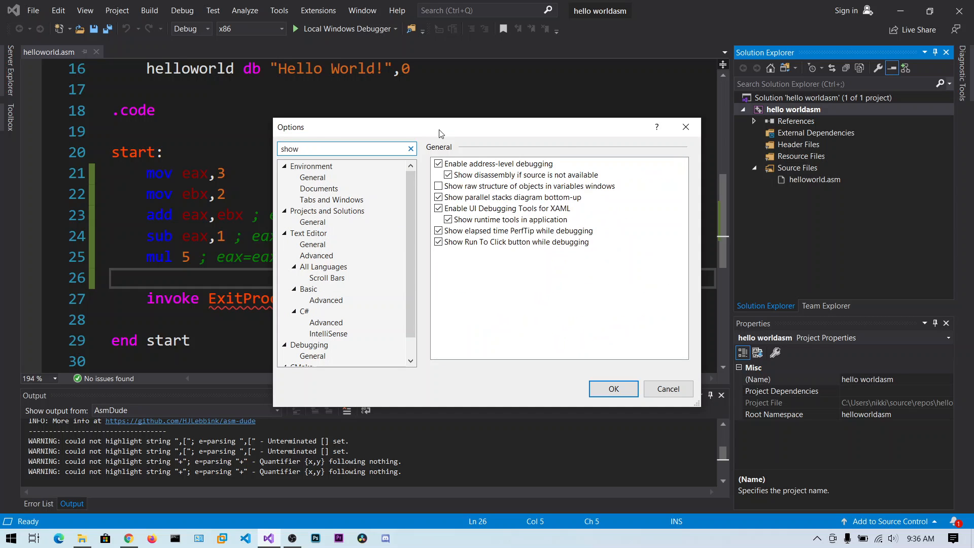
click(439, 174)
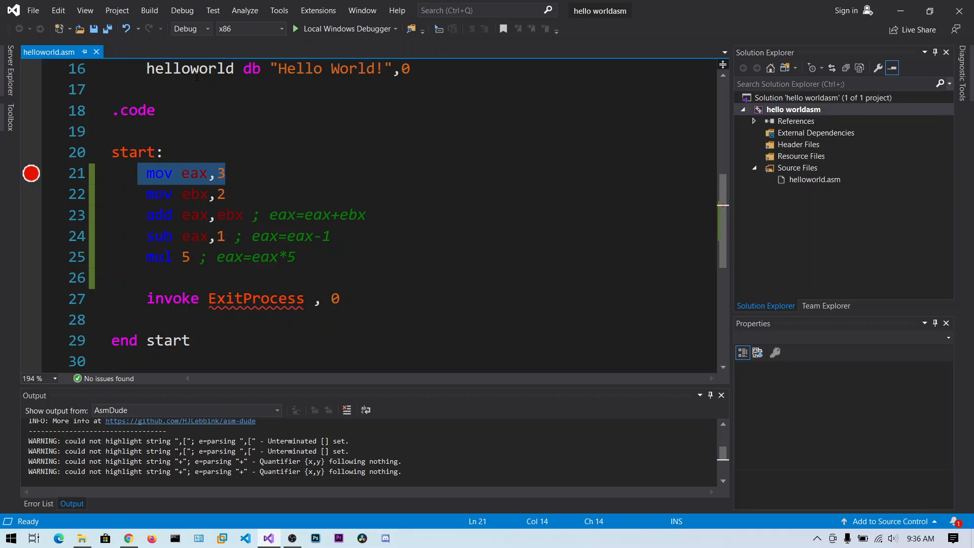
mouse_move(159, 173)
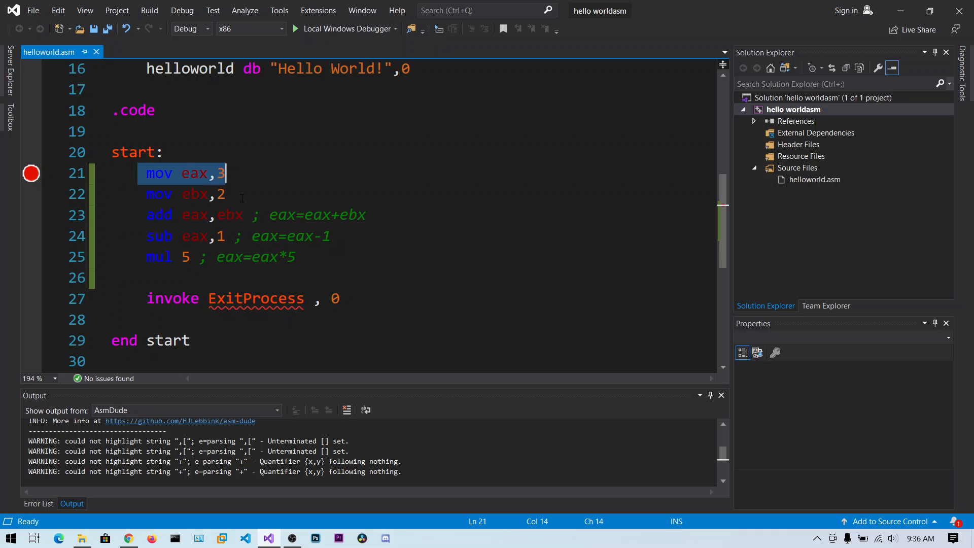
mouse_move(193, 173)
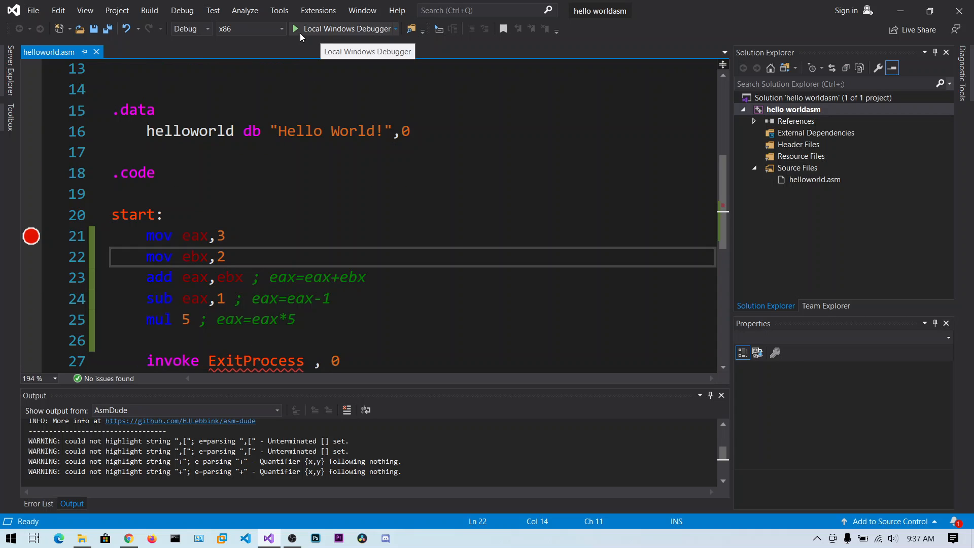
Start stepping via the Debug menu, triggering the build-errors prompt about mul 5.
click(182, 10)
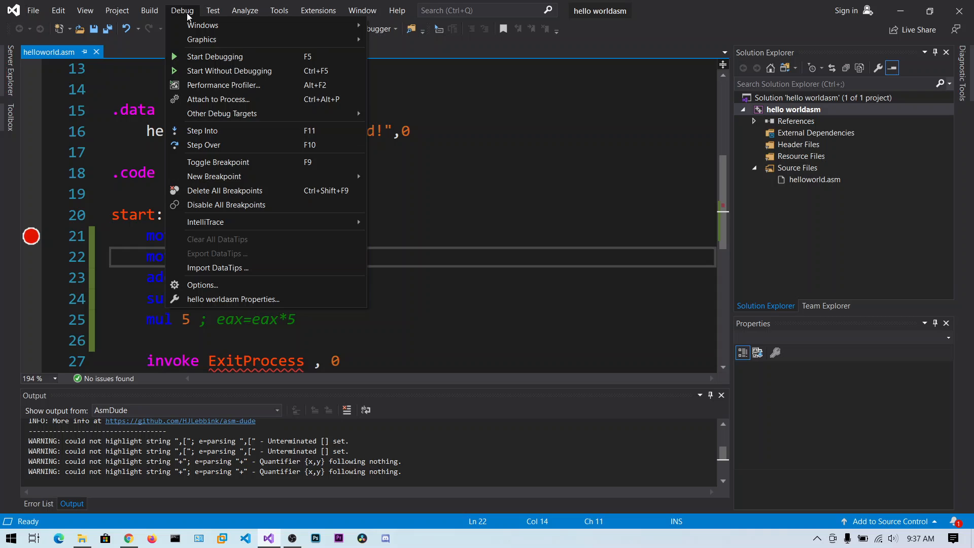
mouse_move(221, 145)
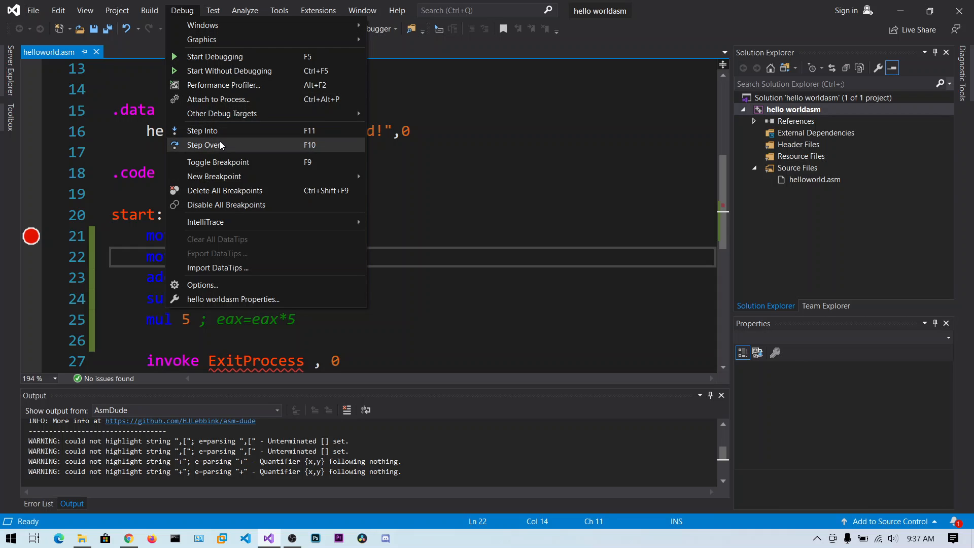
mouse_move(304, 150)
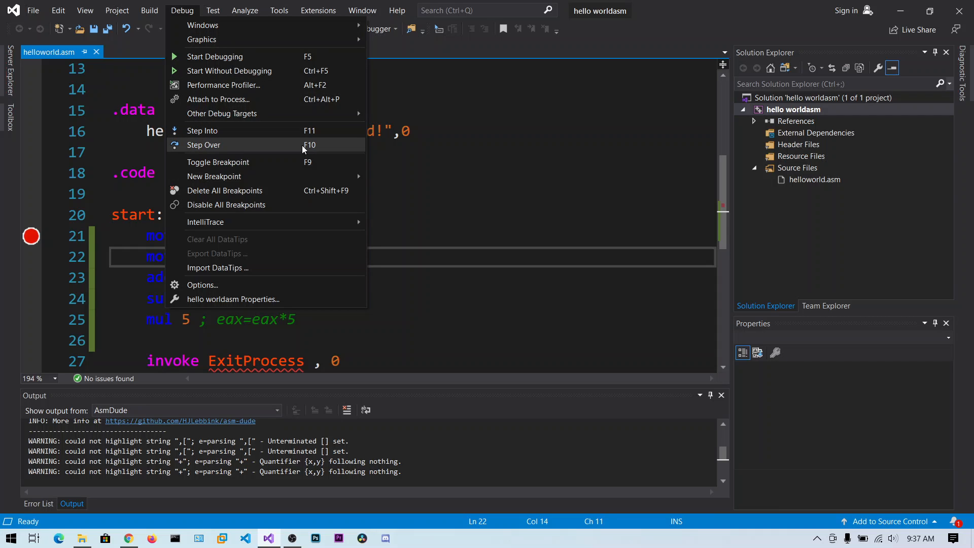
click(214, 56)
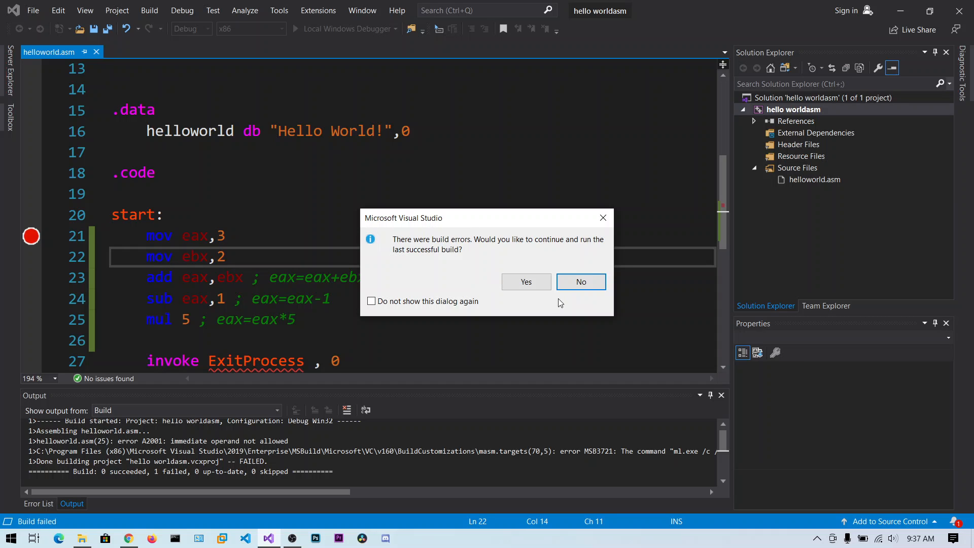
Decline the last successful build and change mul 5 to mul ebx on line 25.
click(580, 282)
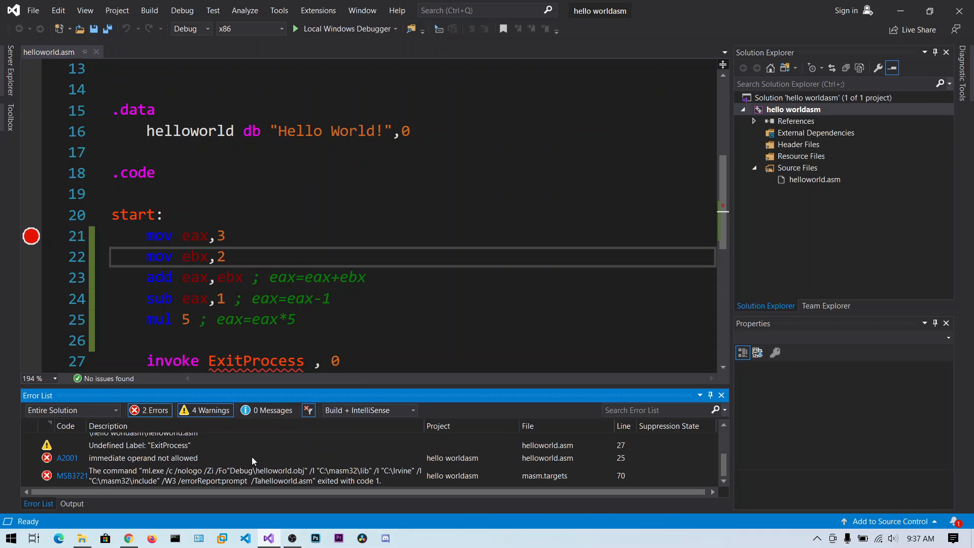
mouse_move(214, 465)
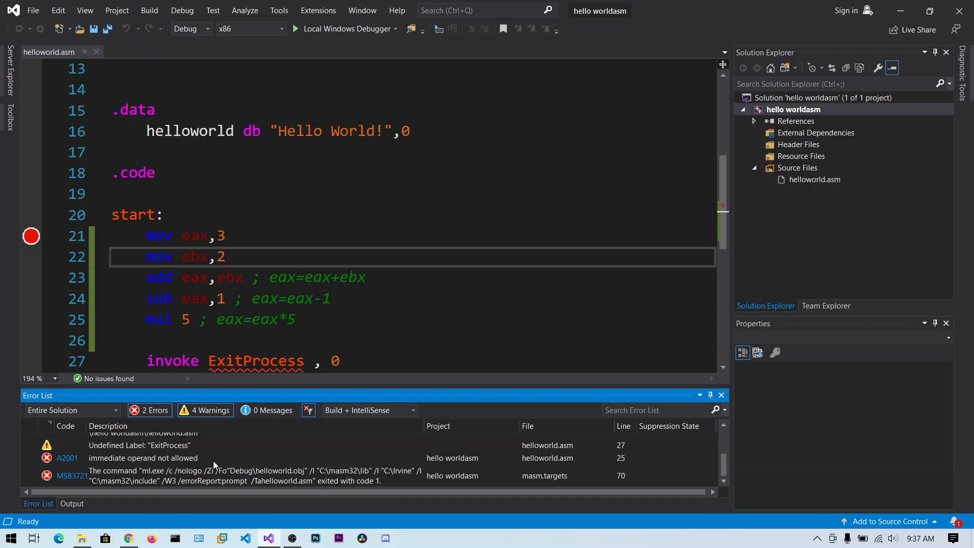
scroll(up, 3)
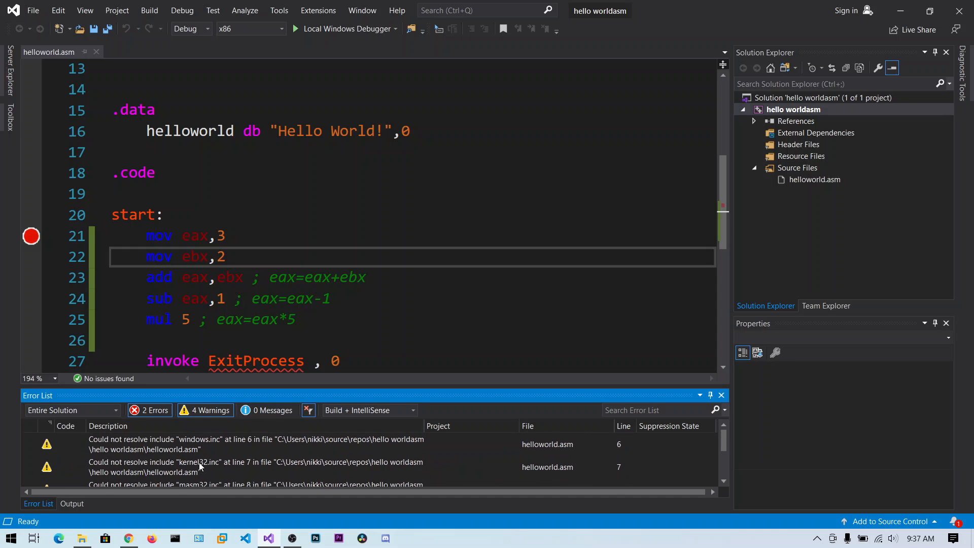
scroll(up, 3)
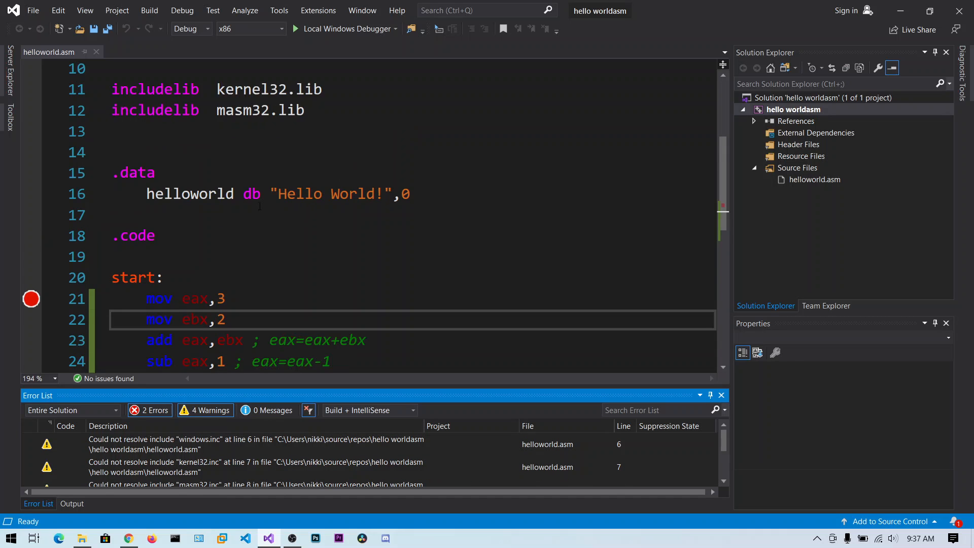
scroll(up, 3)
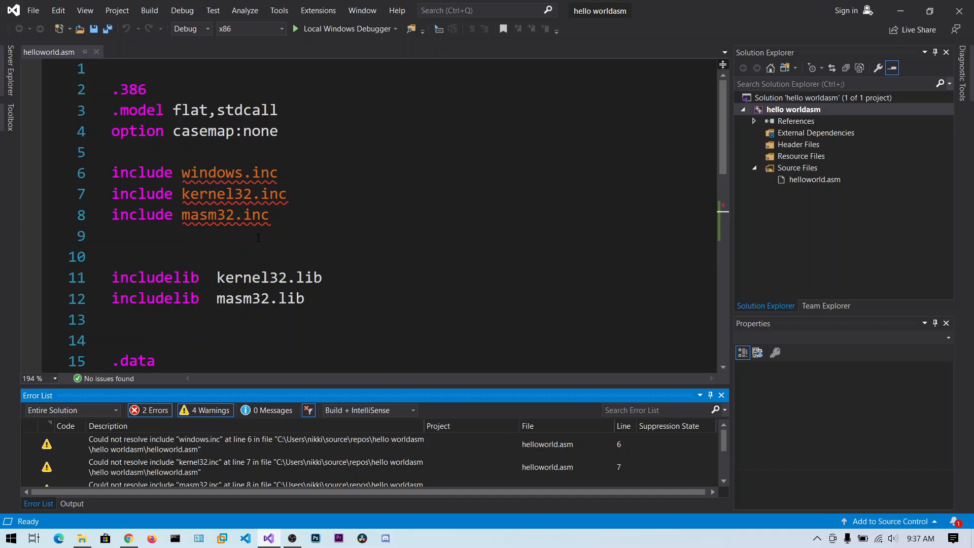
scroll(down, 3)
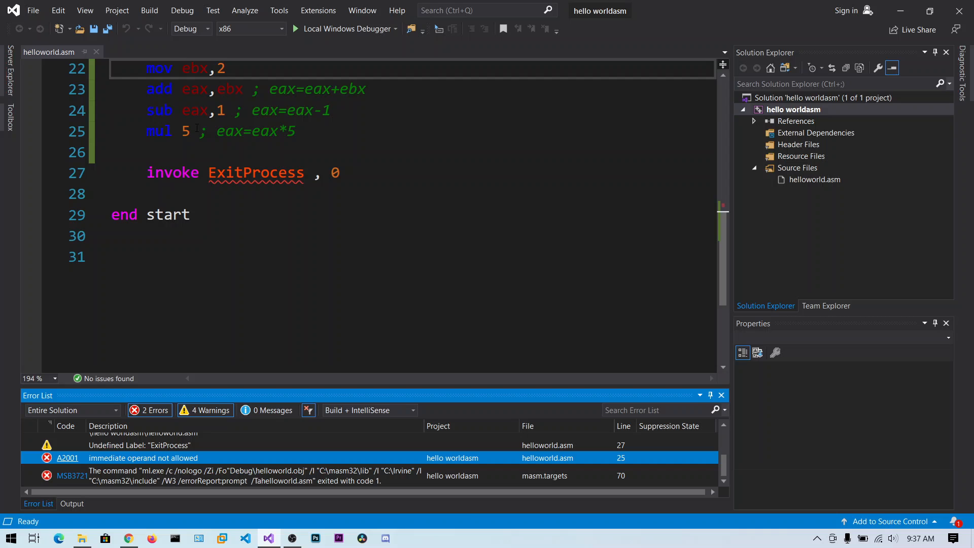
click(194, 131)
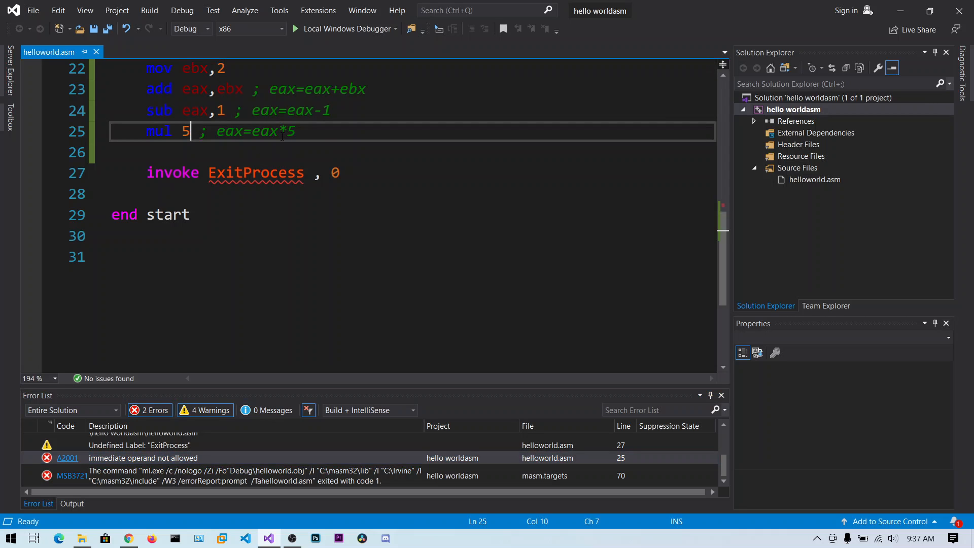
key(Backspace)
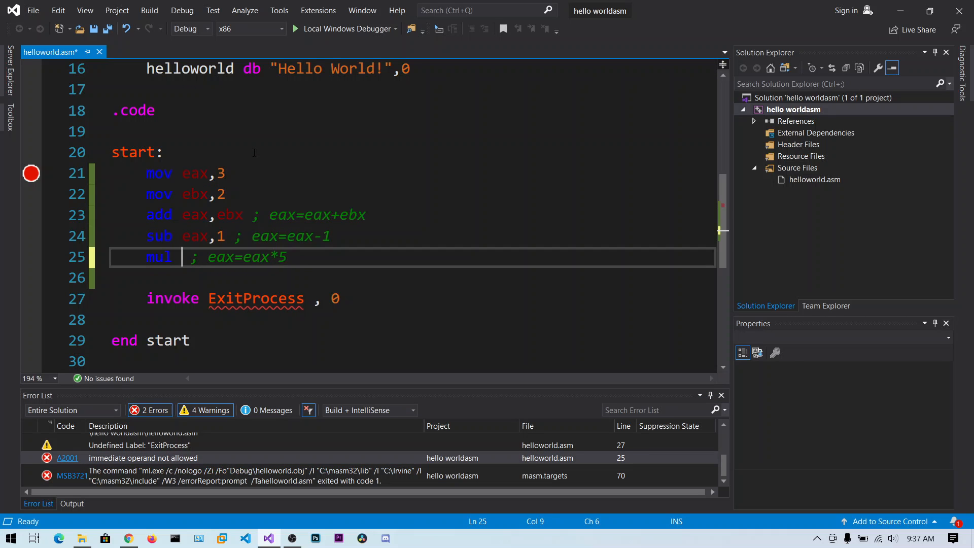
text(ebx)
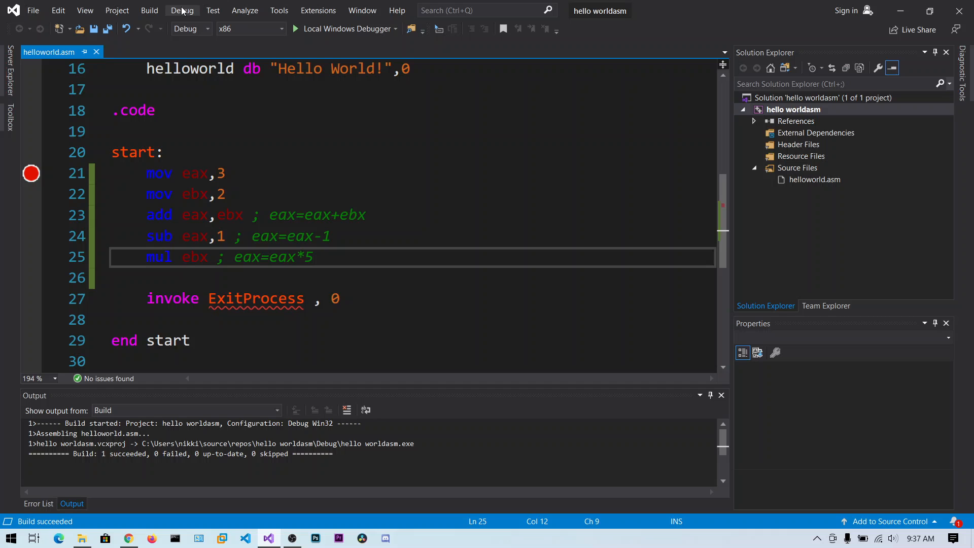
Start Debugging from the Debug menu, pausing at the mov eax,3 breakpoint.
click(182, 10)
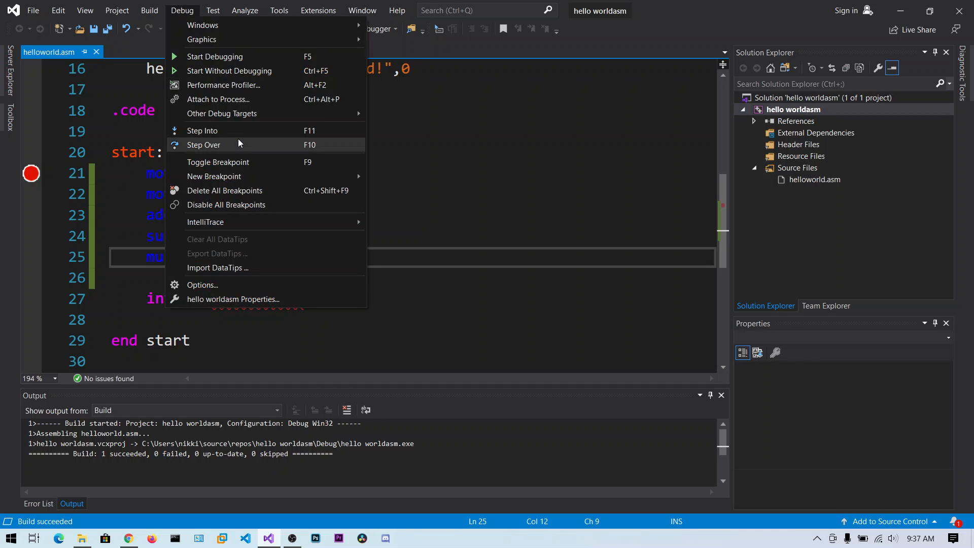
click(230, 70)
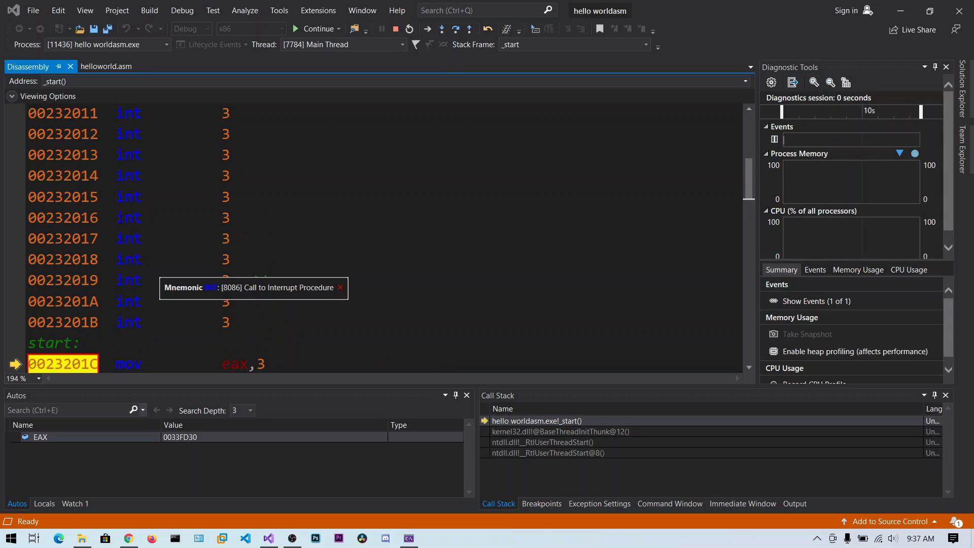
scroll(down, 3)
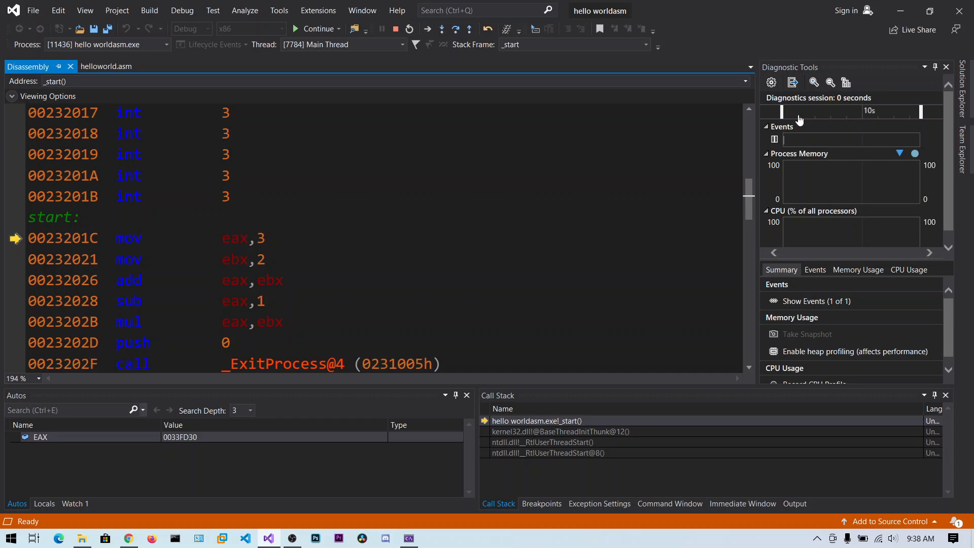
mouse_move(829, 68)
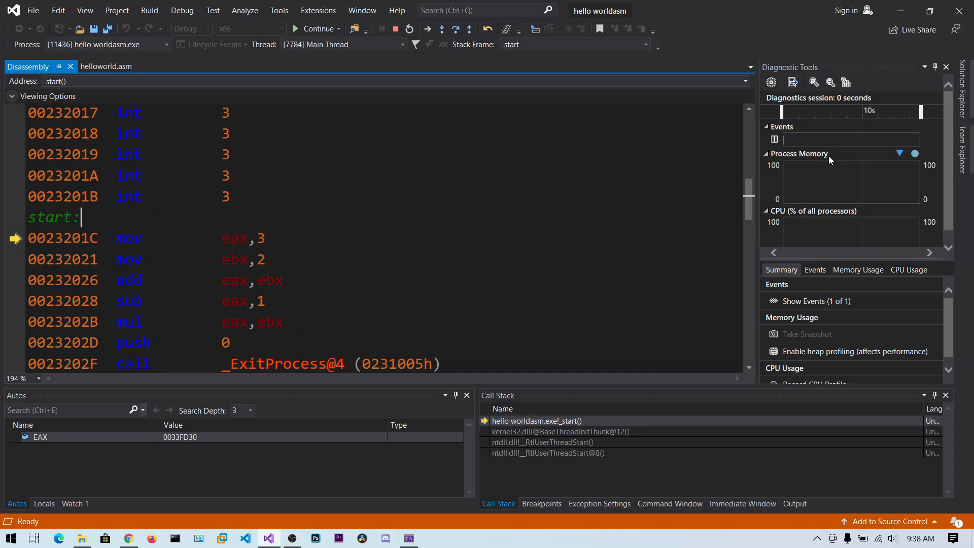
mouse_move(322, 166)
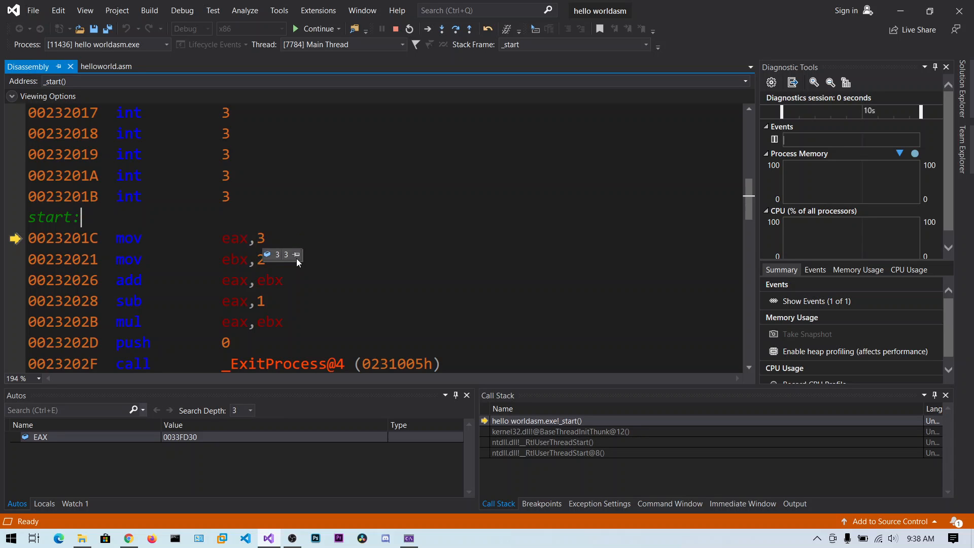
mouse_move(152, 407)
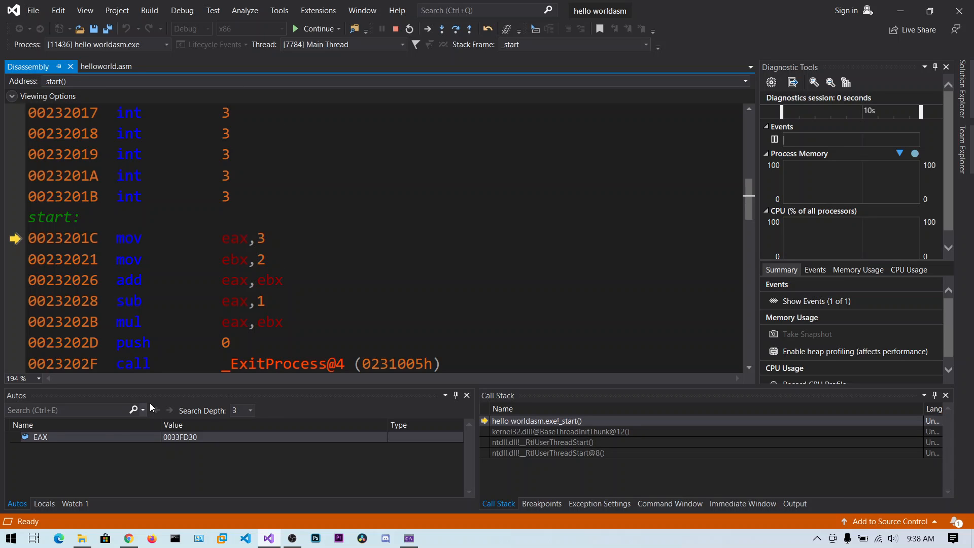
mouse_move(33, 395)
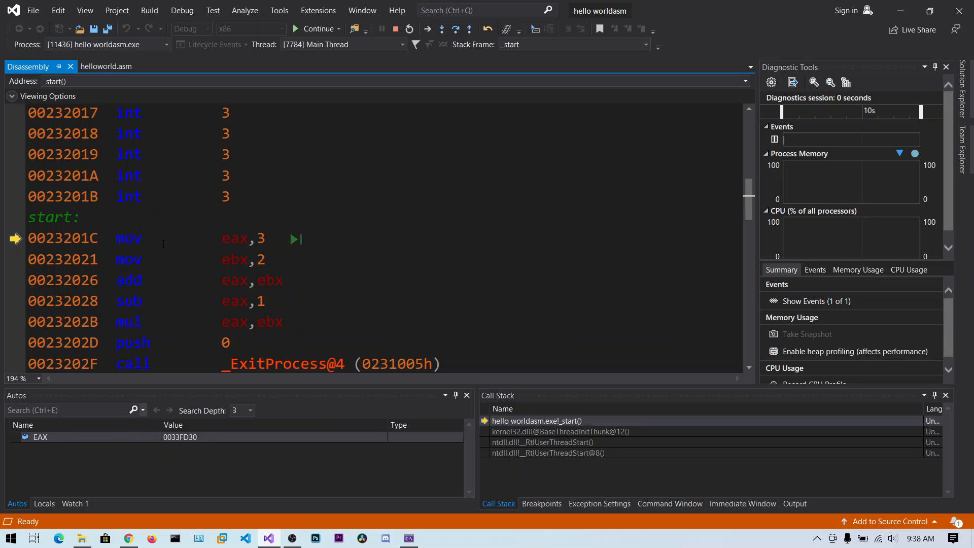
mouse_move(235, 239)
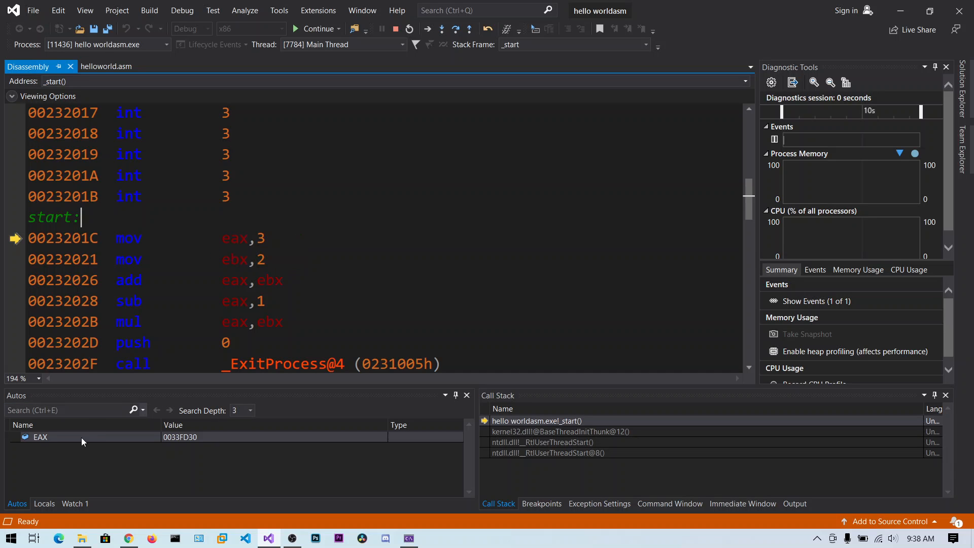
mouse_move(167, 91)
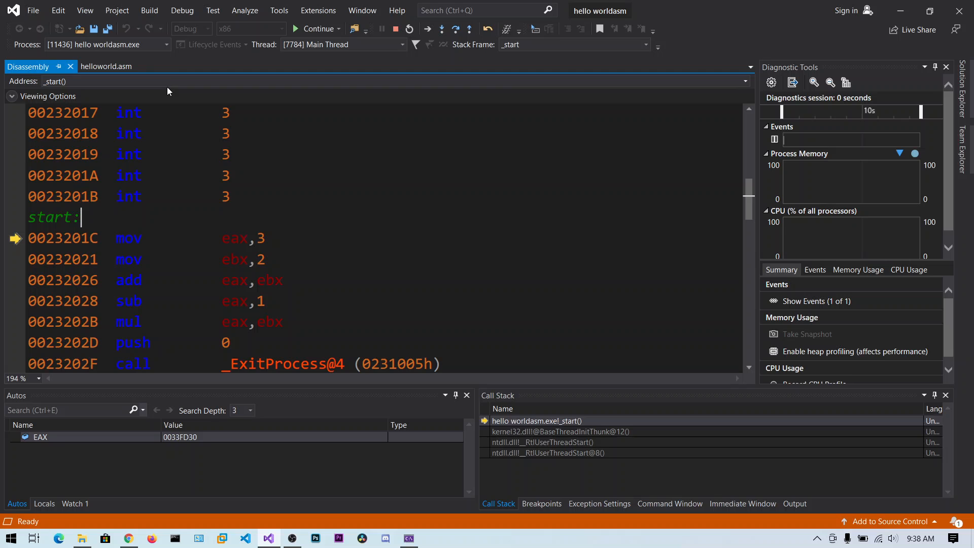
Open Debug > Windows > Registers to display EAX, EBX and the other registers.
click(181, 11)
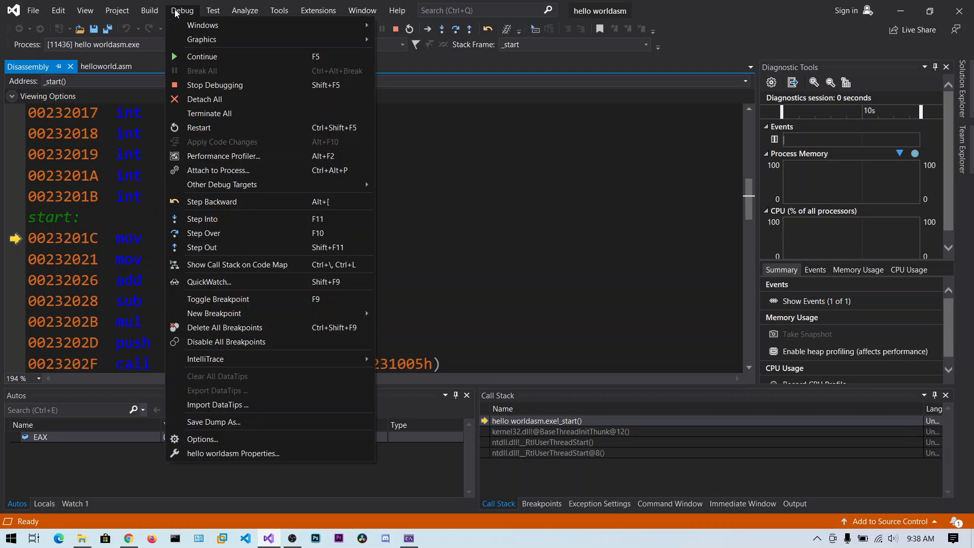
click(202, 25)
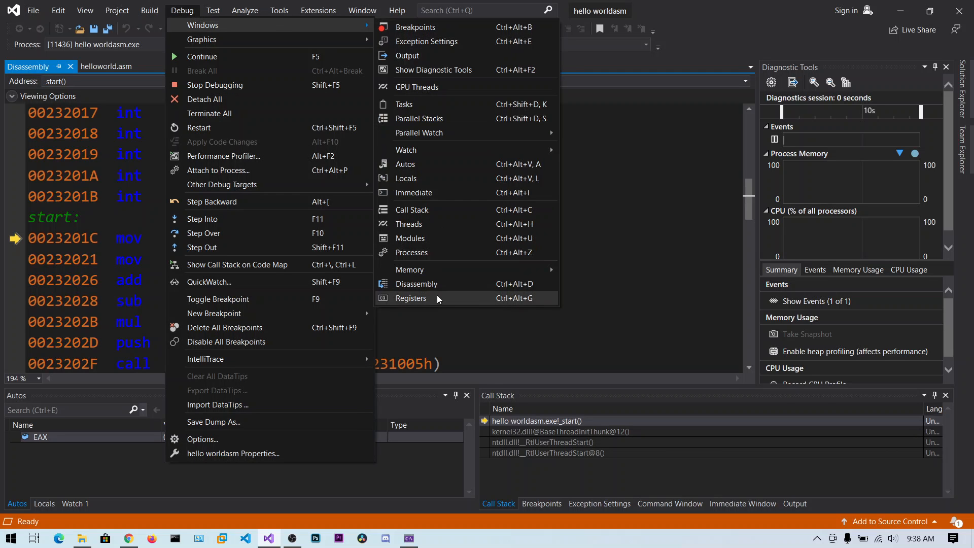
click(410, 298)
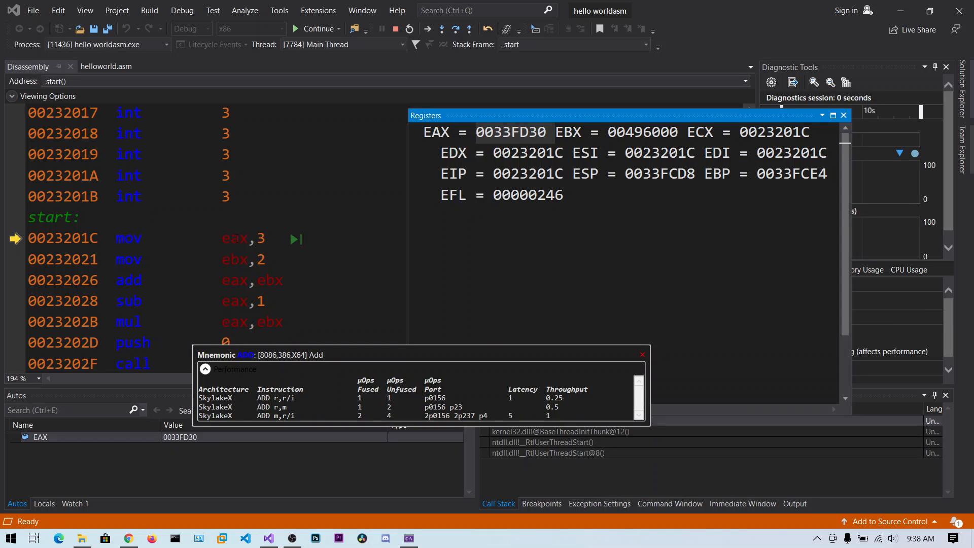
mouse_move(454, 30)
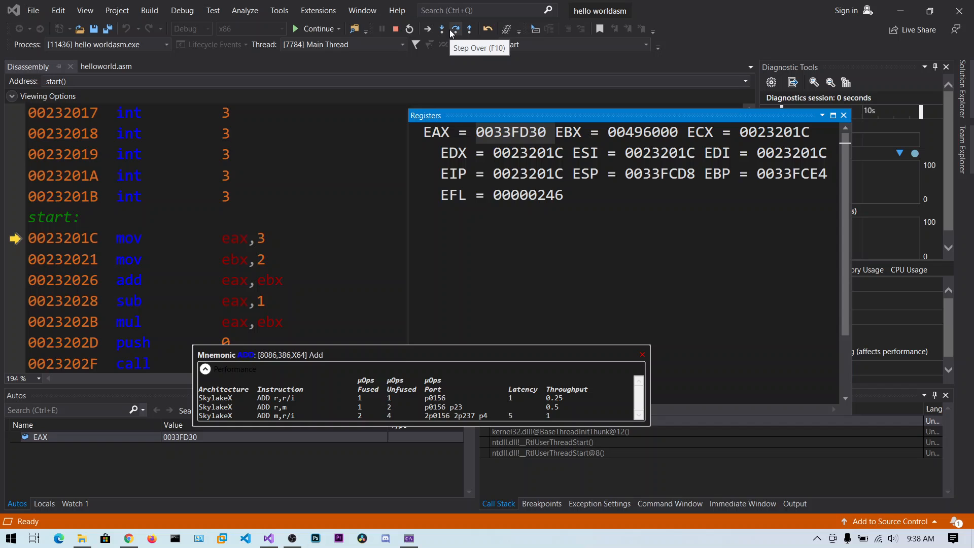
Step over mov eax,3 and mov ebx,2, making EAX 3 and EBX 2.
click(442, 29)
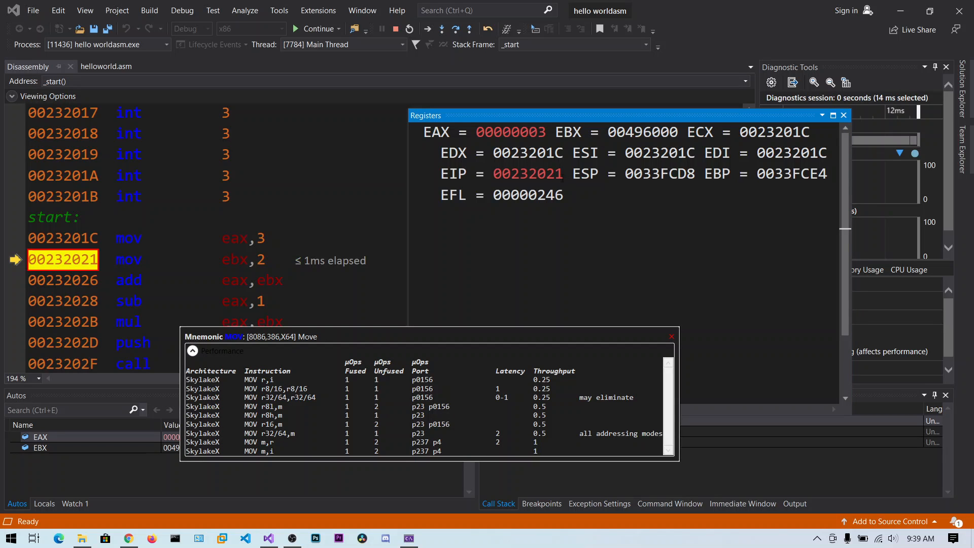
mouse_move(454, 29)
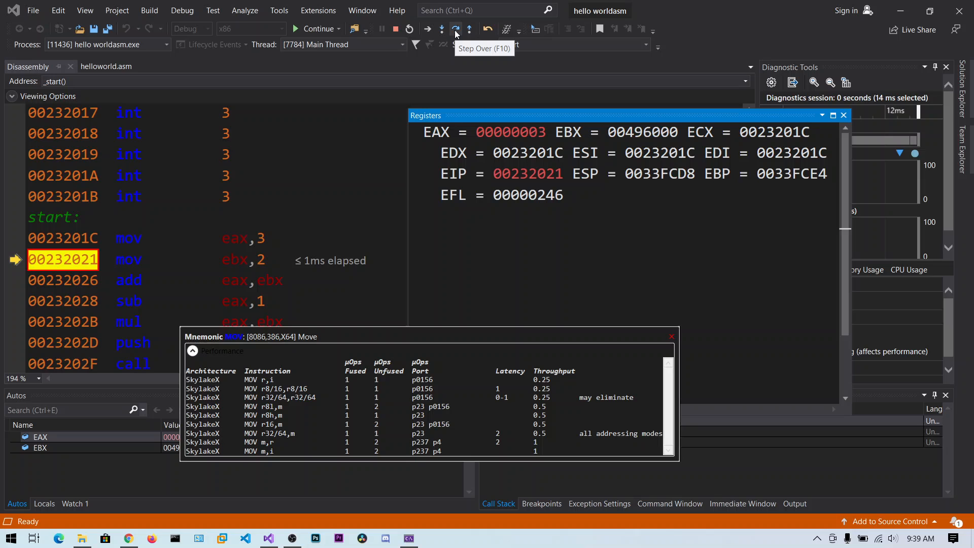
click(455, 30)
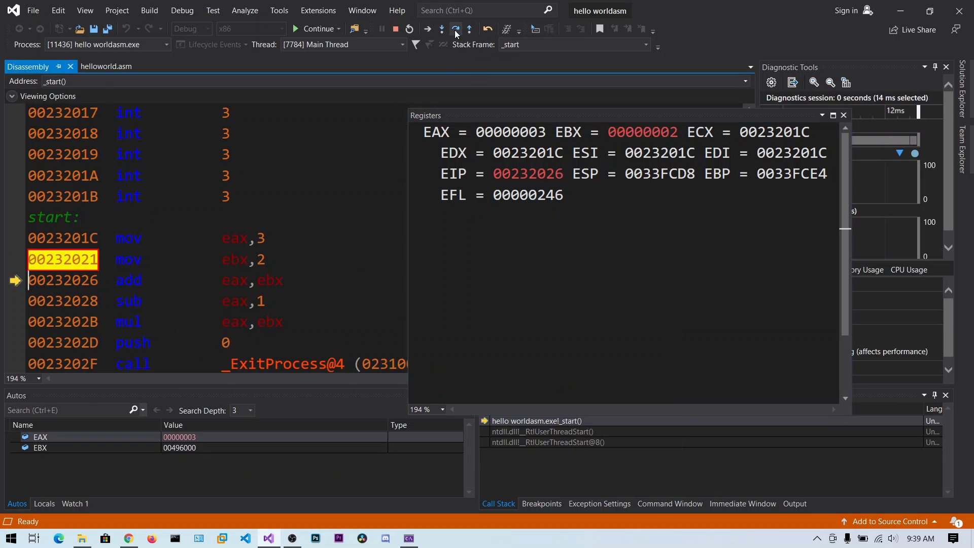
click(440, 29)
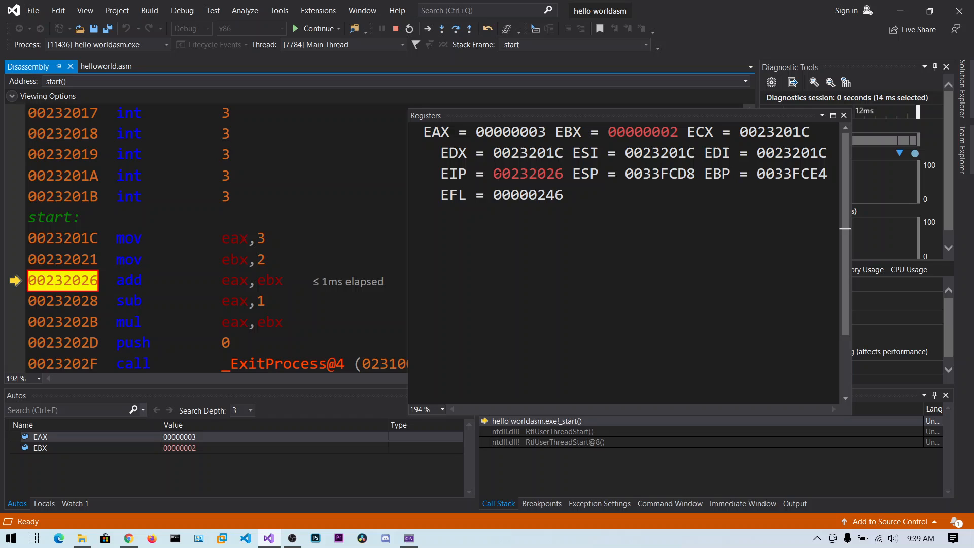
mouse_move(235, 280)
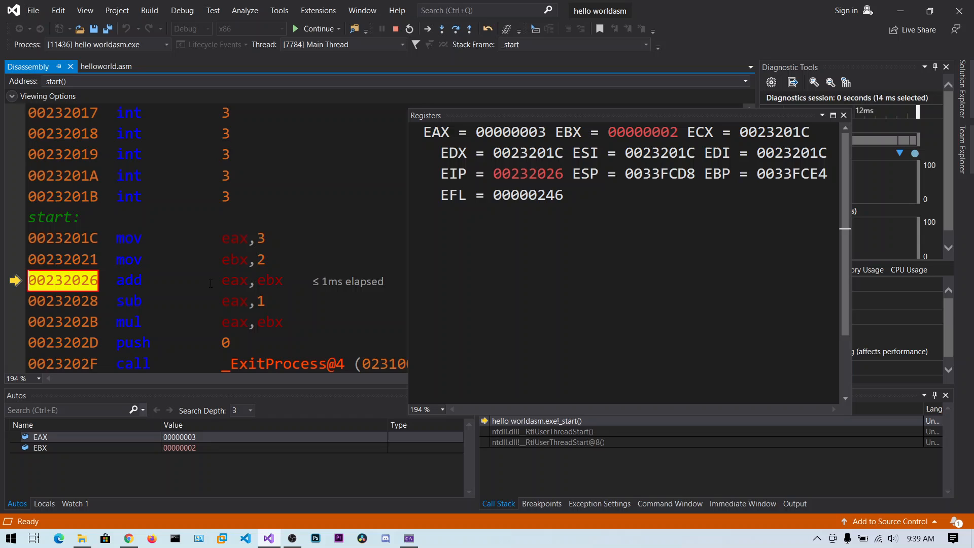
mouse_move(583, 127)
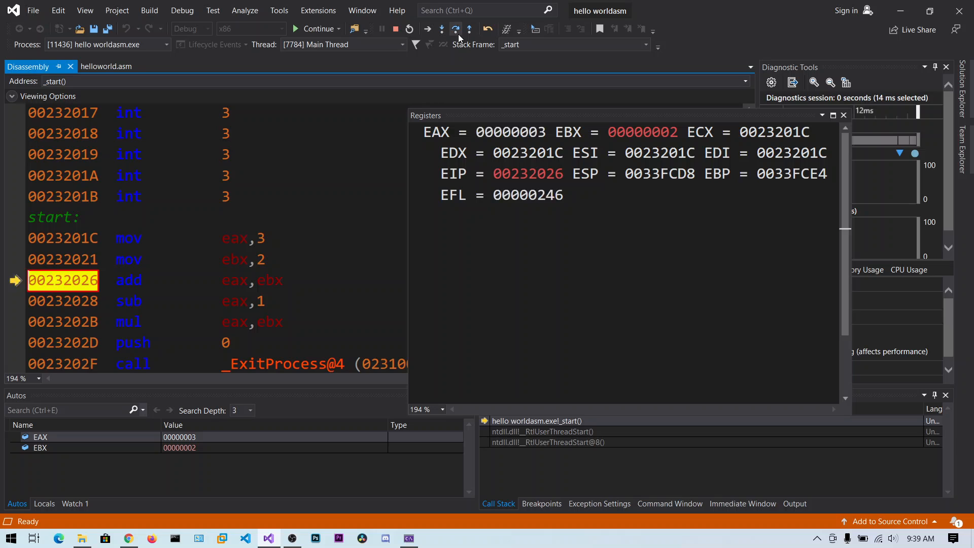
Step through add eax,ebx and sub eax,1, leaving EAX at 4.
click(454, 30)
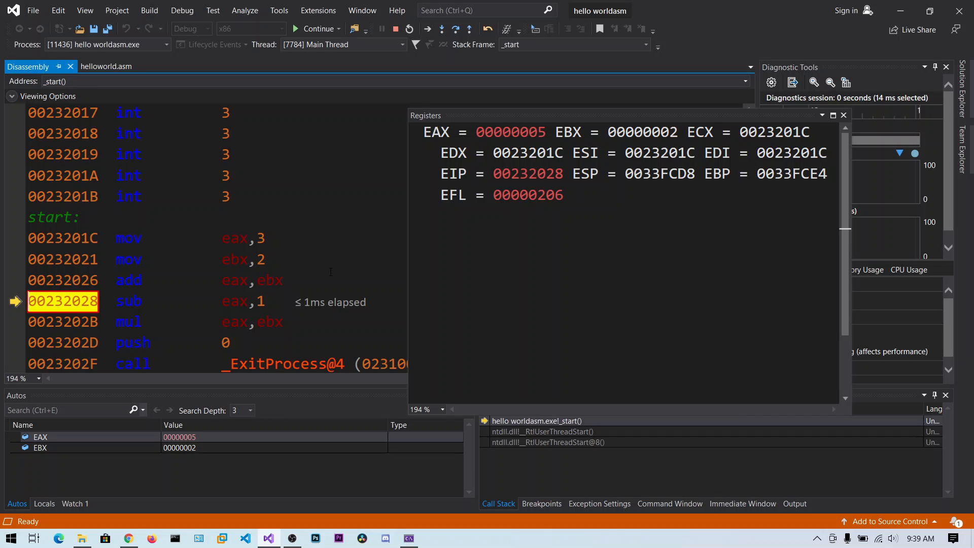
scroll(down, 3)
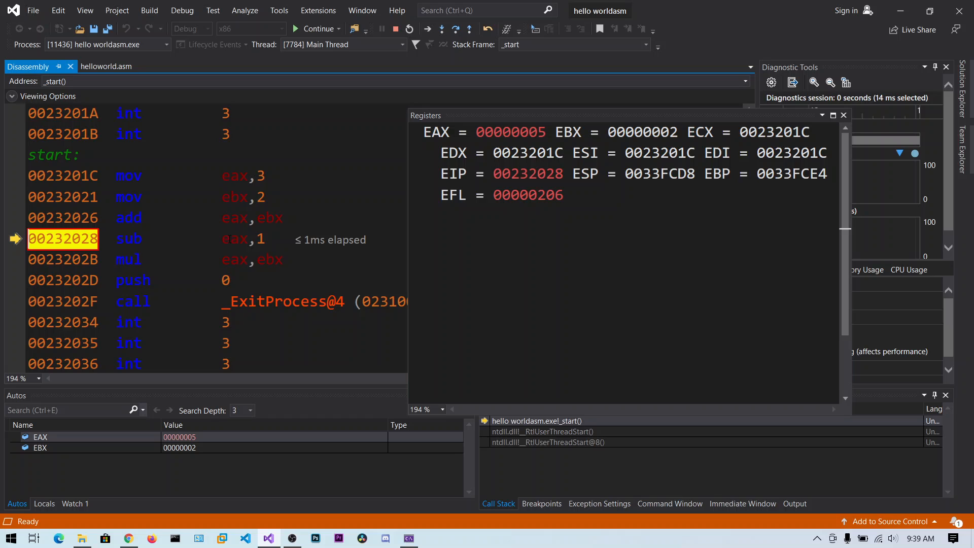
mouse_move(231, 238)
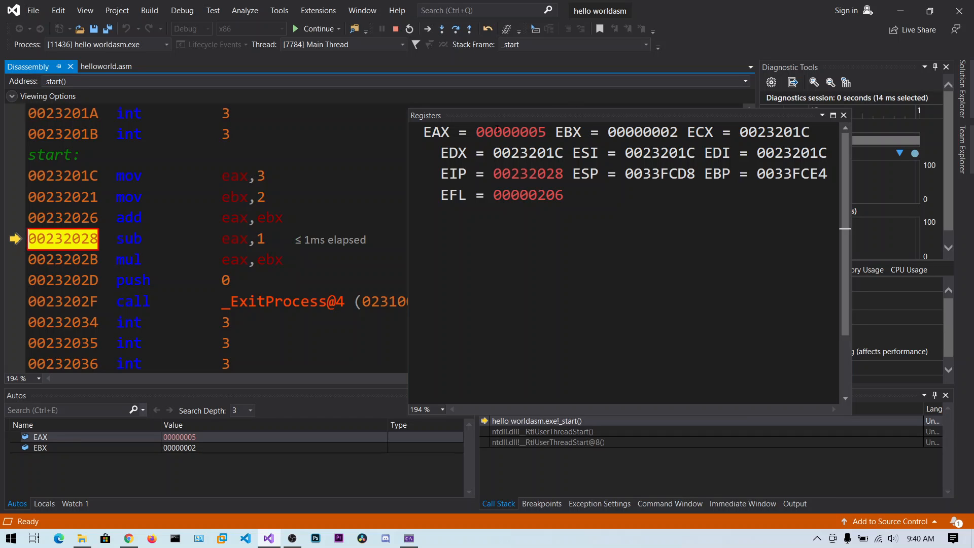
click(440, 30)
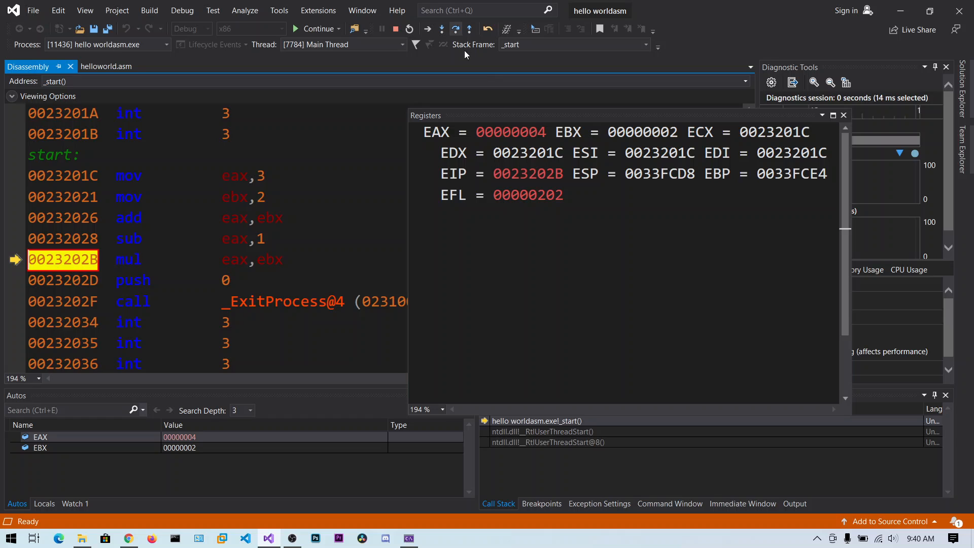
mouse_move(162, 259)
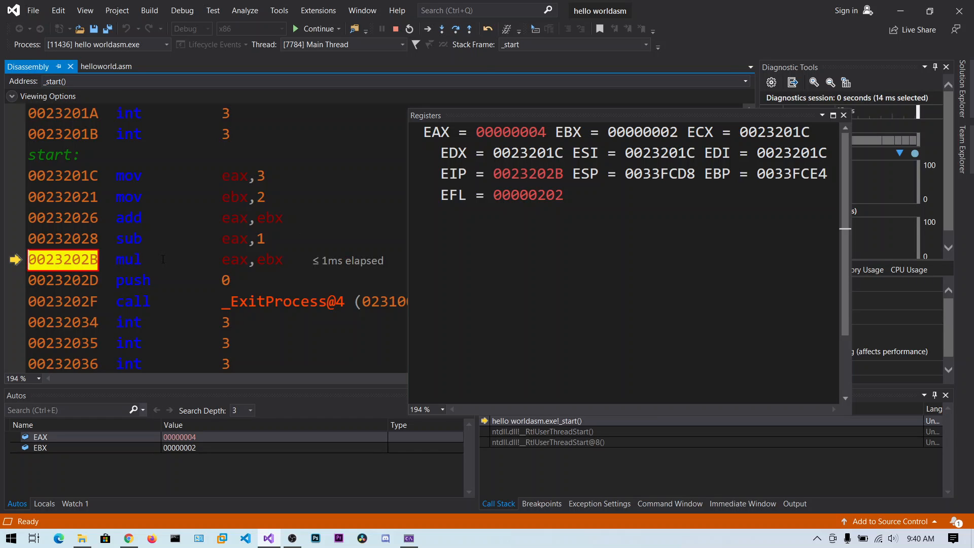
mouse_move(233, 259)
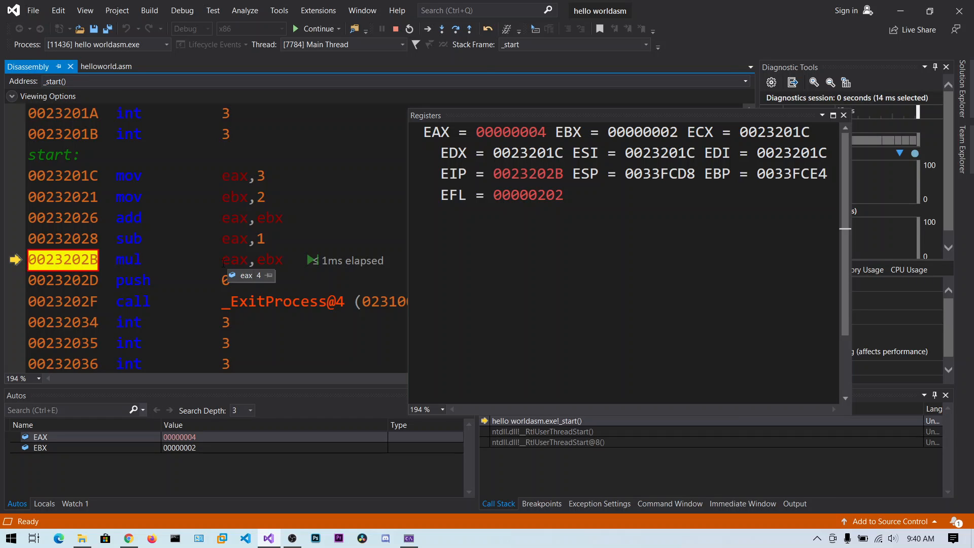
mouse_move(277, 267)
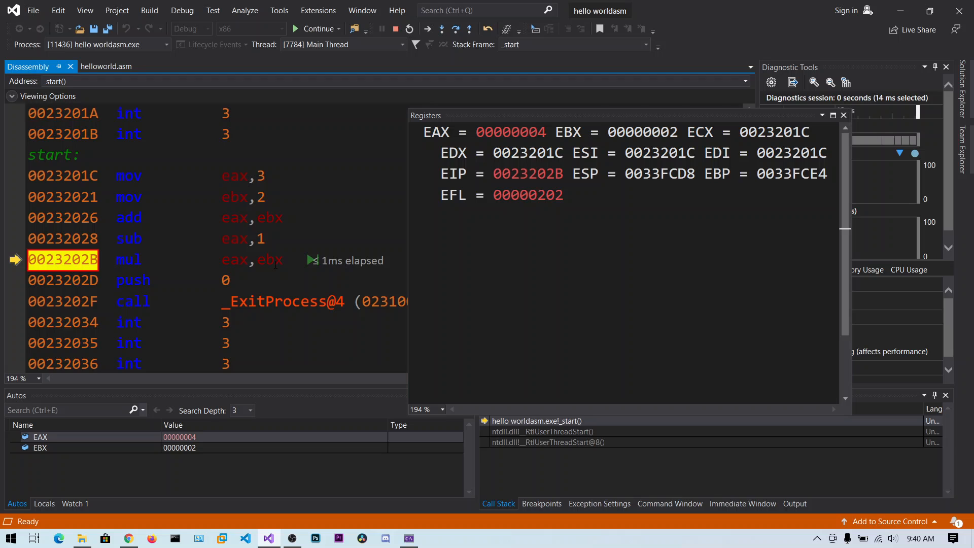
Compare mul ebx in helloworld.asm with the disassembly, then execute the multiply so EAX becomes 8.
click(106, 67)
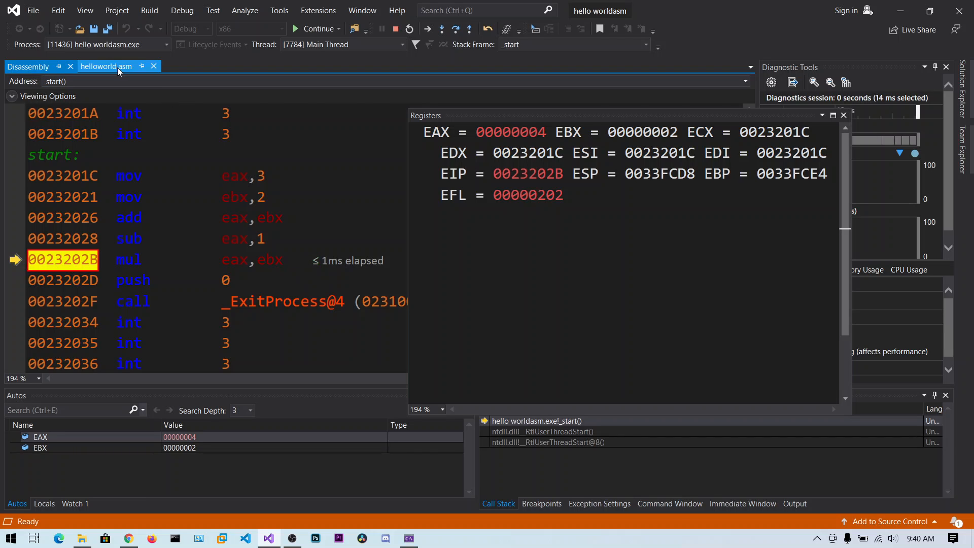
click(106, 67)
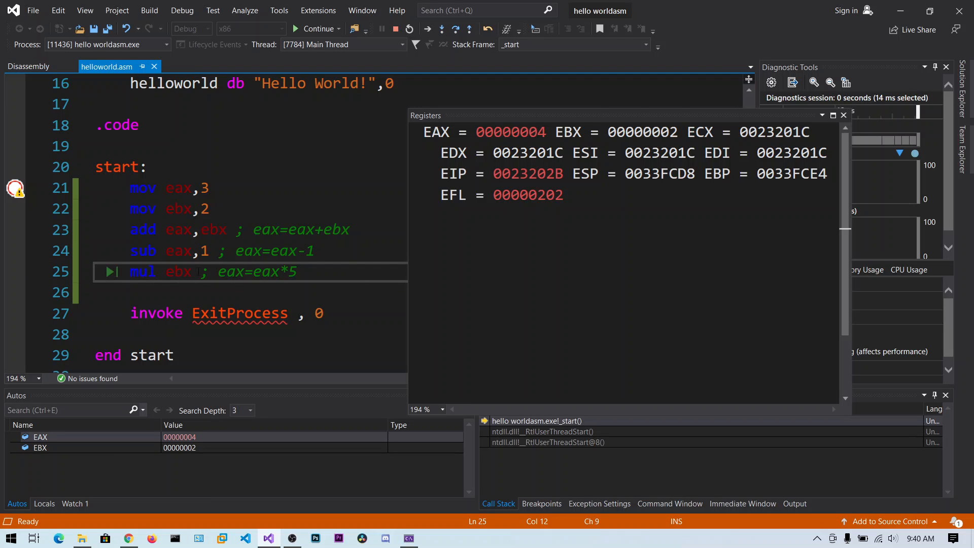
click(297, 272)
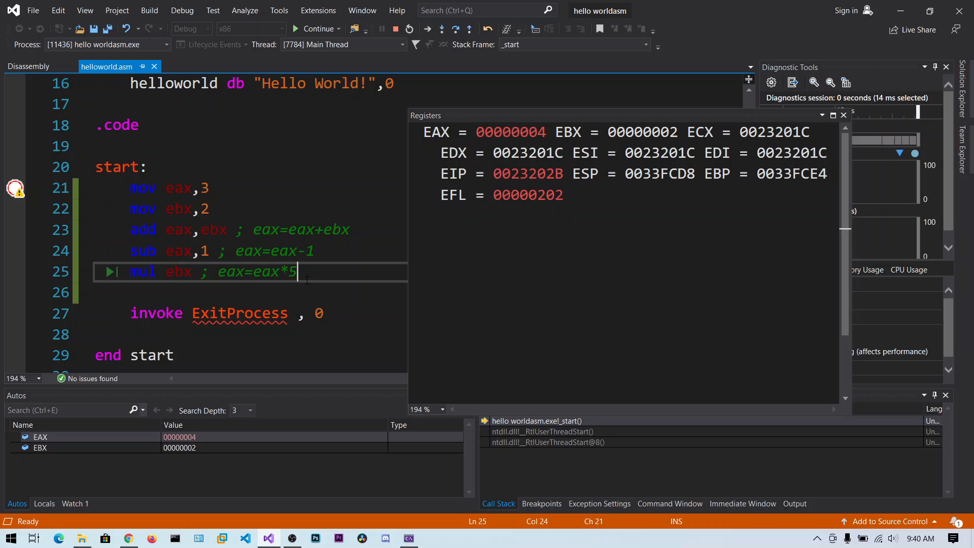
click(28, 67)
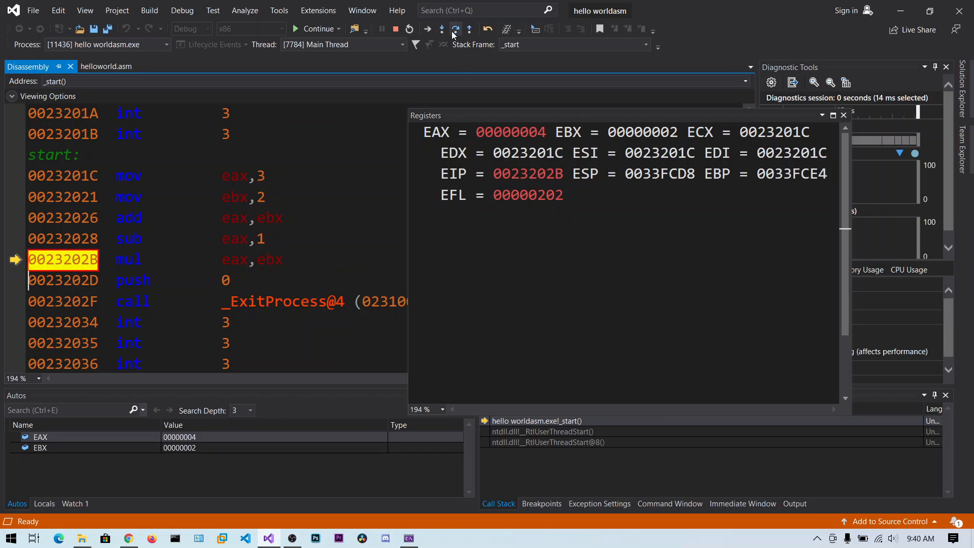
click(441, 29)
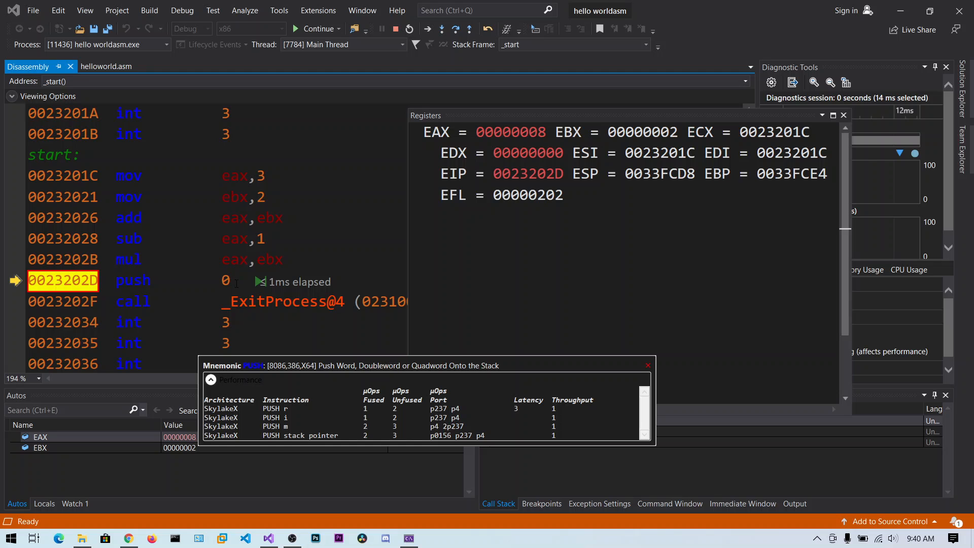
mouse_move(843, 116)
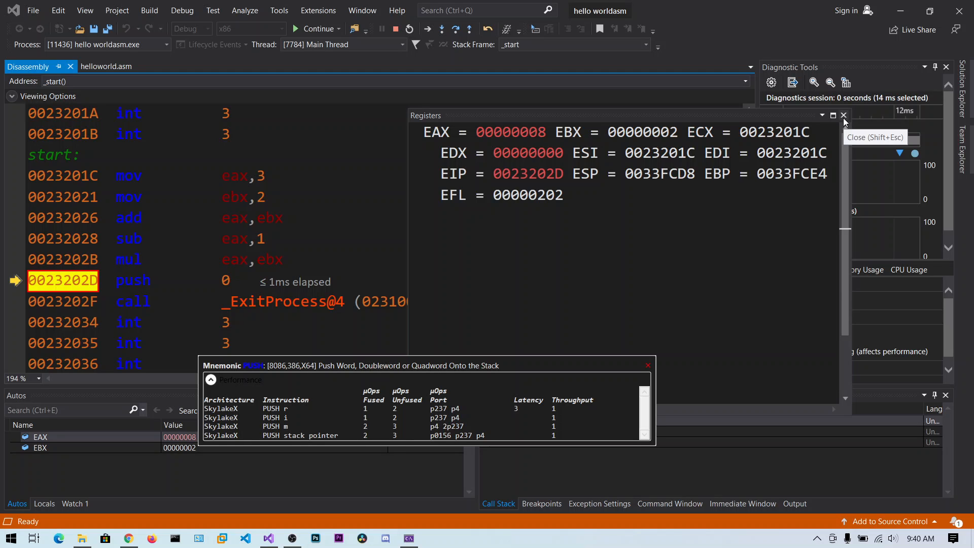
click(843, 116)
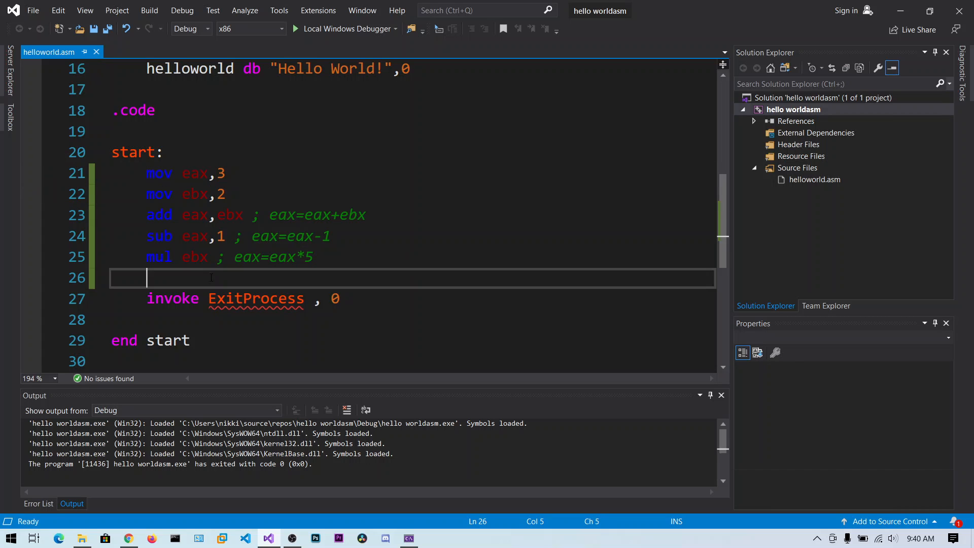
Add lea eax,[helloworld] below mul ebx after checking the helloworld label name on line 16.
text(lea)
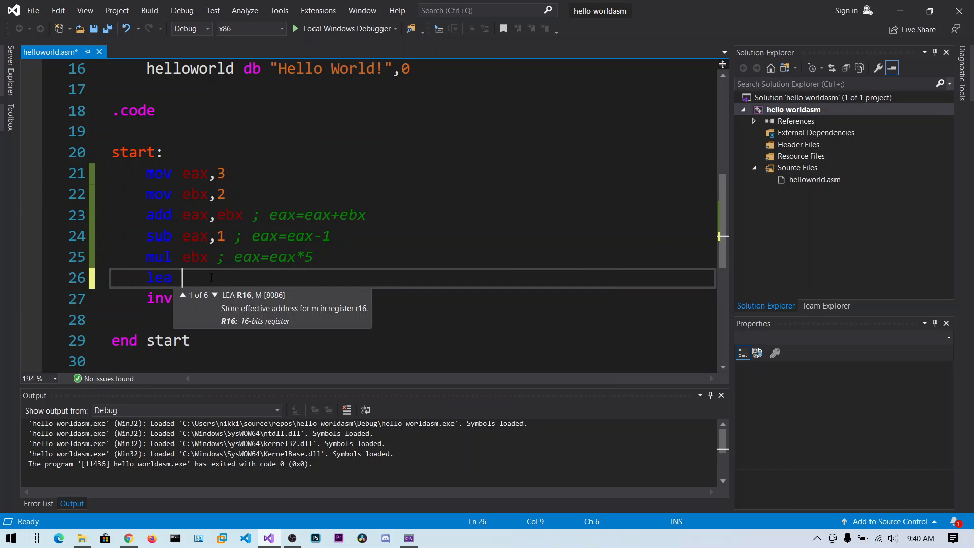
text(ea)
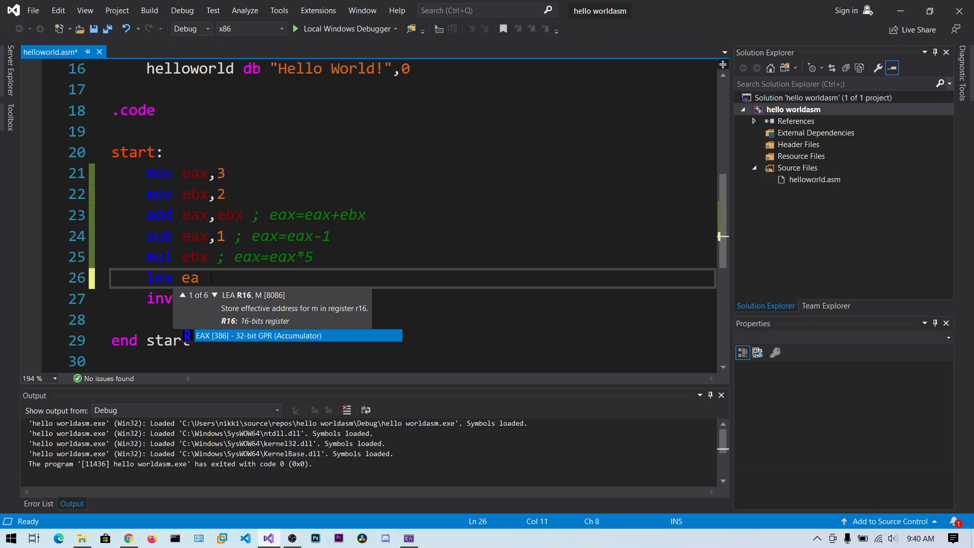
text(x)
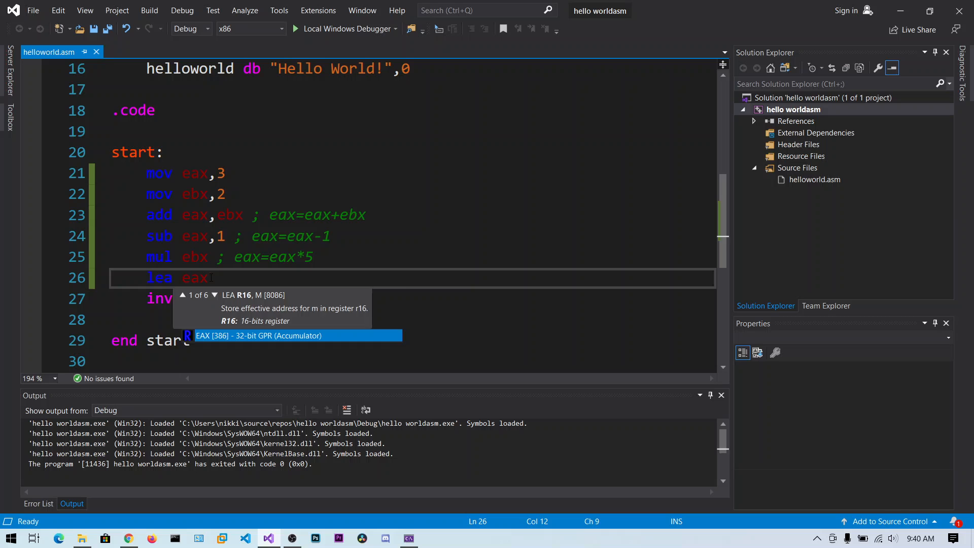
text(, [)
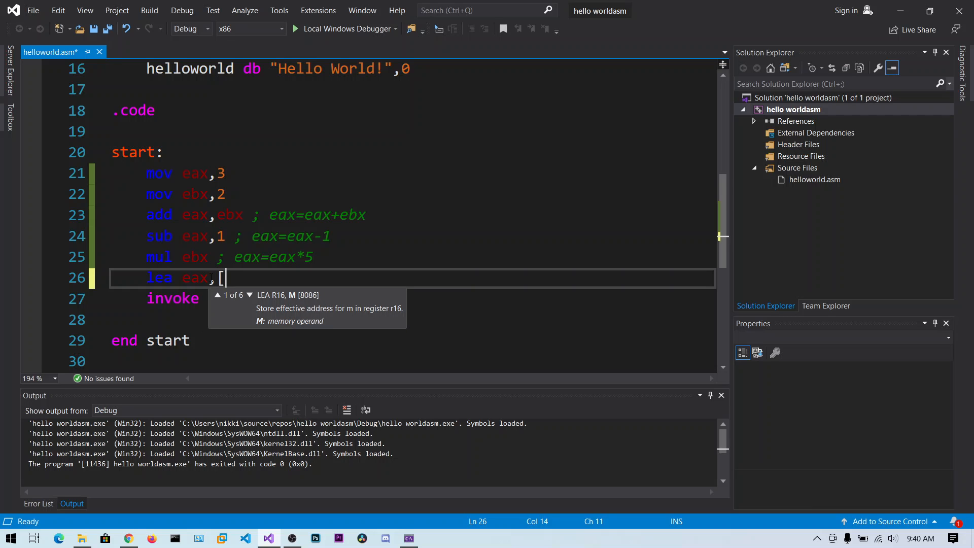
text(])
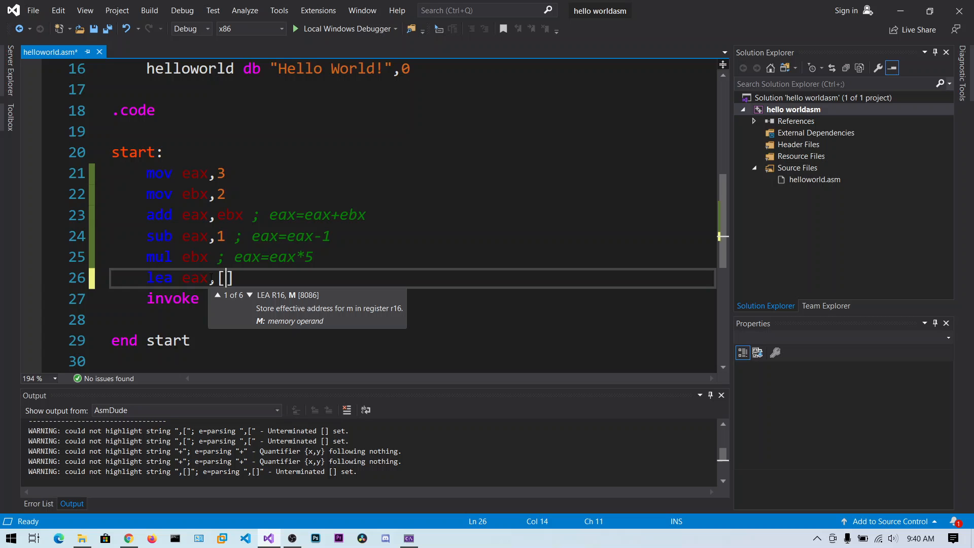
scroll(up, 3)
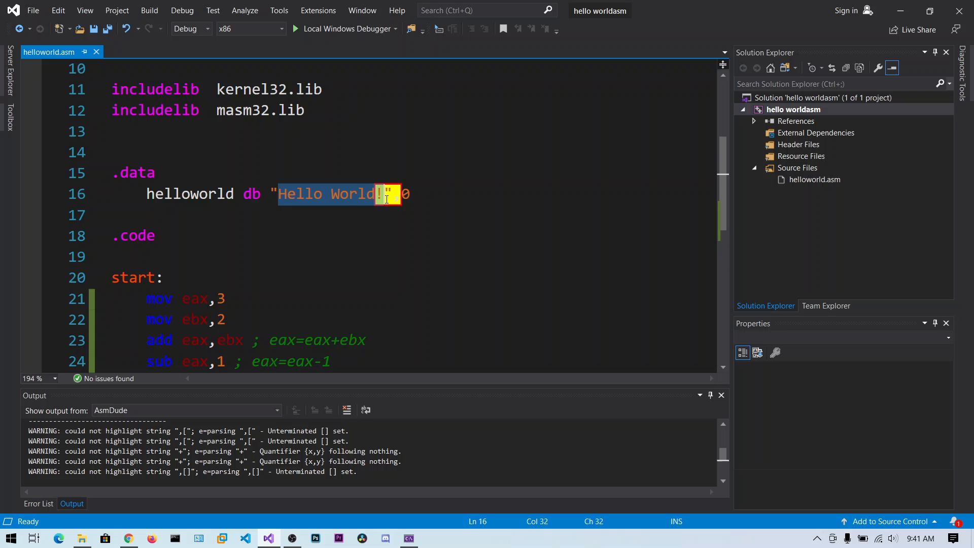
scroll(down, 3)
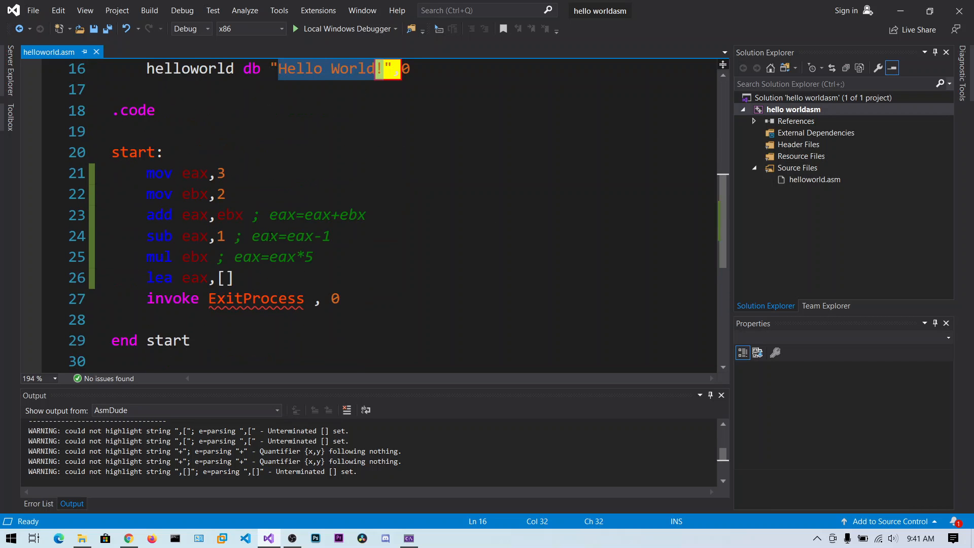
text(he)
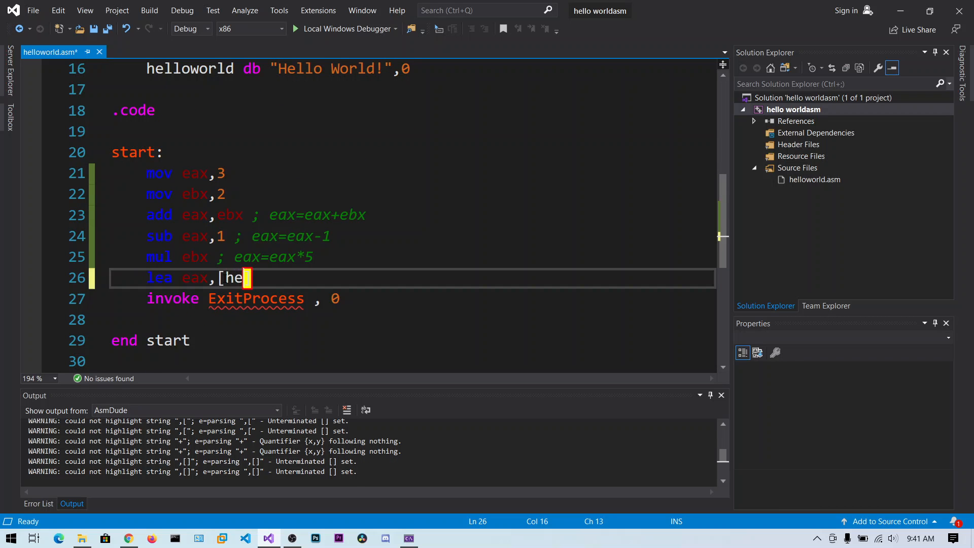
text(lloworl)
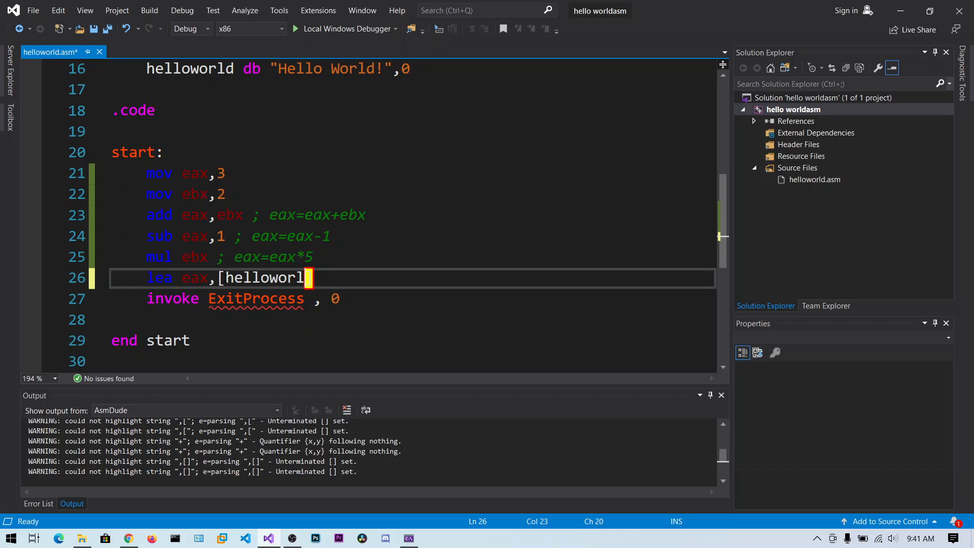
text(d])
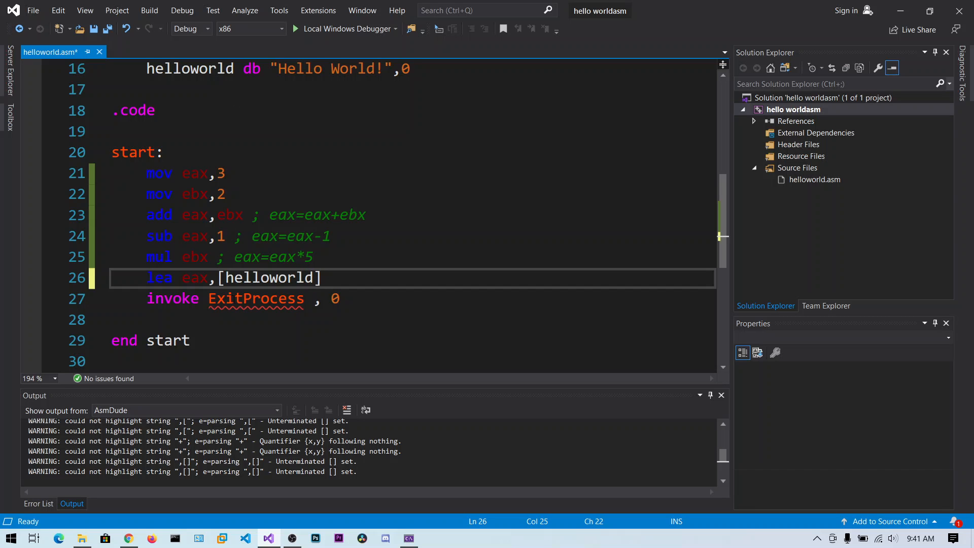
mouse_move(195, 277)
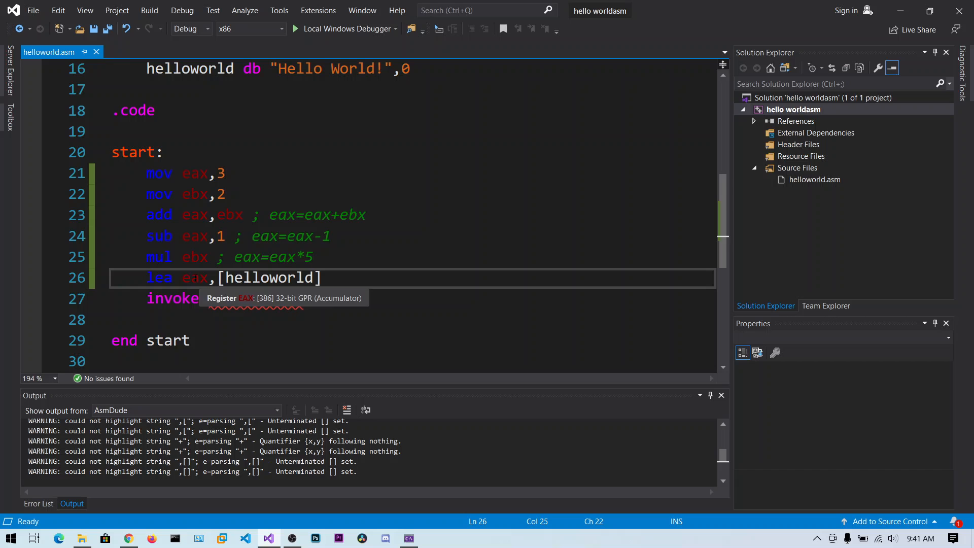
click(148, 10)
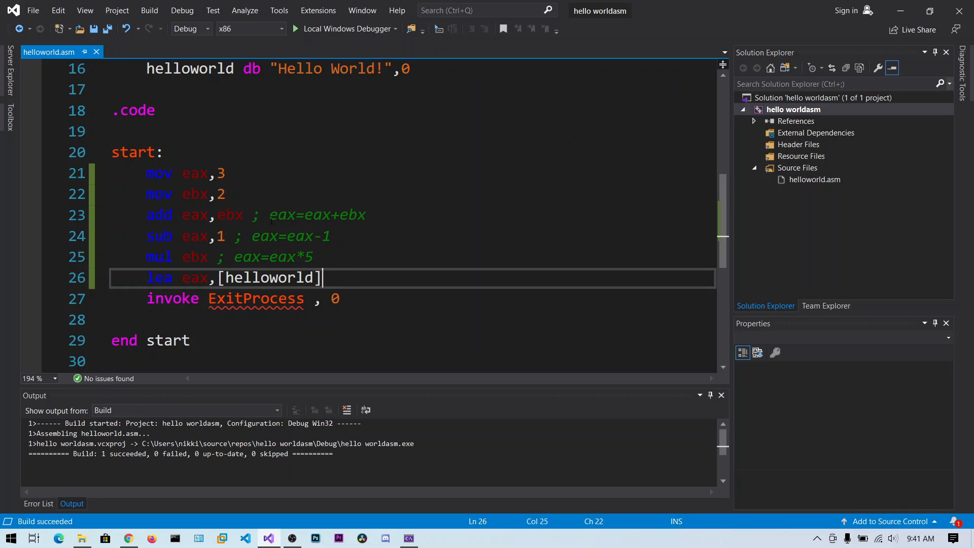
Breakpoint the lea line, start debugging, and step over until lea is next with EAX 8.
click(31, 278)
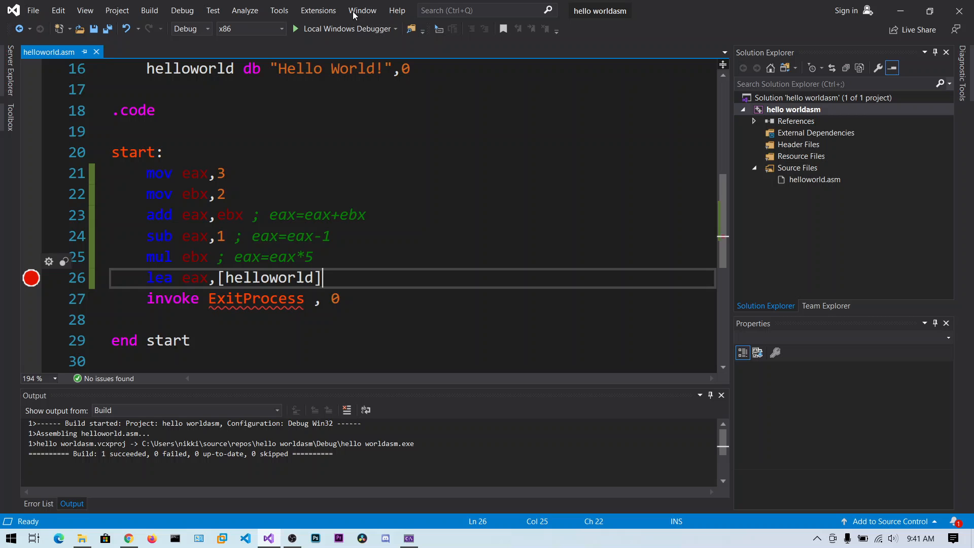
click(181, 11)
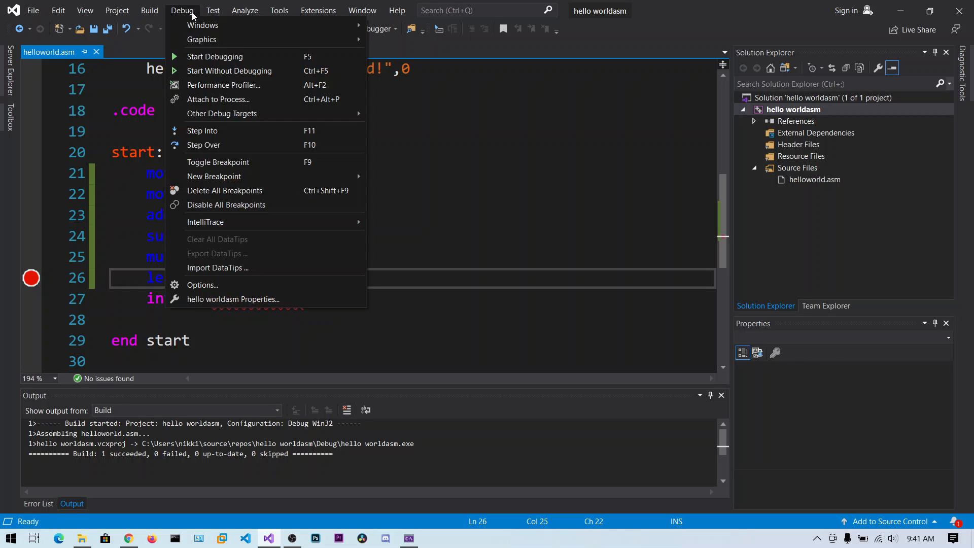
click(214, 56)
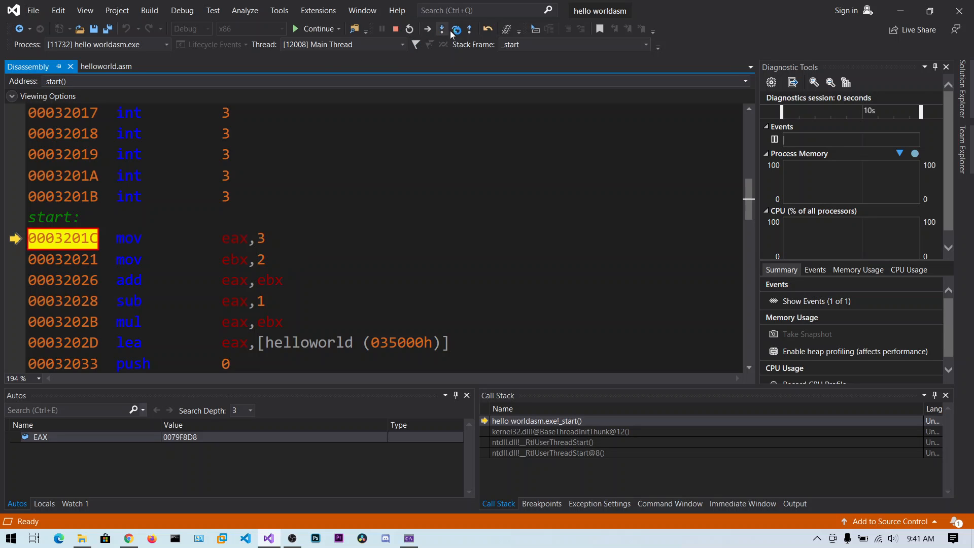
click(456, 29)
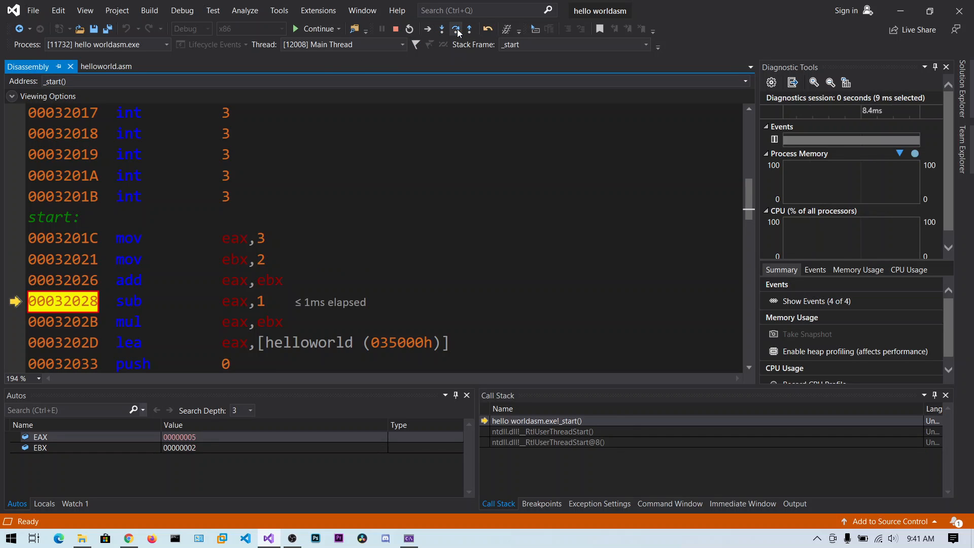
click(454, 29)
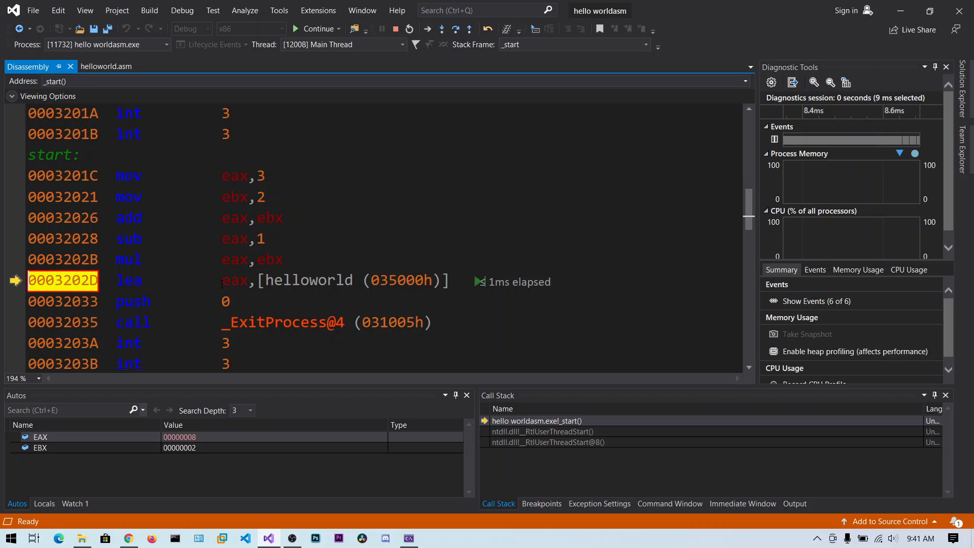
mouse_move(314, 279)
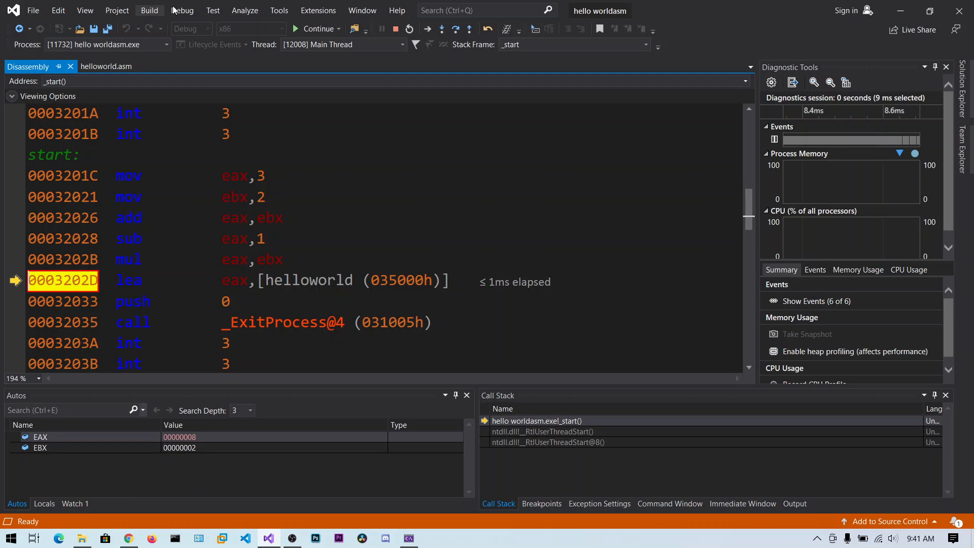
Open the Memory 1 window and set its Columns to Auto after trying four bytes per row.
click(182, 10)
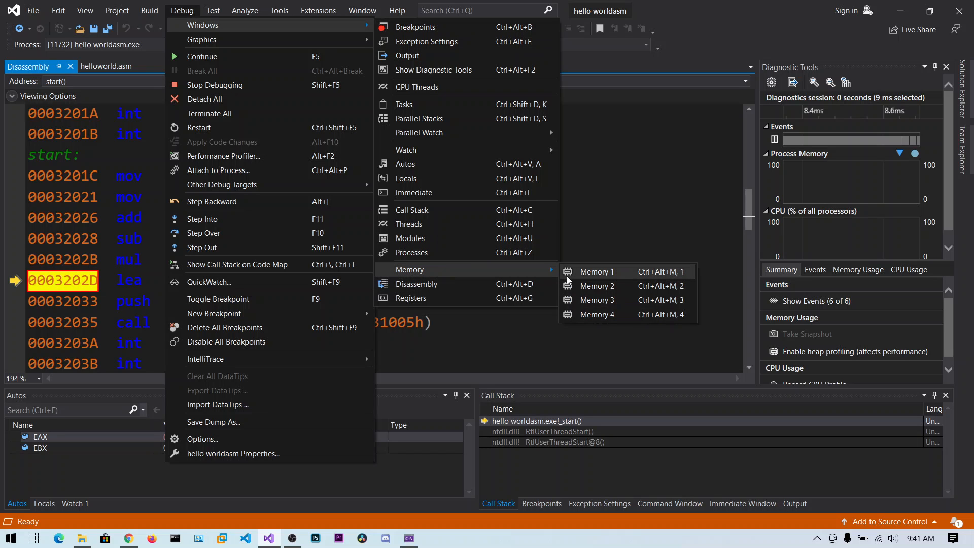
click(595, 272)
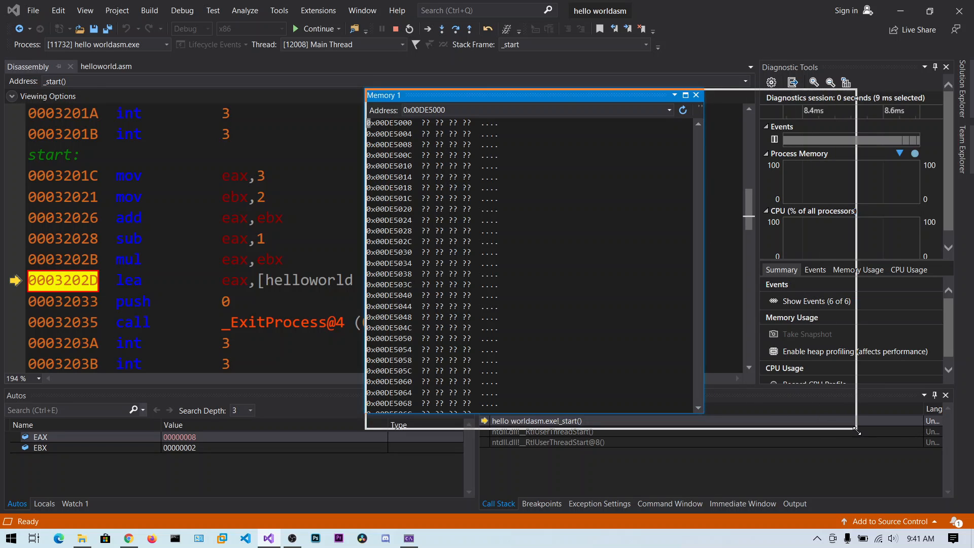
click(846, 110)
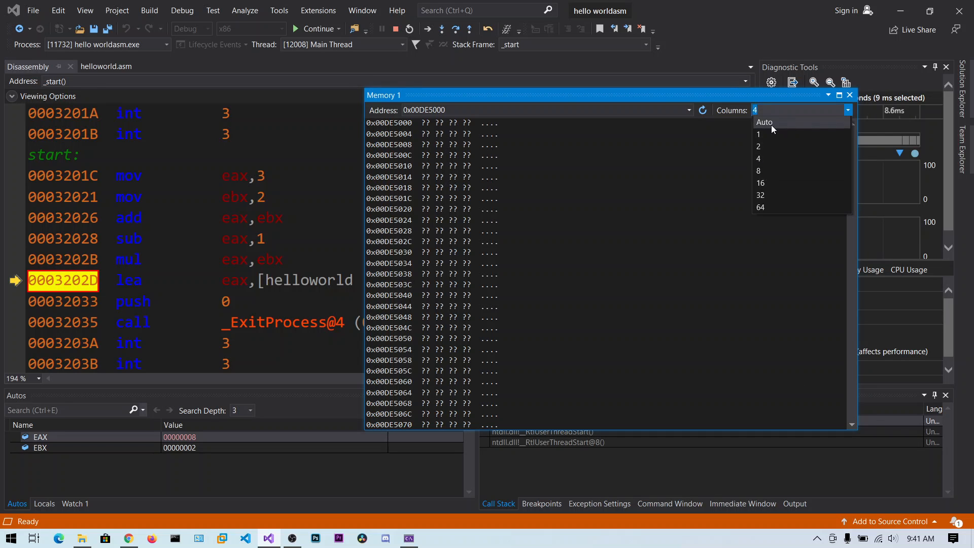
click(764, 121)
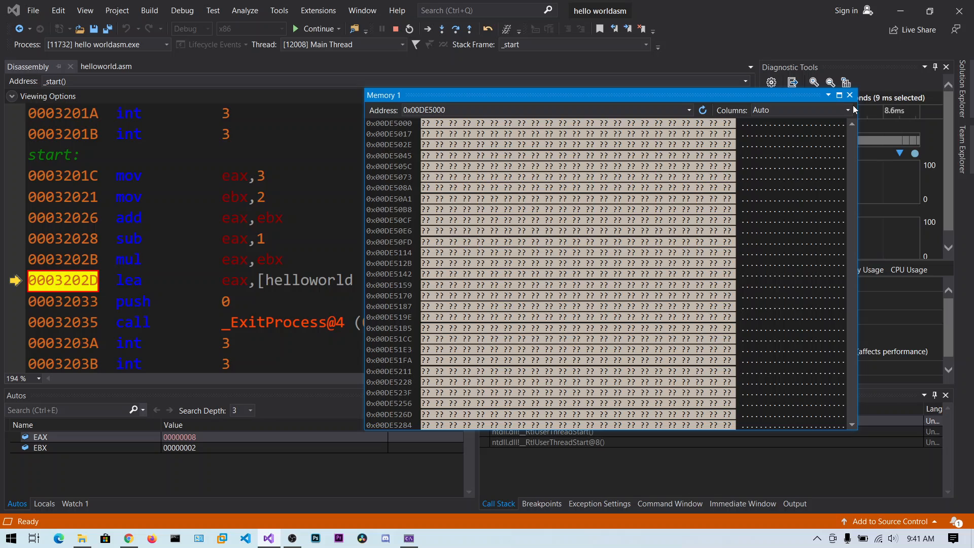
click(848, 110)
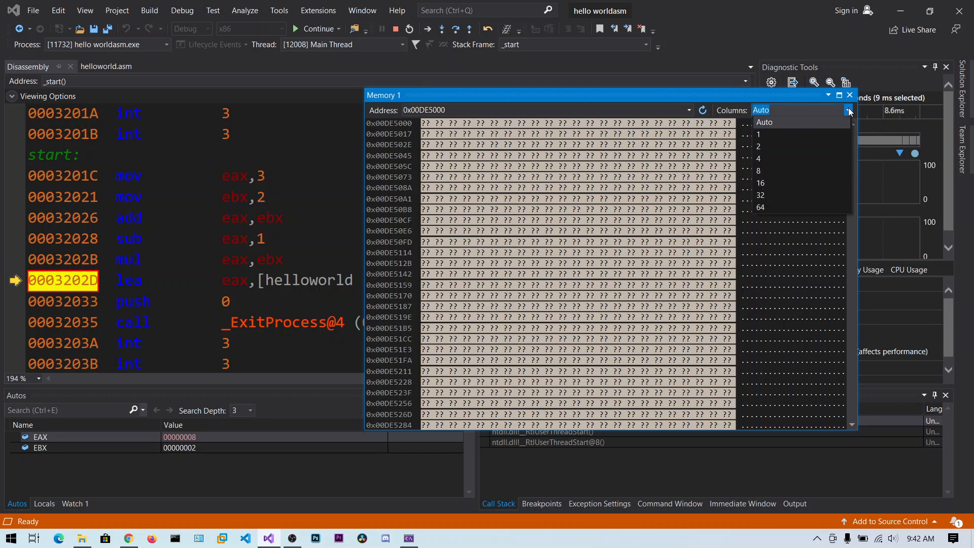
click(758, 157)
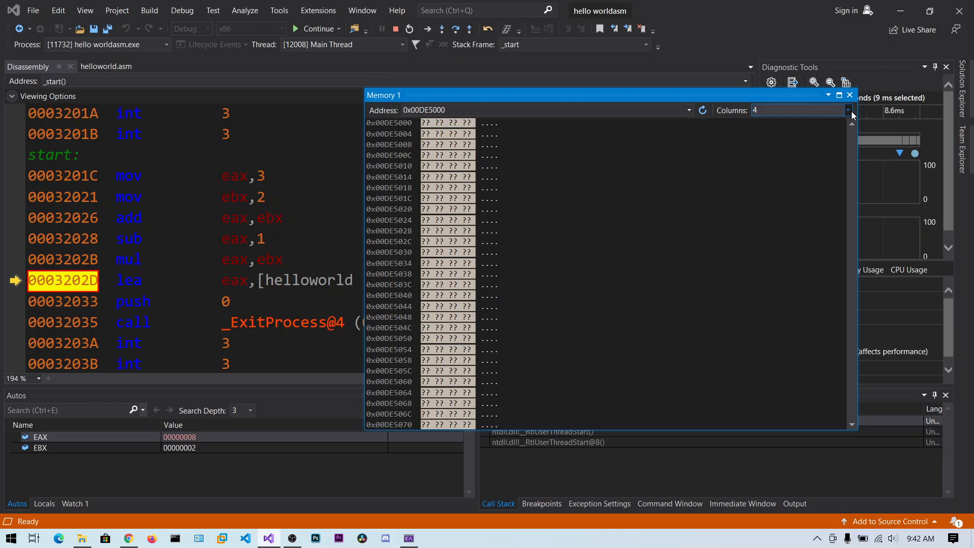
click(847, 110)
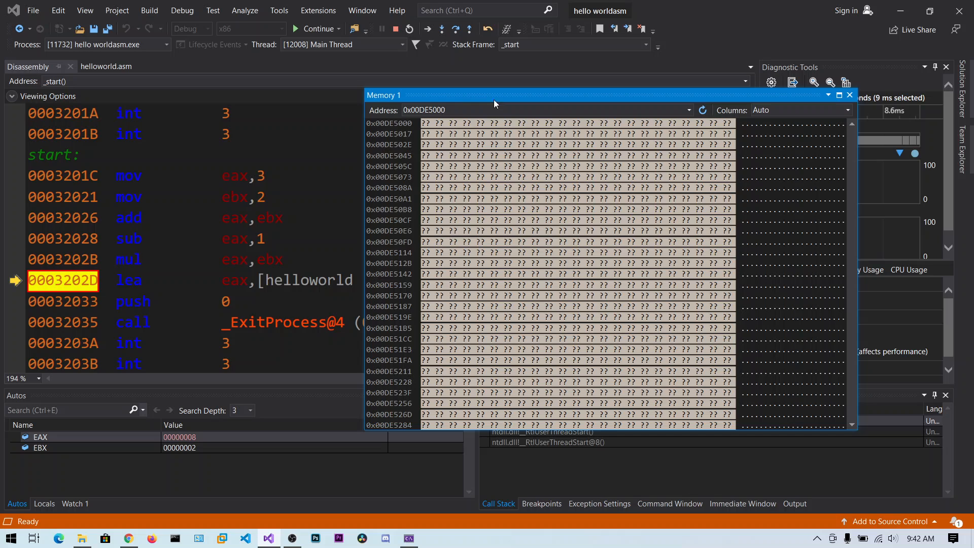
mouse_move(462, 110)
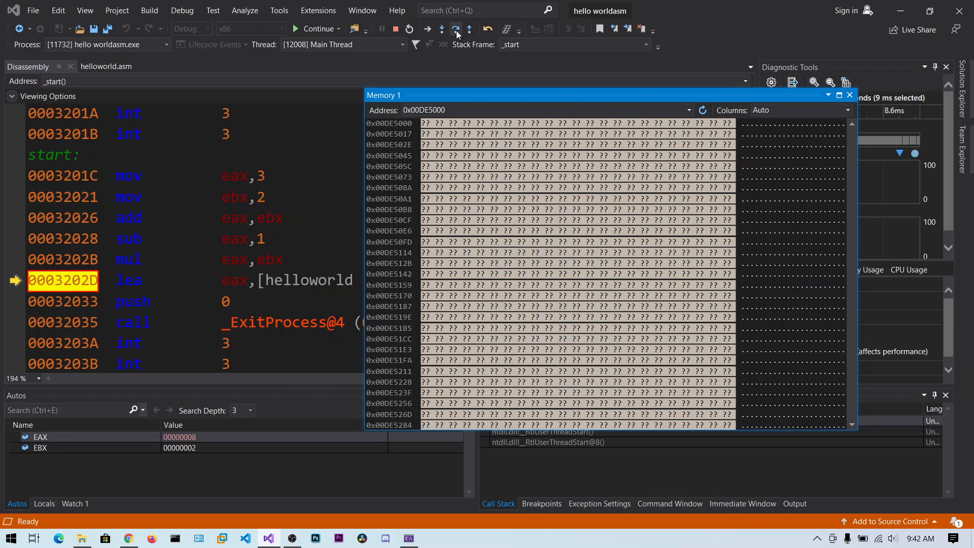
mouse_move(465, 100)
text(h)
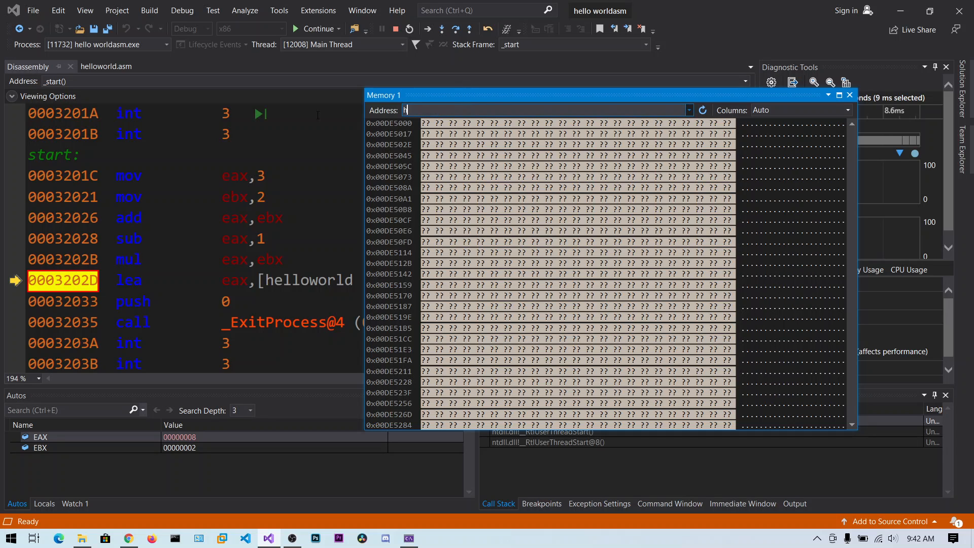
Enter &helloworld in the Memory 1 Address box to show the 0x00035000 data.
text(elloworld)
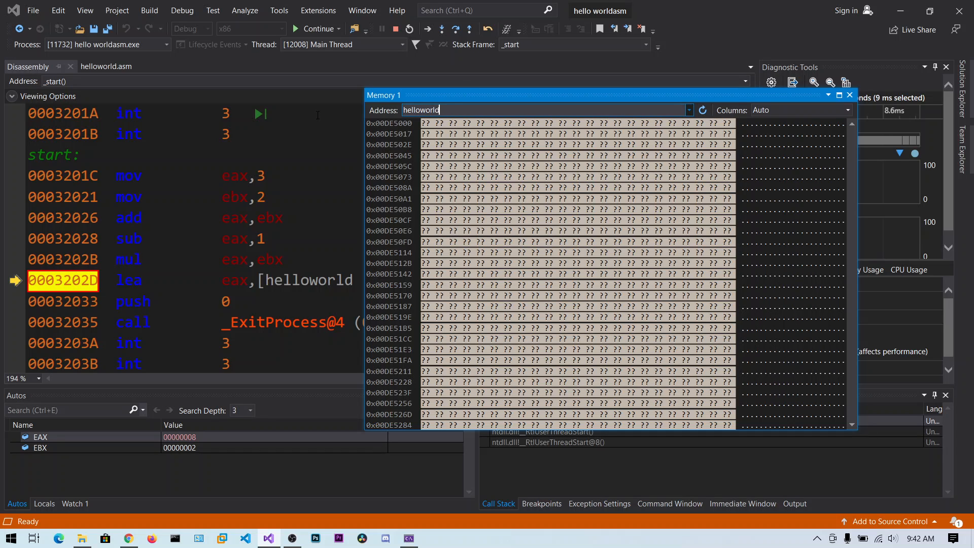
key(Return)
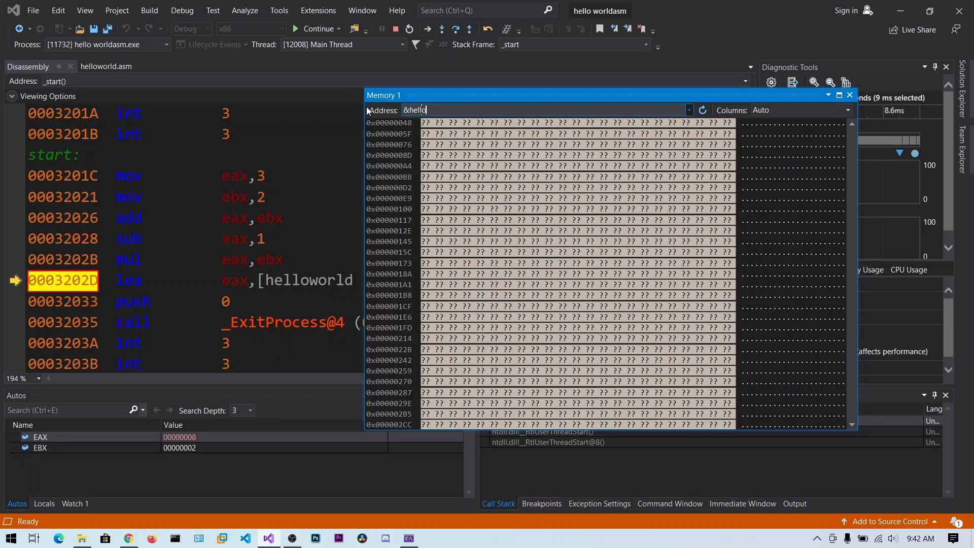
text(world)
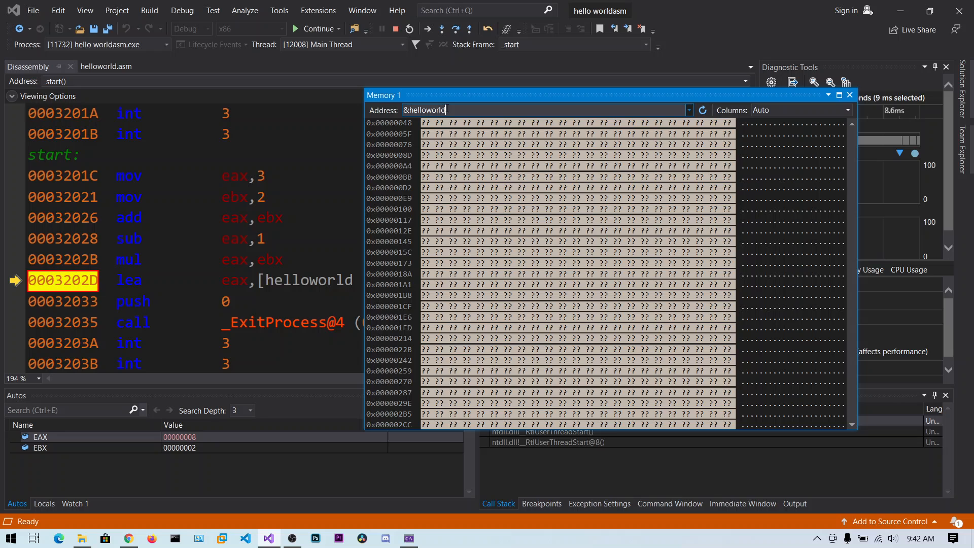
key(Return)
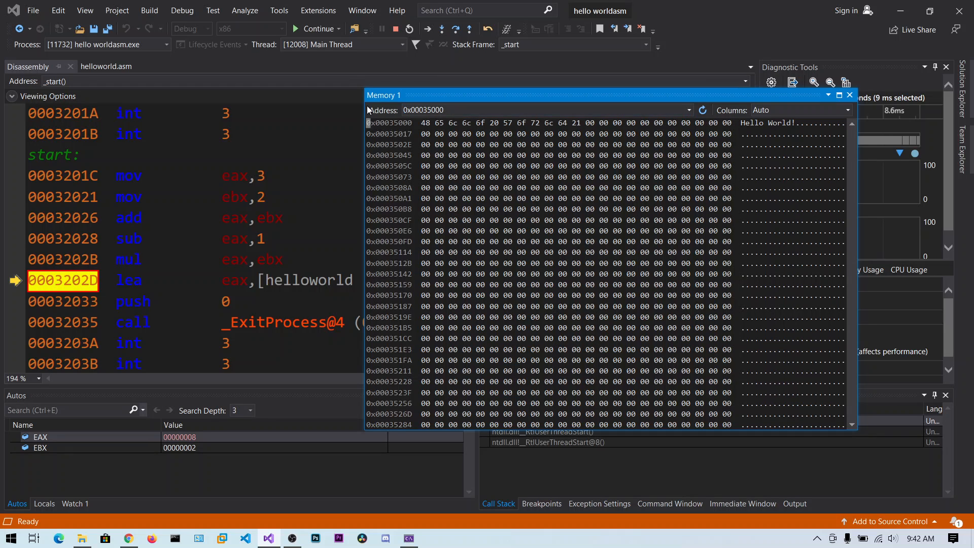
scroll(down, 3)
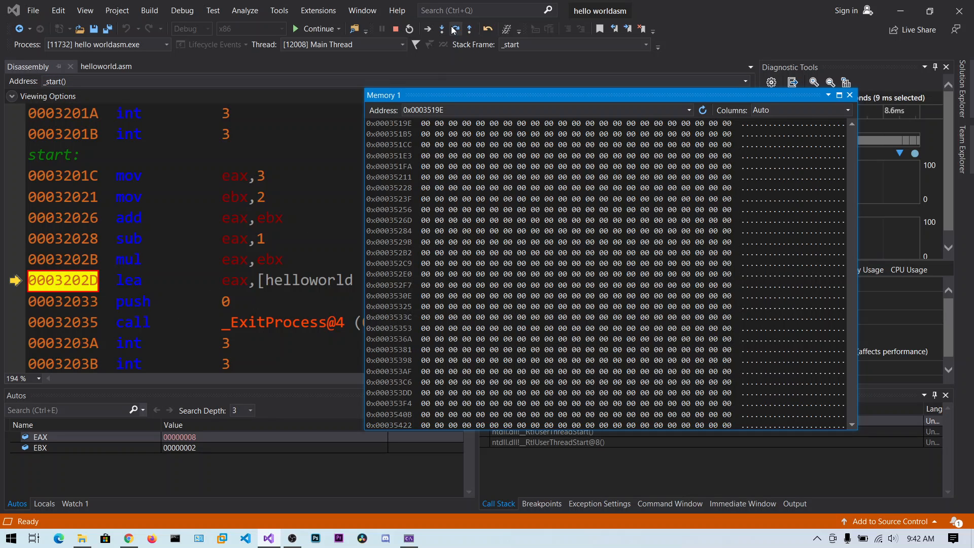
mouse_move(465, 64)
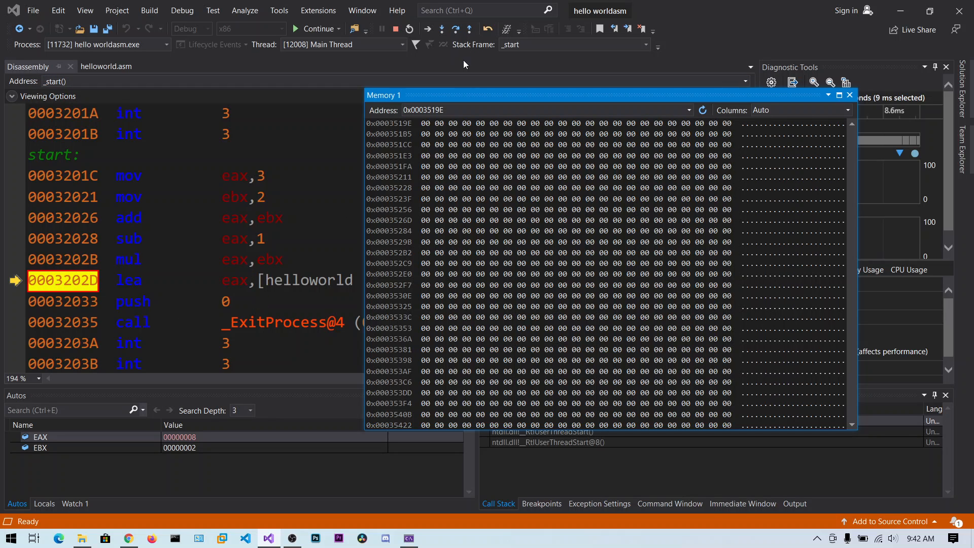
Run lea so EAX holds 00035000 showing Hello World!, then stop debugging.
key(F10)
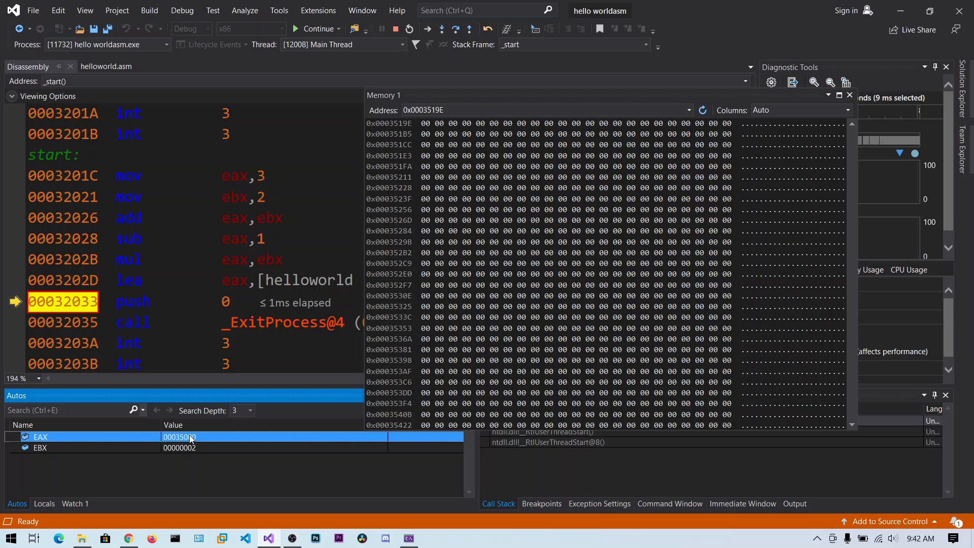
mouse_move(202, 441)
text(eax)
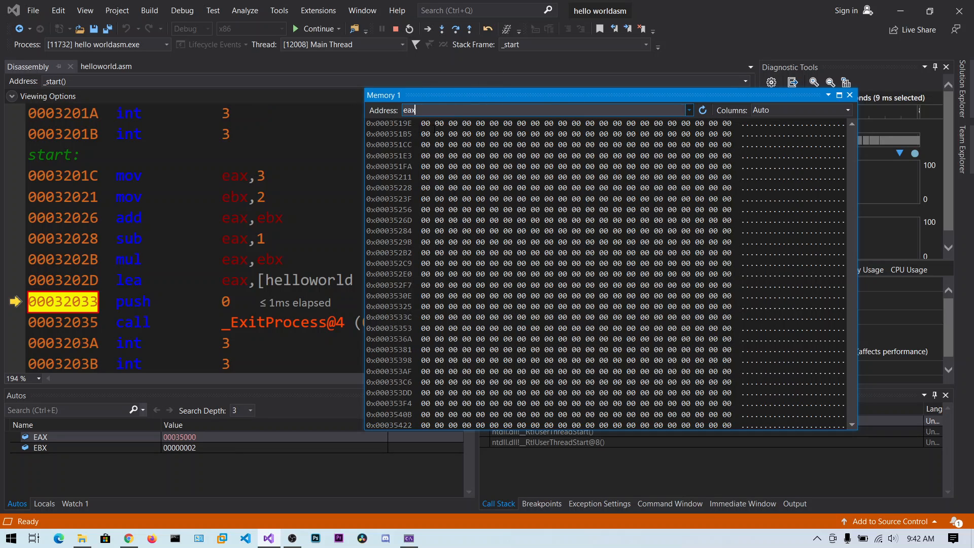
mouse_move(416, 110)
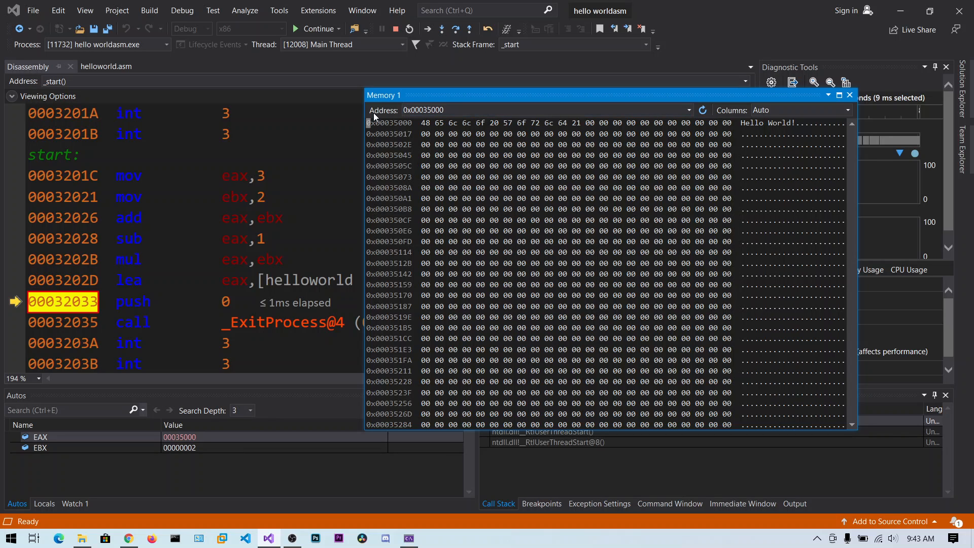
mouse_move(202, 443)
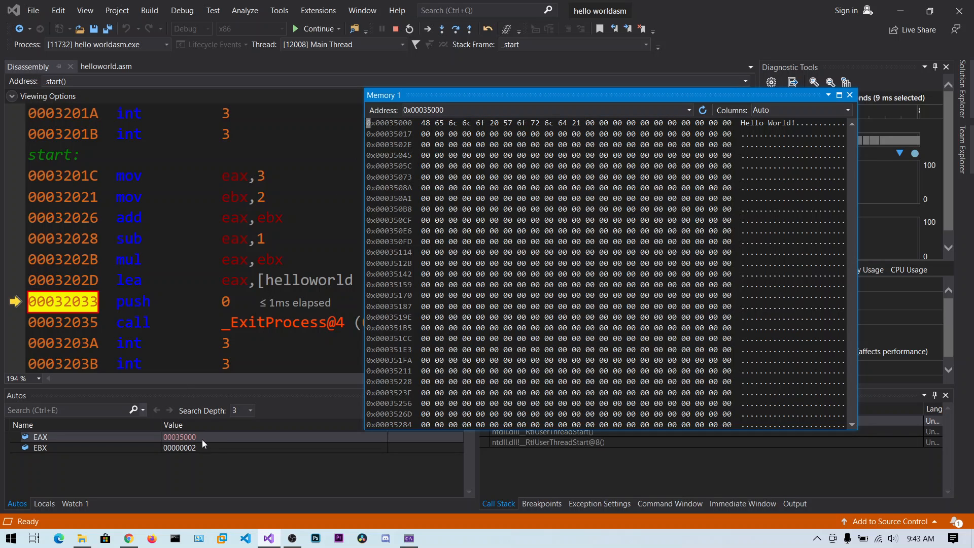
mouse_move(742, 122)
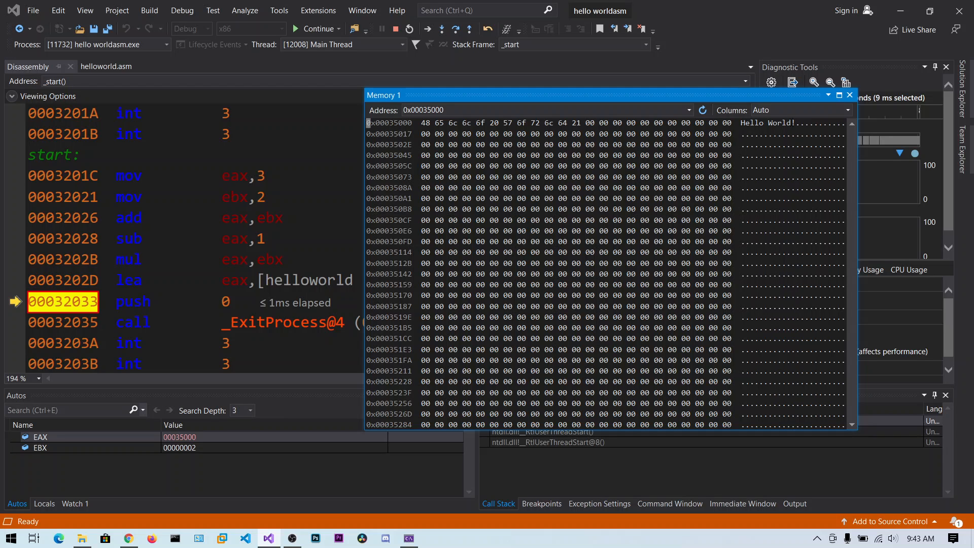
mouse_move(133, 301)
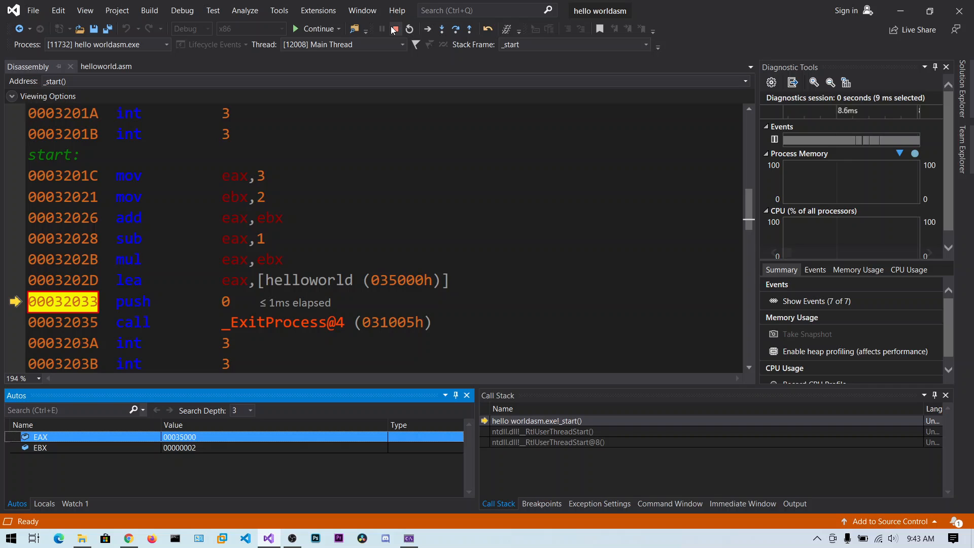
click(394, 29)
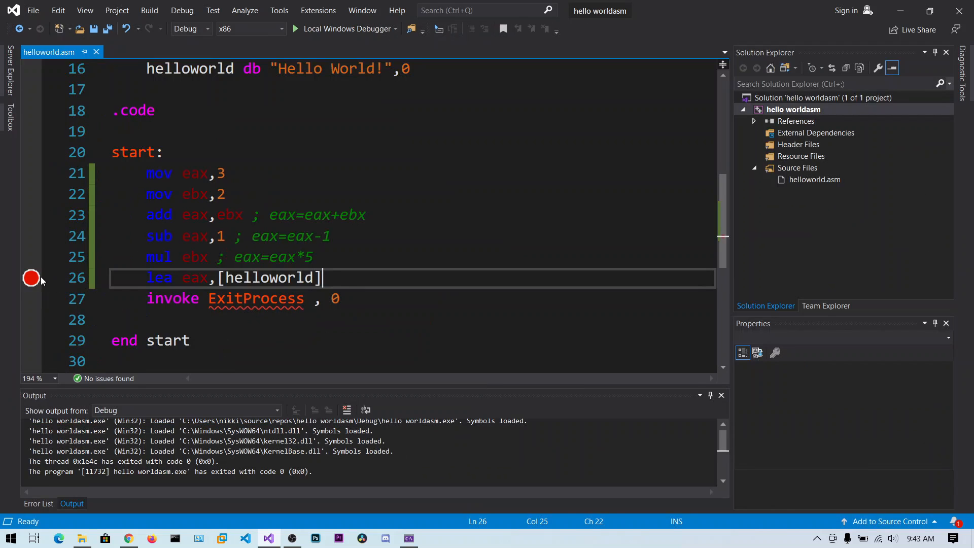